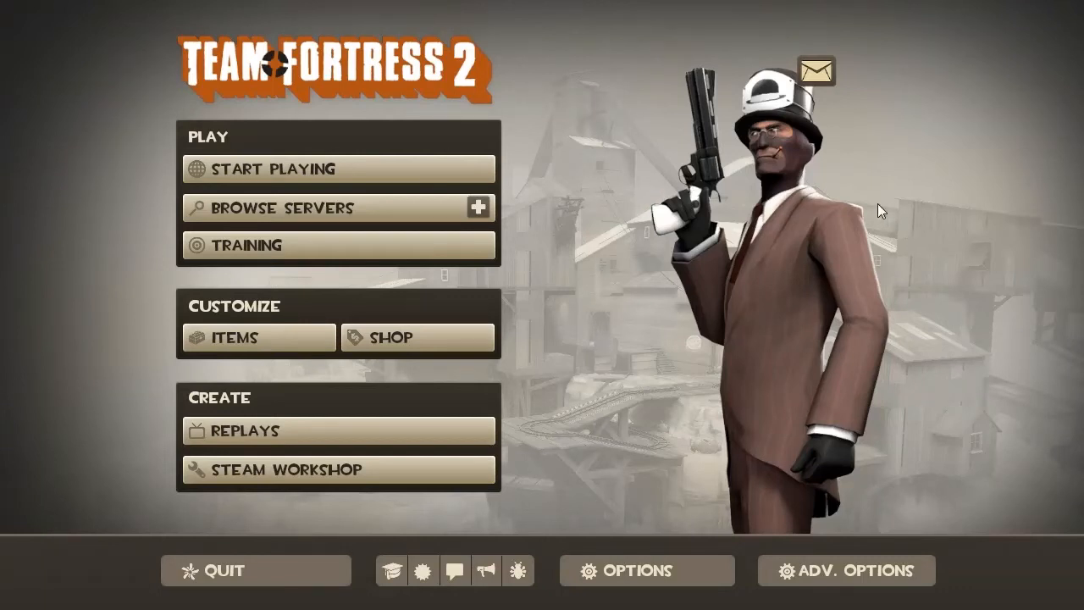
mouse_move(731, 241)
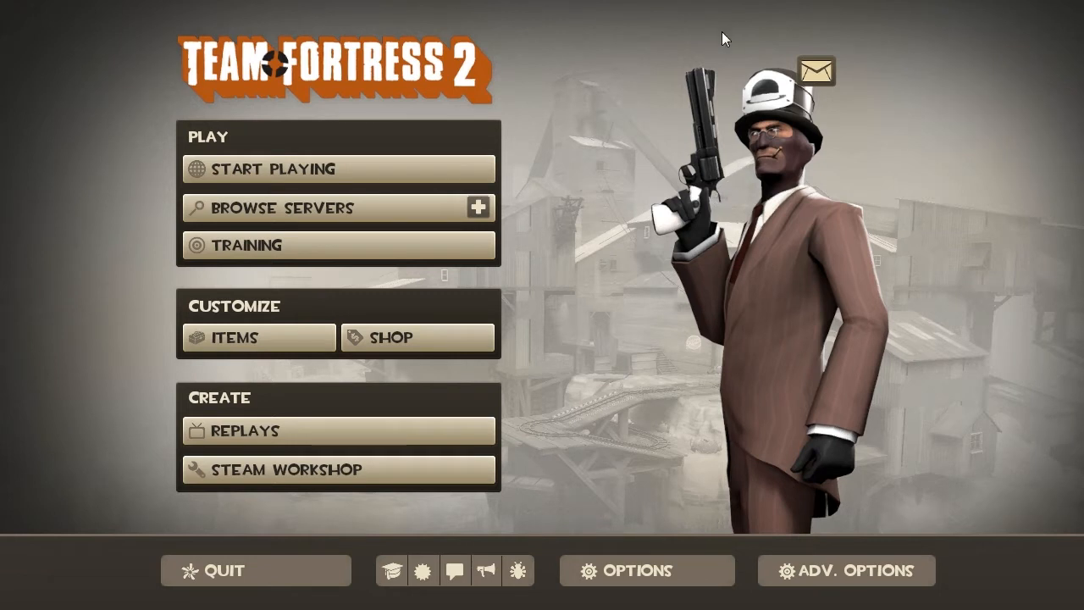
mouse_move(515, 291)
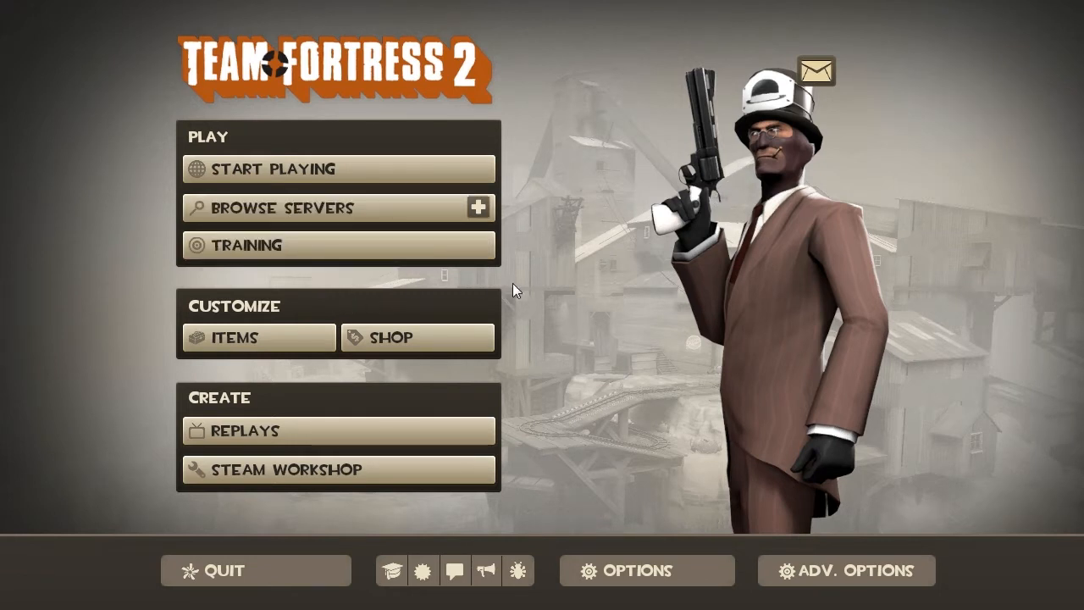
mouse_move(512, 369)
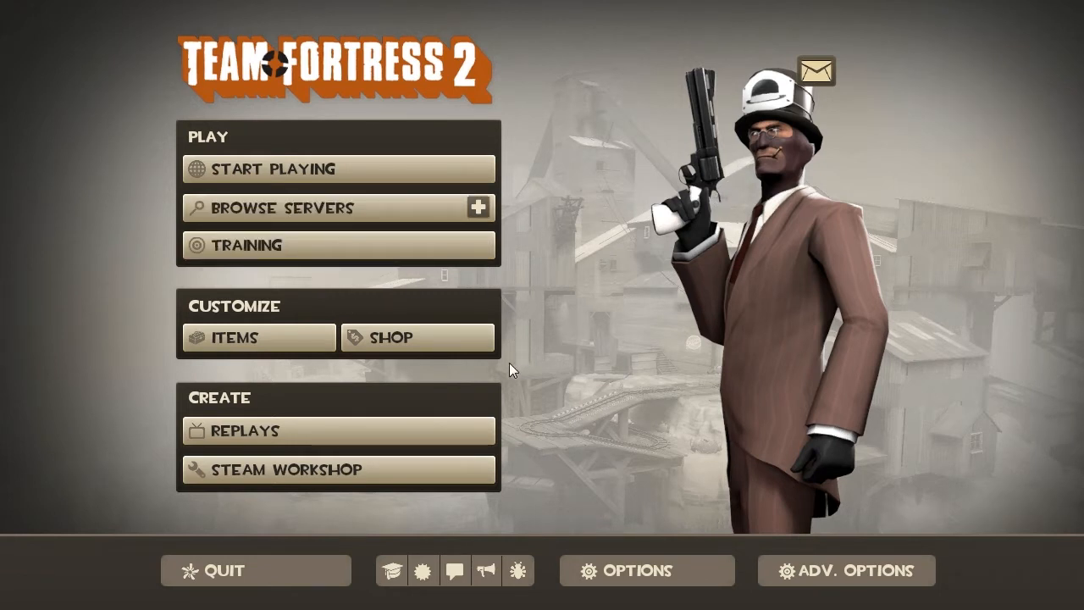
mouse_move(135, 295)
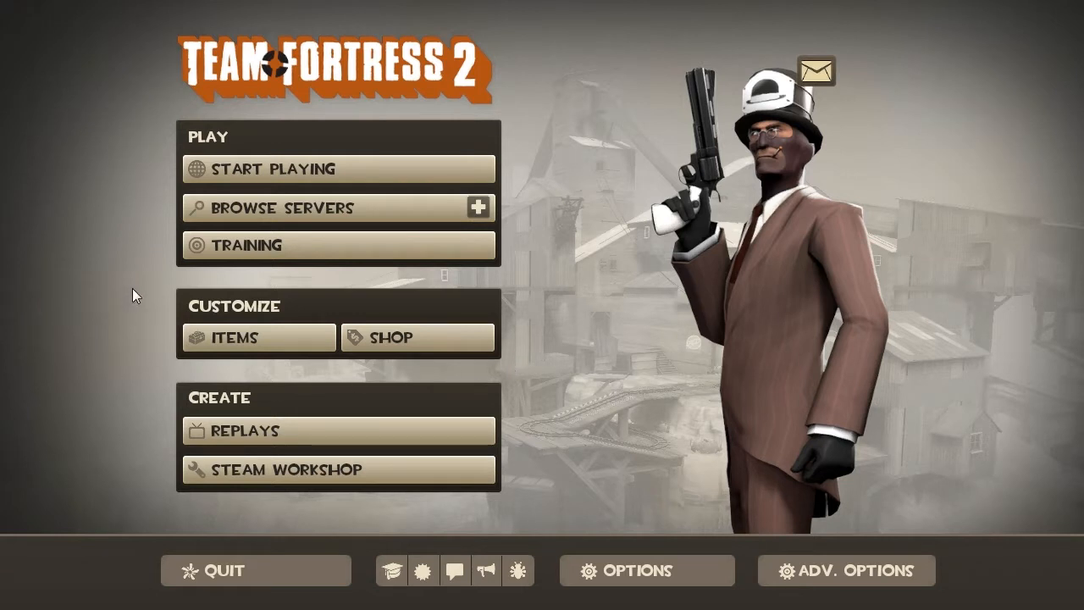
mouse_move(509, 322)
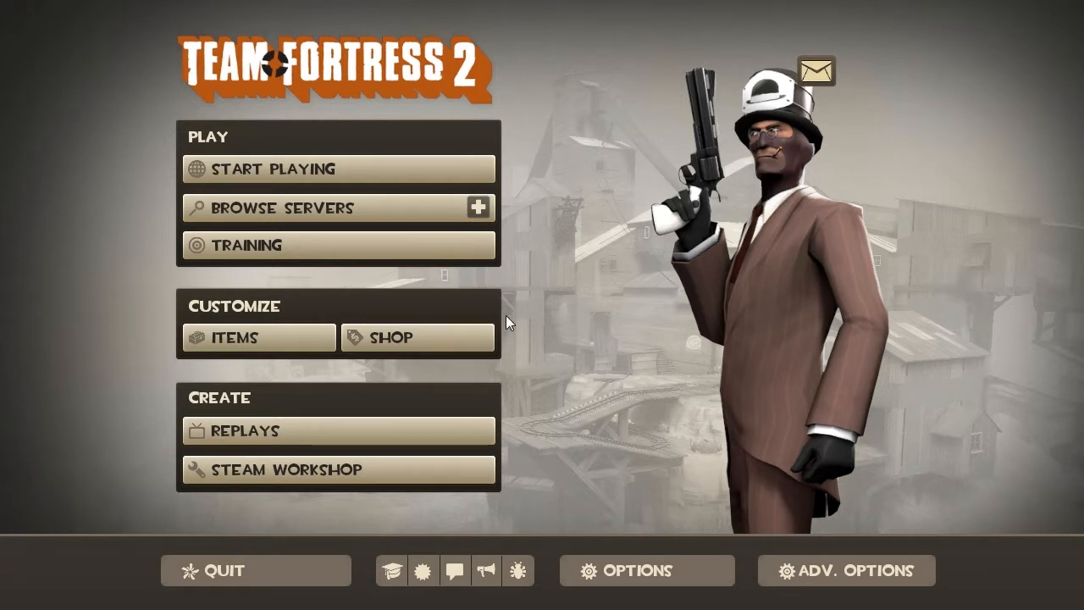
mouse_move(136, 295)
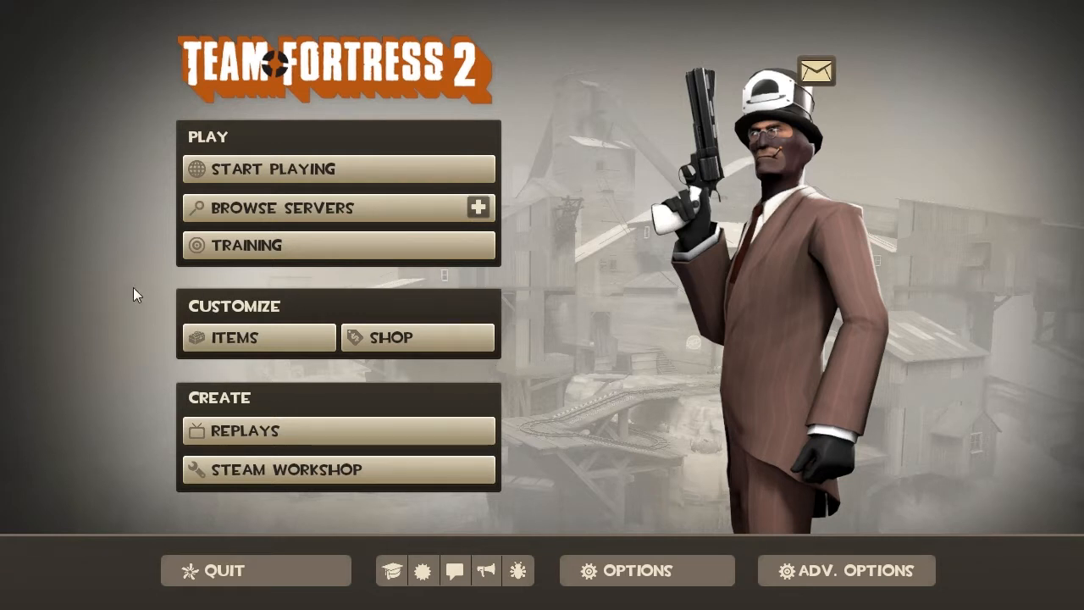
mouse_move(264, 383)
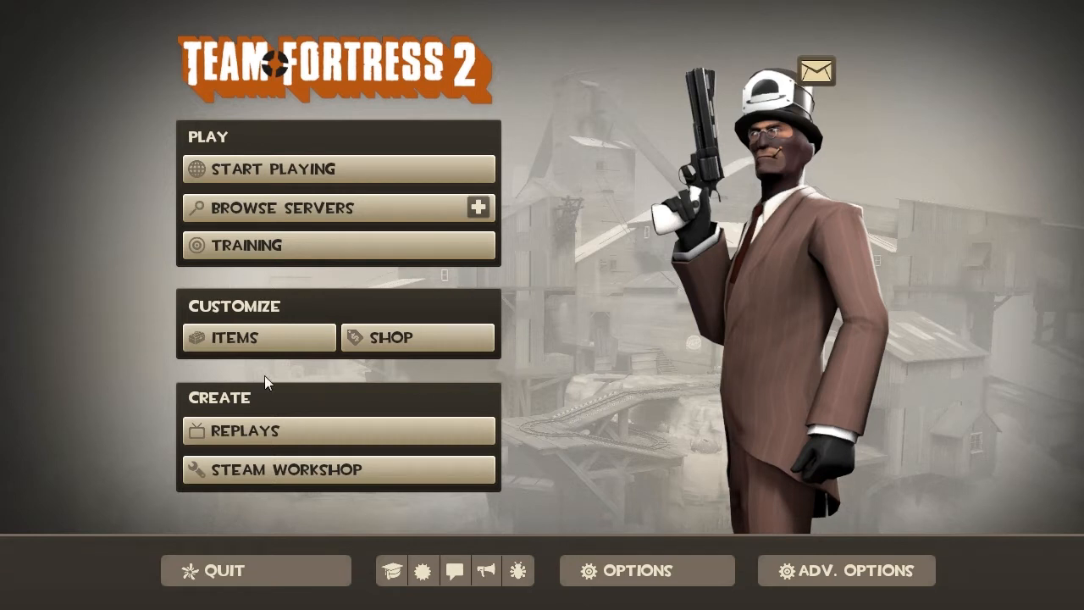
mouse_move(501, 271)
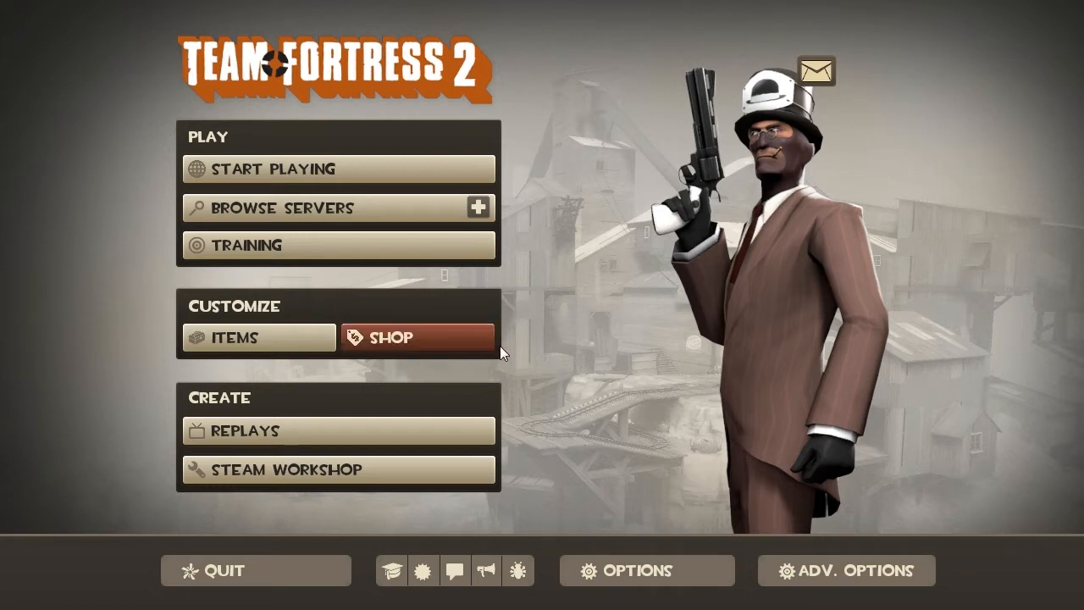
mouse_move(37, 41)
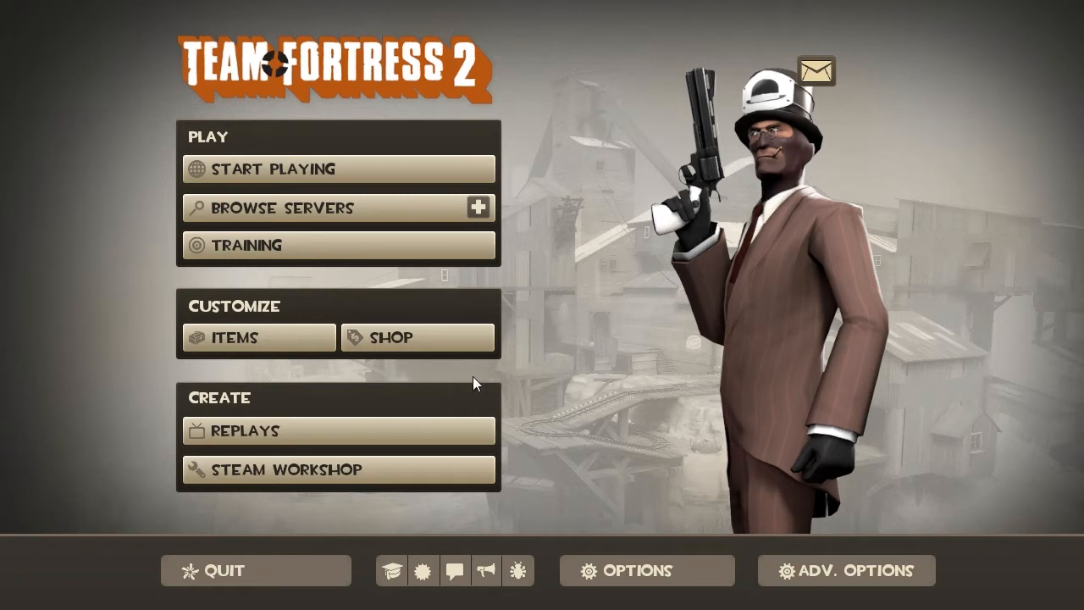
mouse_move(309, 432)
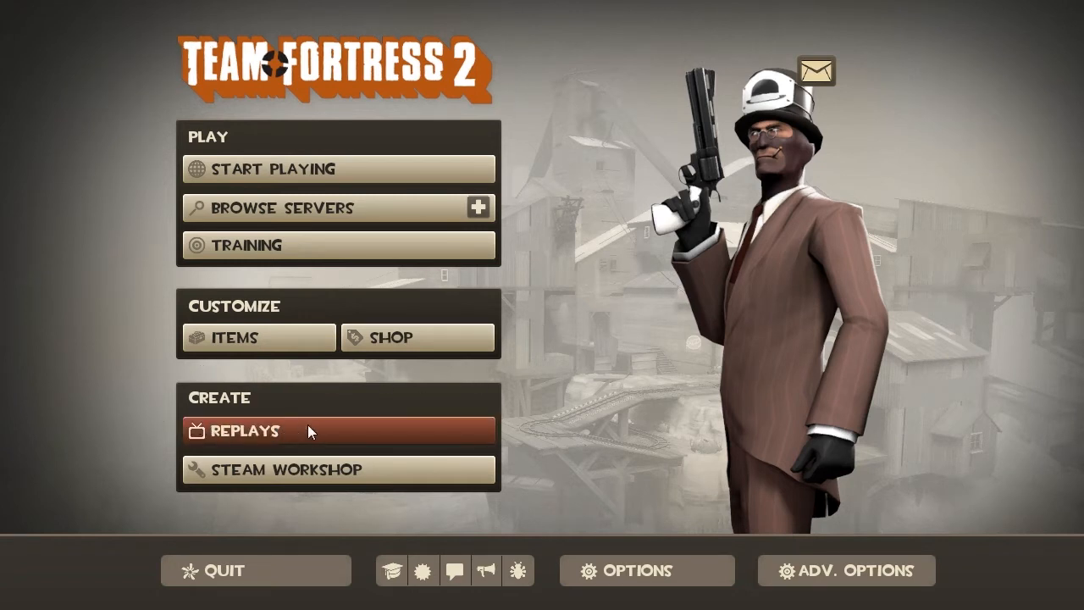
Step: Bring up the Replays browser listing temporary replays and saved movies
click(244, 430)
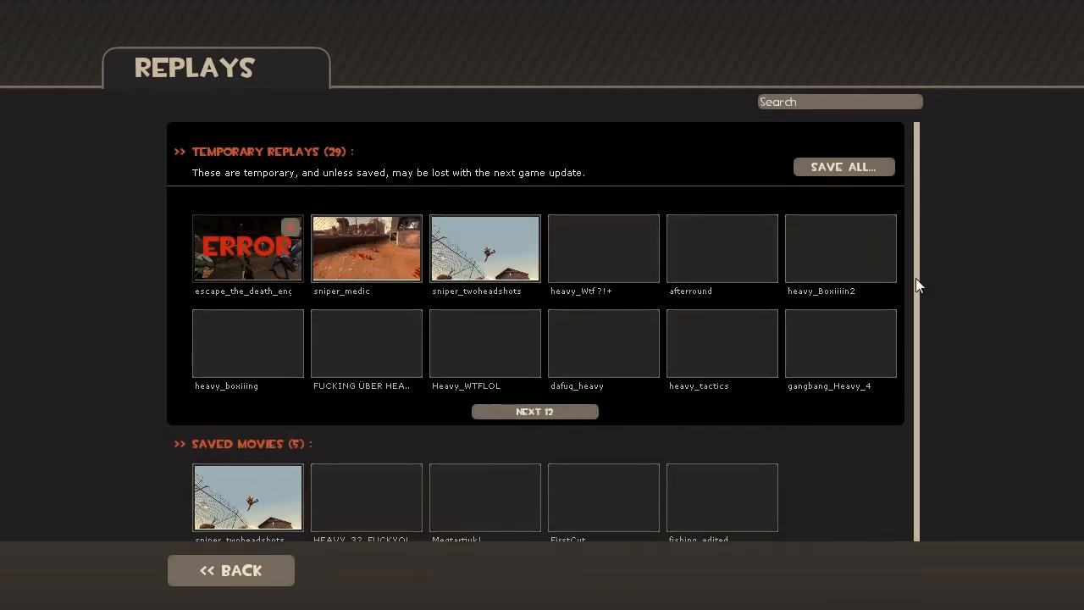
mouse_move(892, 194)
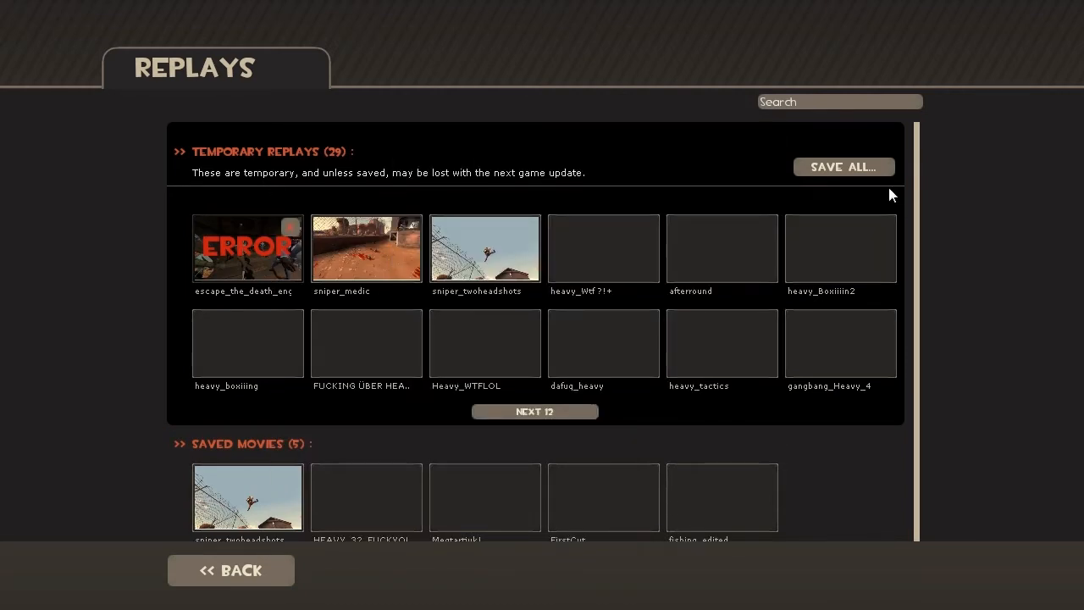
mouse_move(542, 200)
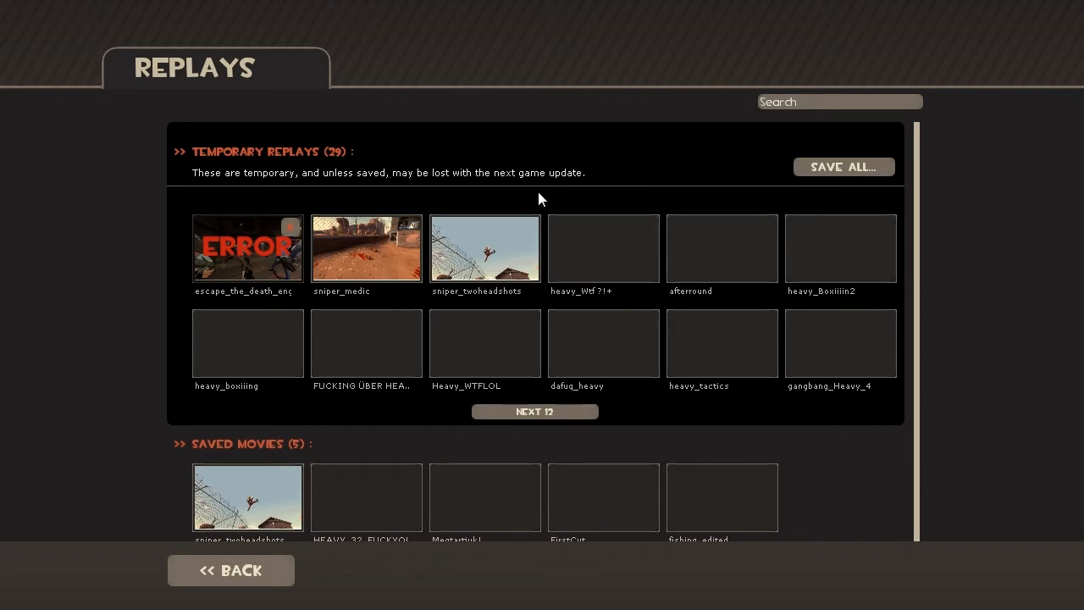
mouse_move(180, 204)
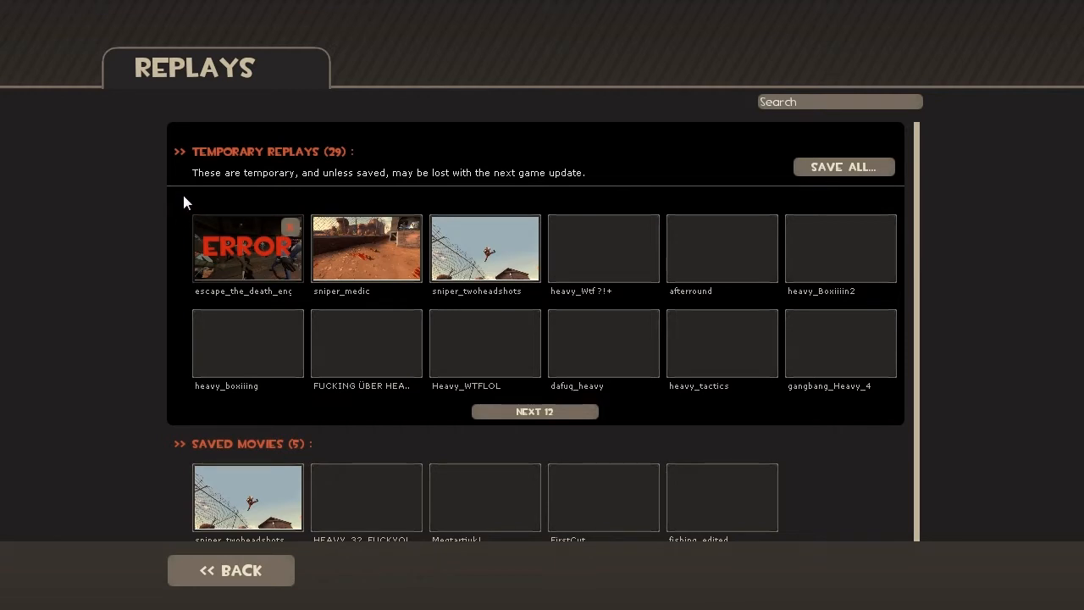
mouse_move(929, 206)
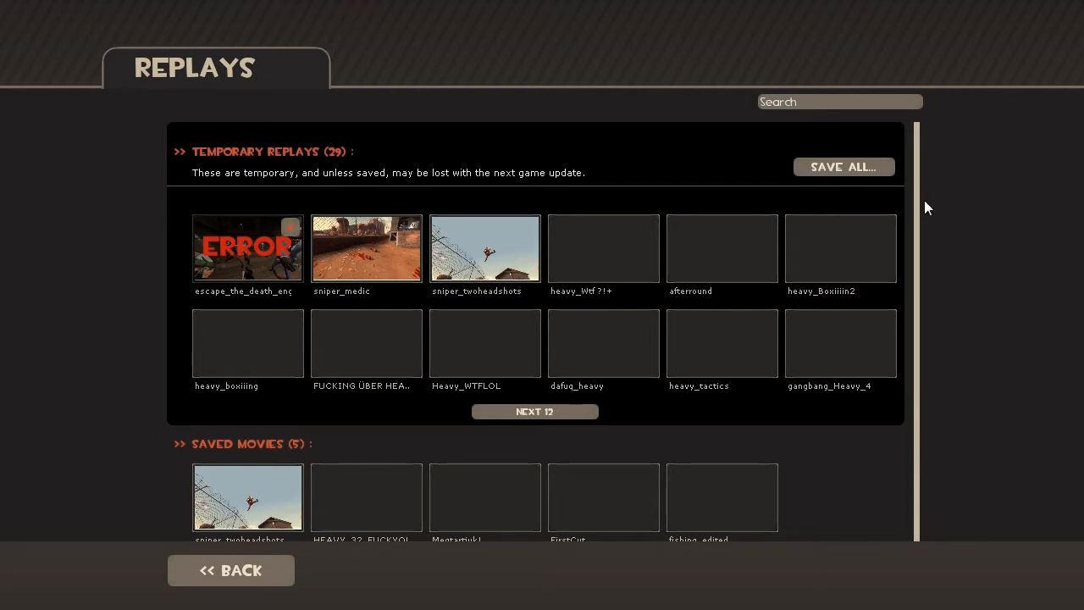
mouse_move(920, 224)
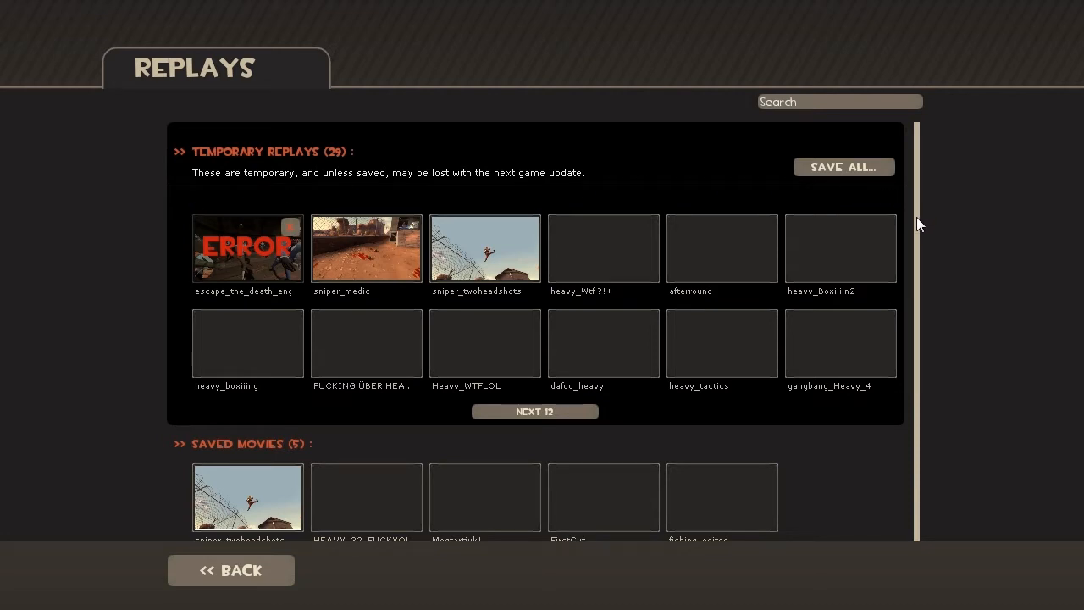
mouse_move(520, 205)
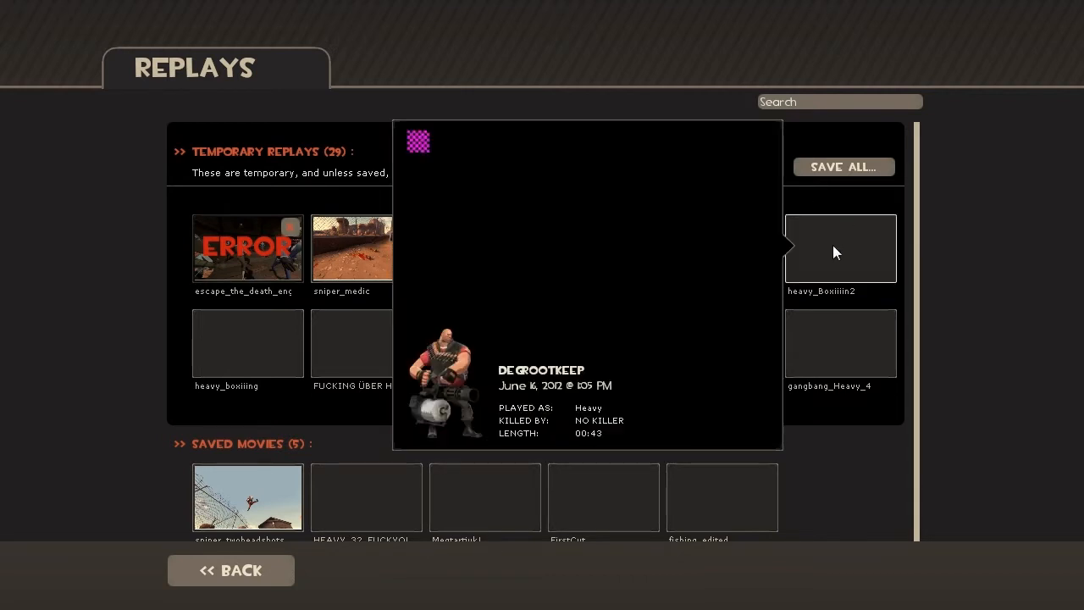
mouse_move(366, 342)
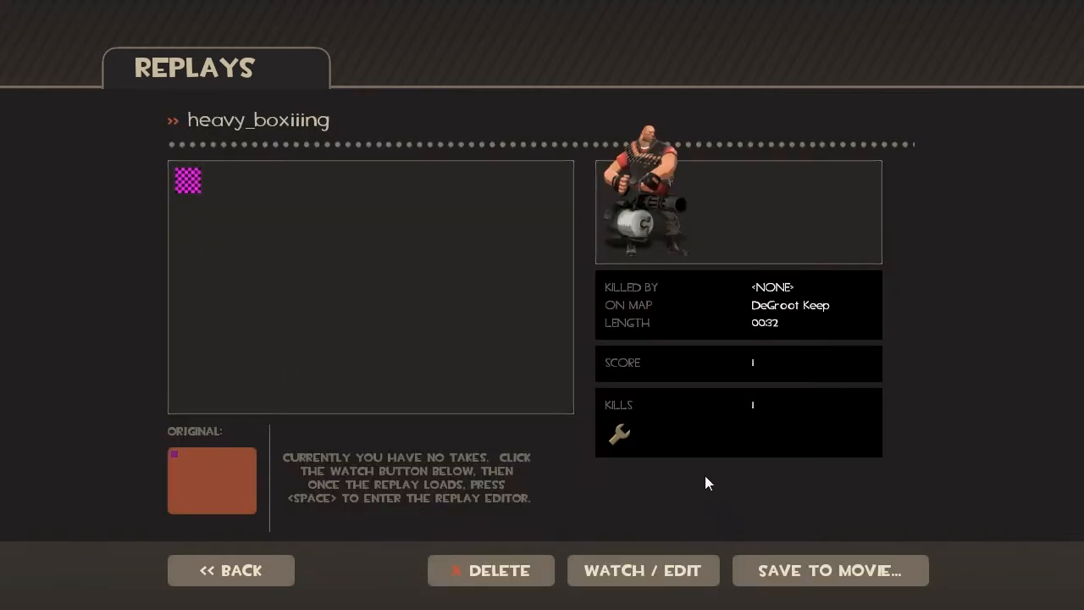
mouse_move(725, 522)
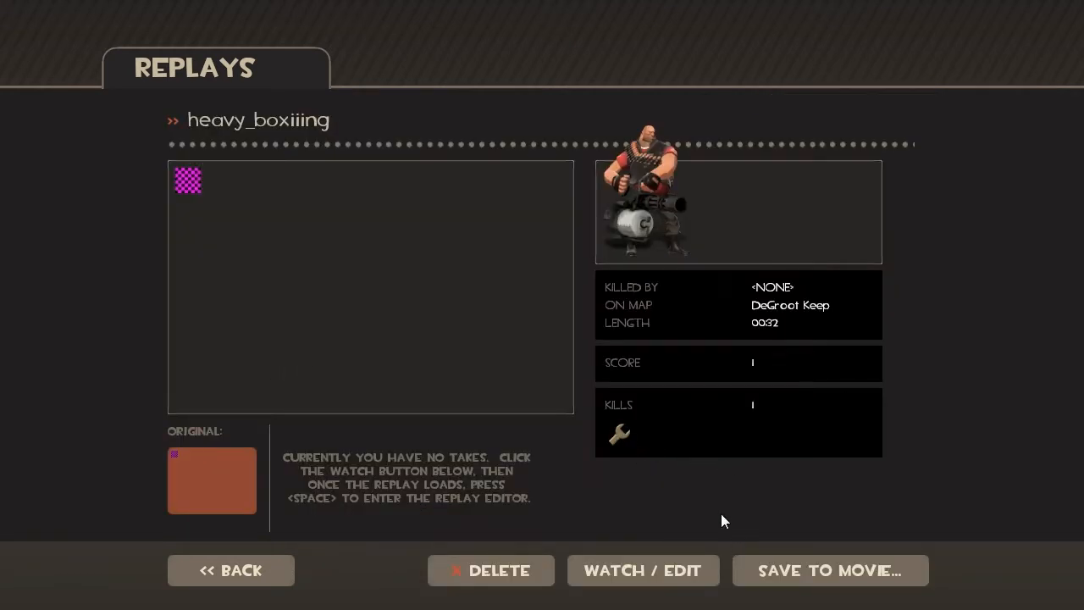
Step: Leave the heavy_boxiiing title unchanged and load its Original take for editing
click(258, 118)
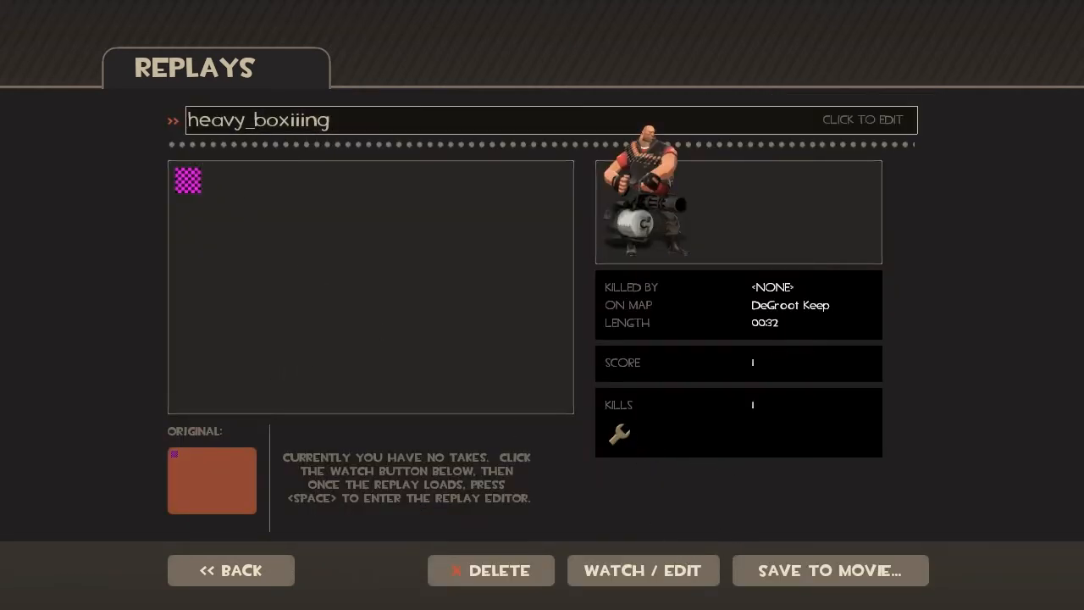
click(542, 119)
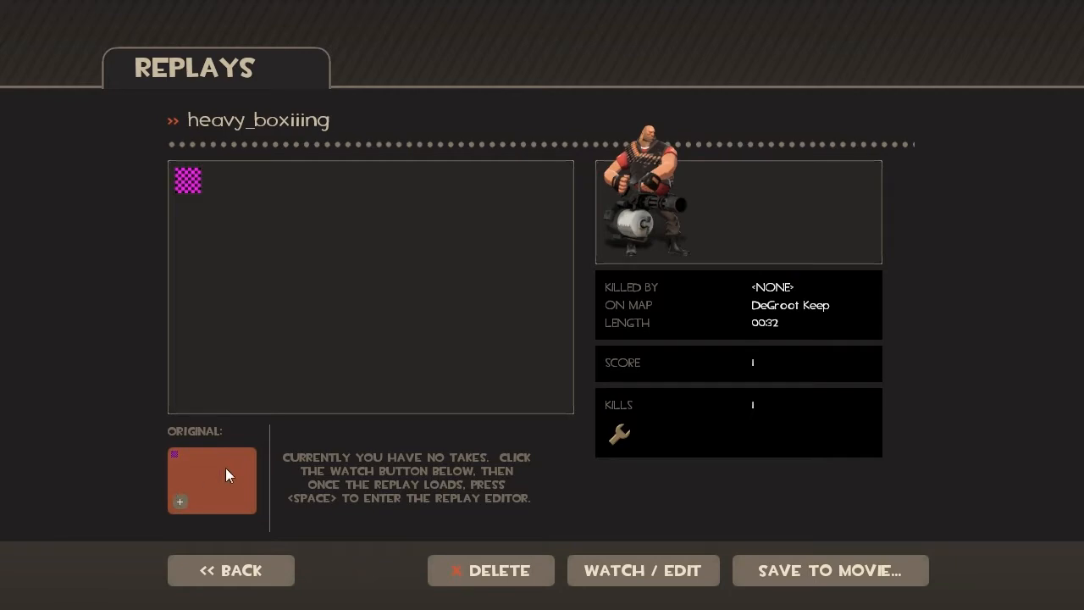
click(643, 570)
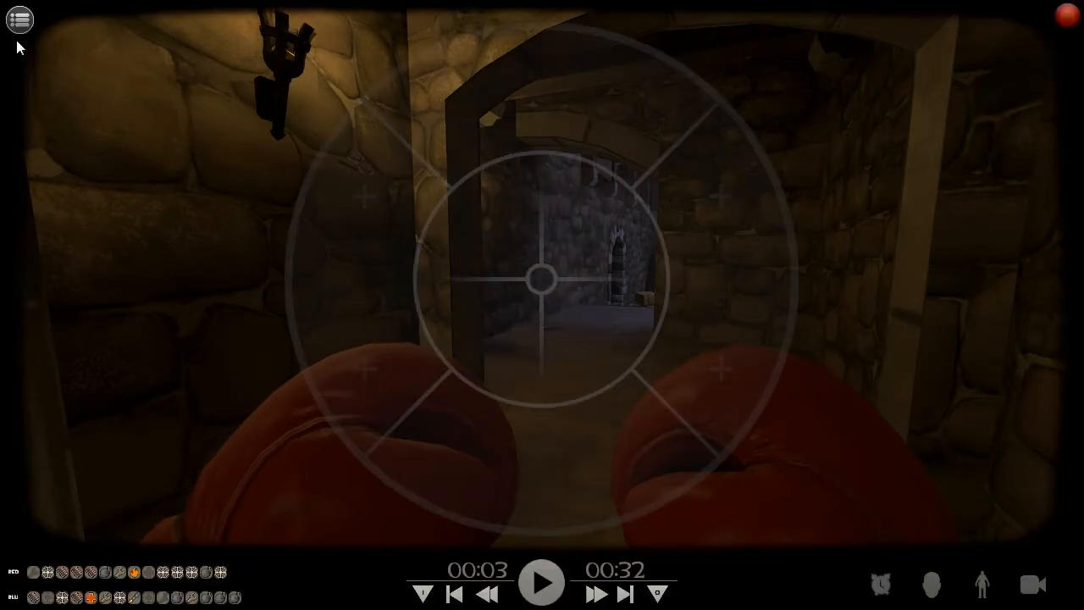
mouse_move(1052, 447)
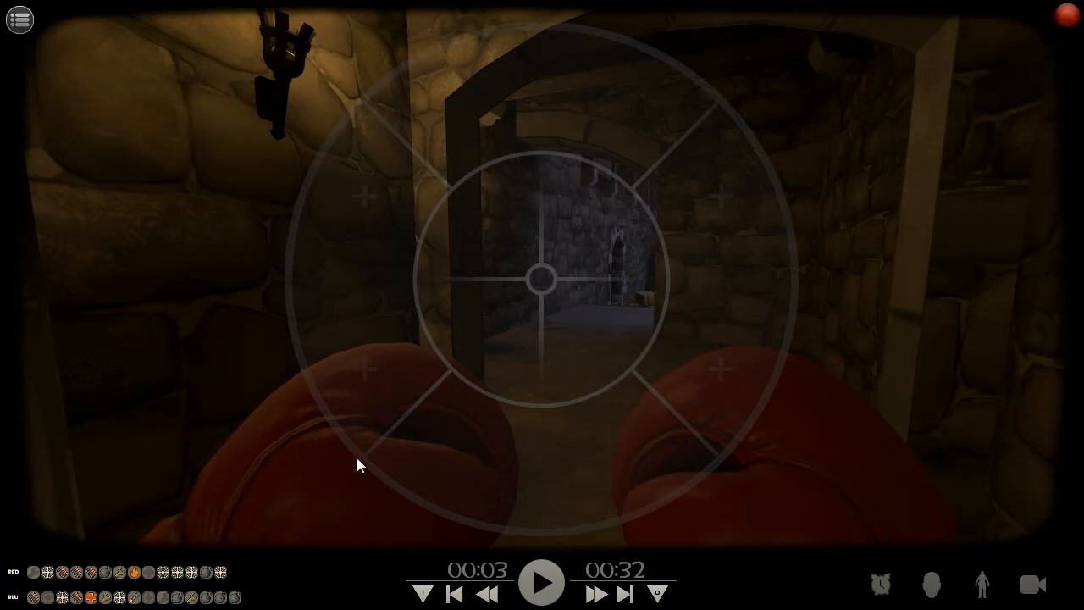
mouse_move(423, 593)
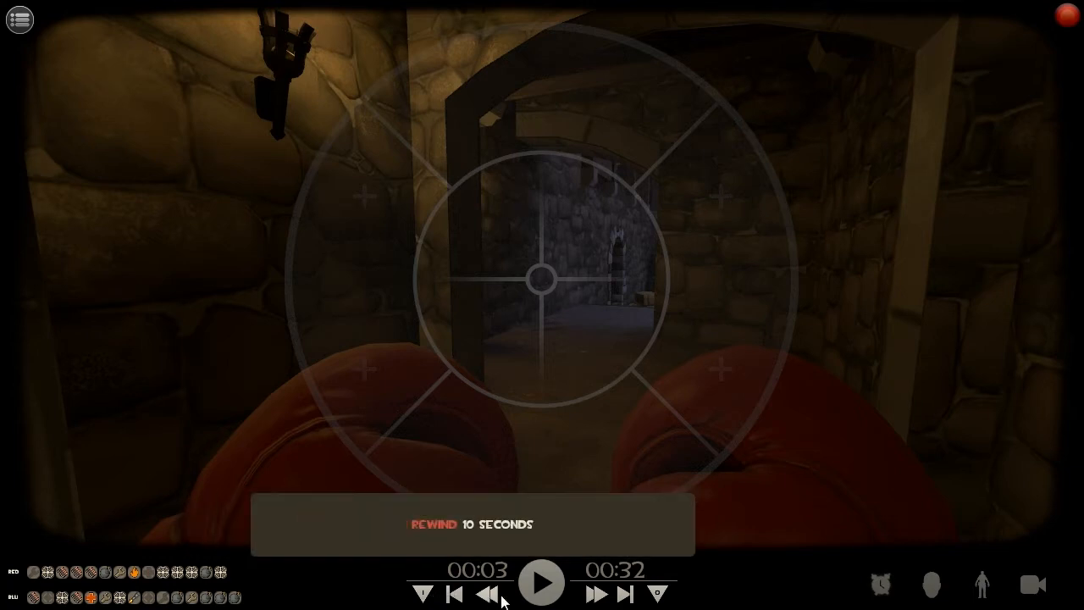
mouse_move(454, 593)
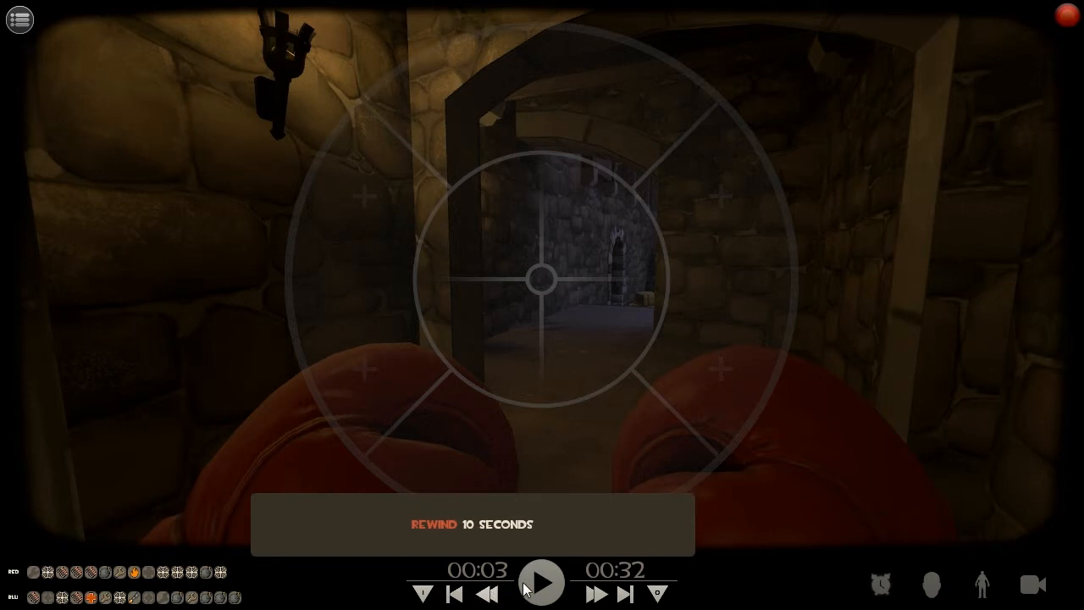
mouse_move(880, 585)
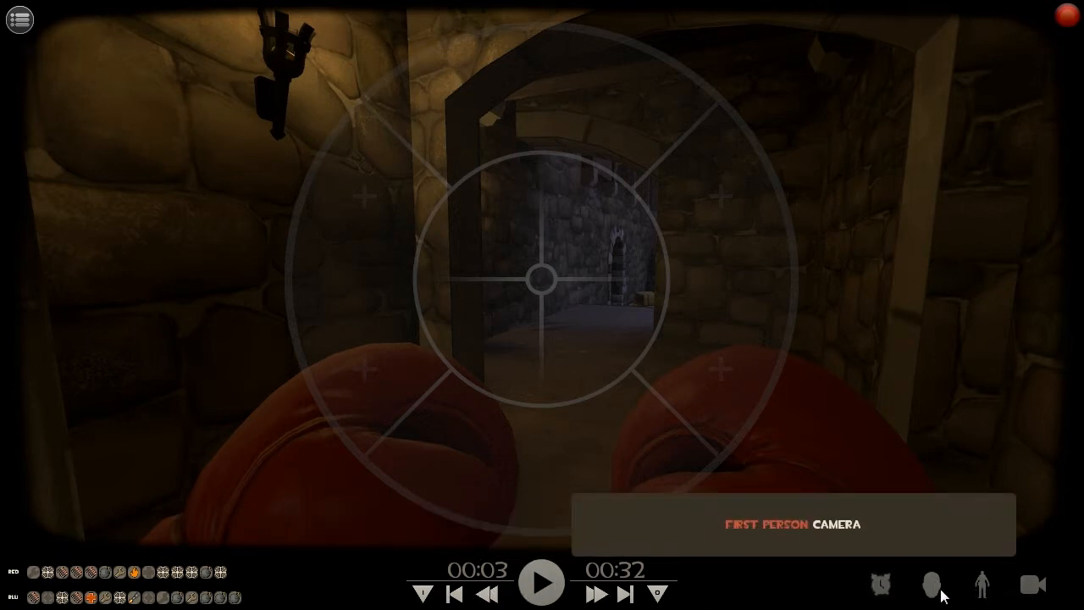
Step: Switch the replay view to First Person Camera
click(1031, 584)
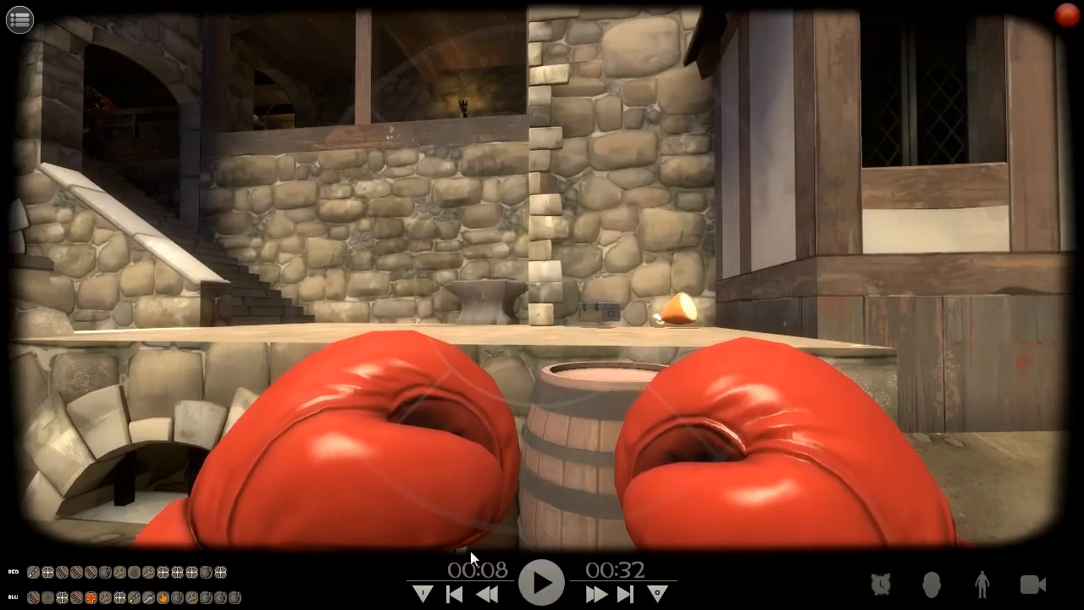
Step: Set the In point, play to the ending moment and set the Out point
click(424, 591)
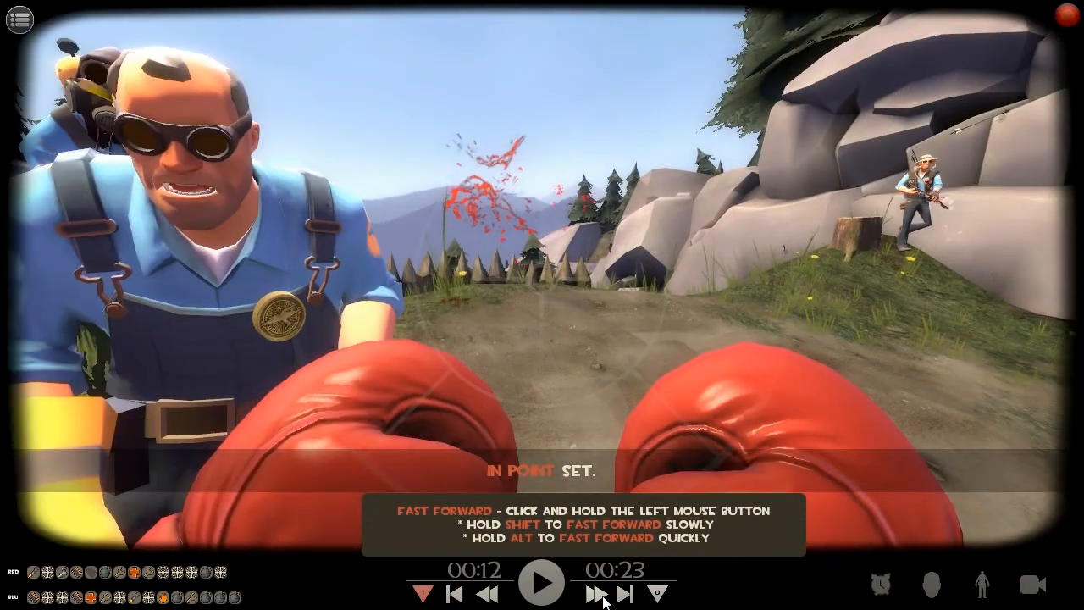
click(593, 593)
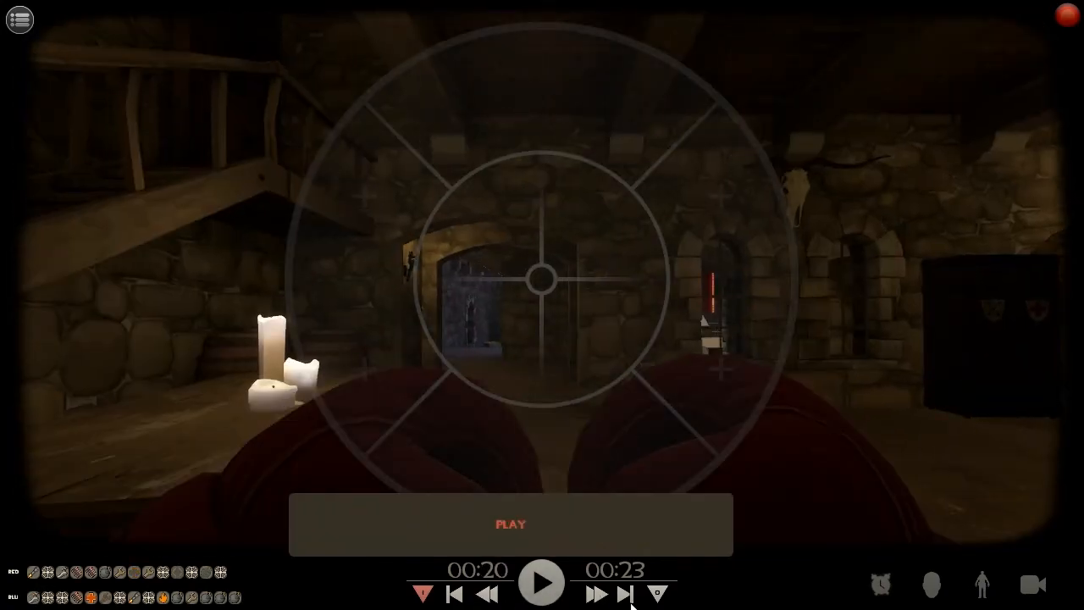
click(657, 594)
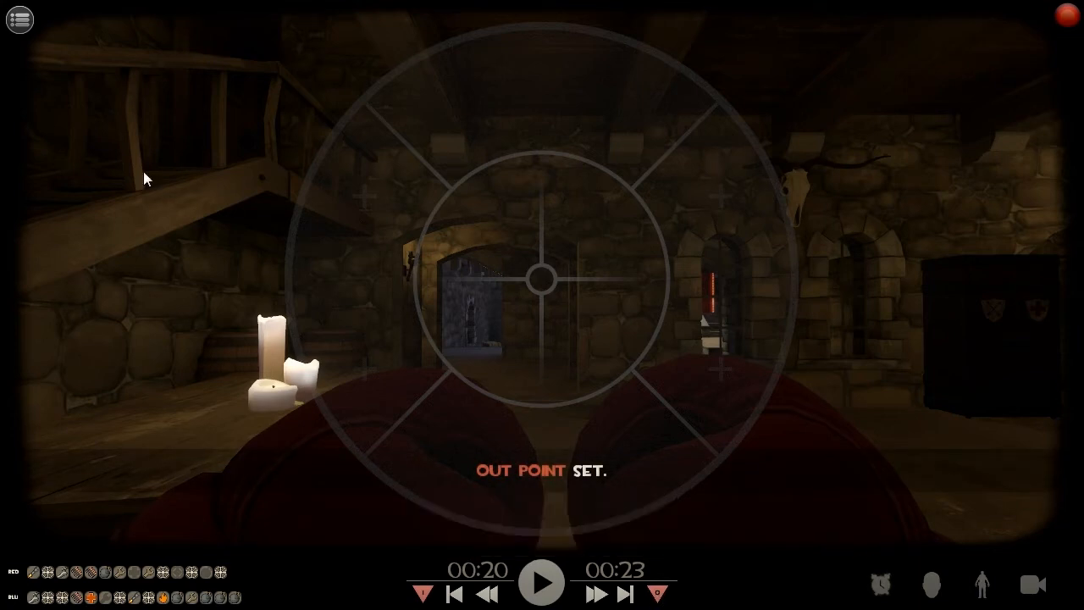
Step: Save the trimmed take under the new name 'Tutorial' via Save As
click(19, 20)
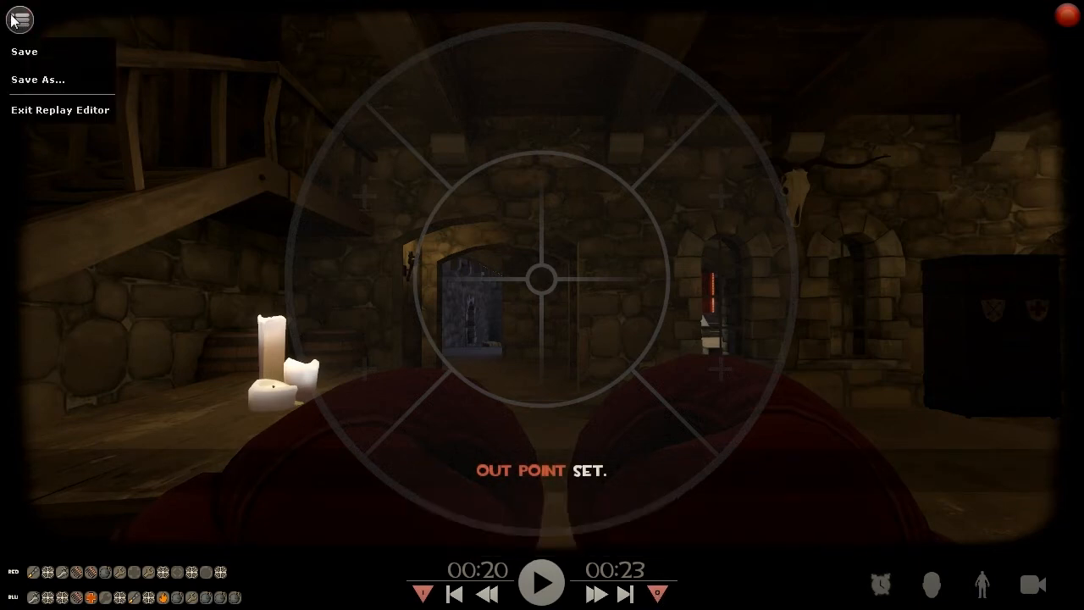
mouse_move(14, 24)
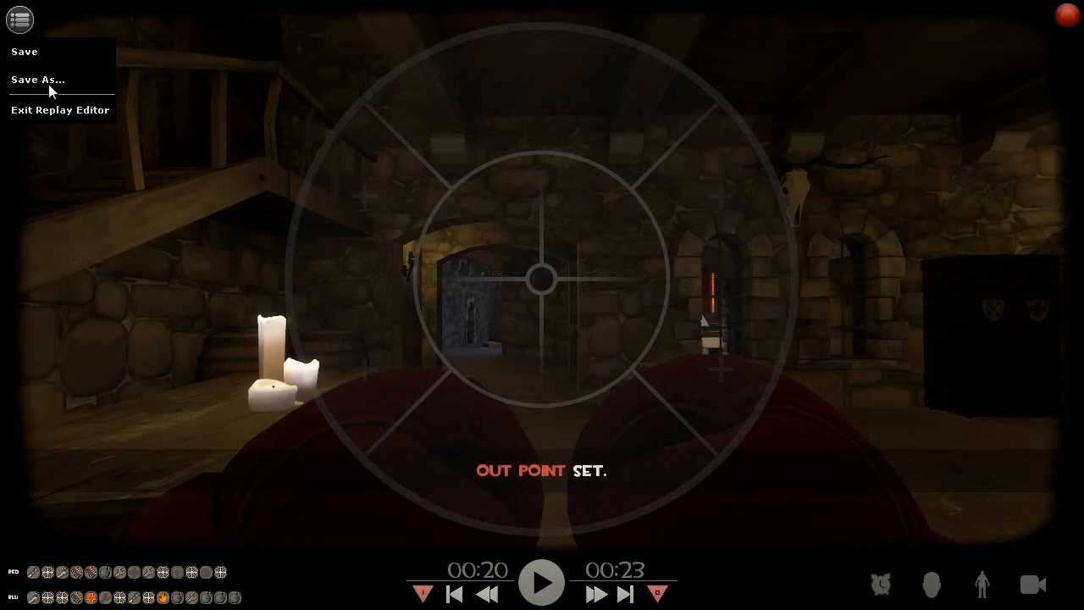
click(38, 80)
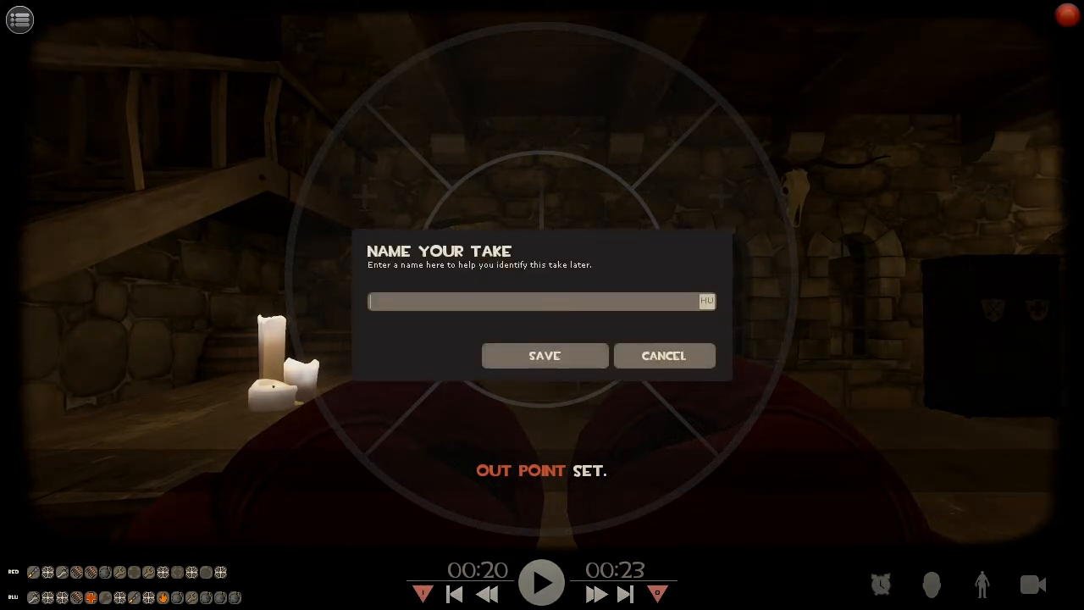
text(Turi)
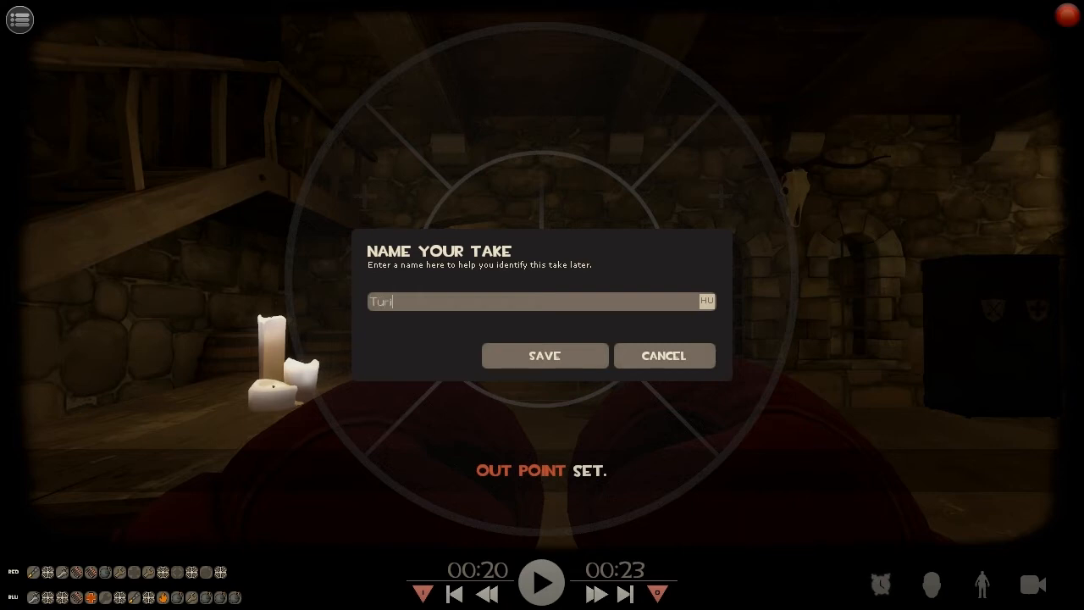
click(546, 356)
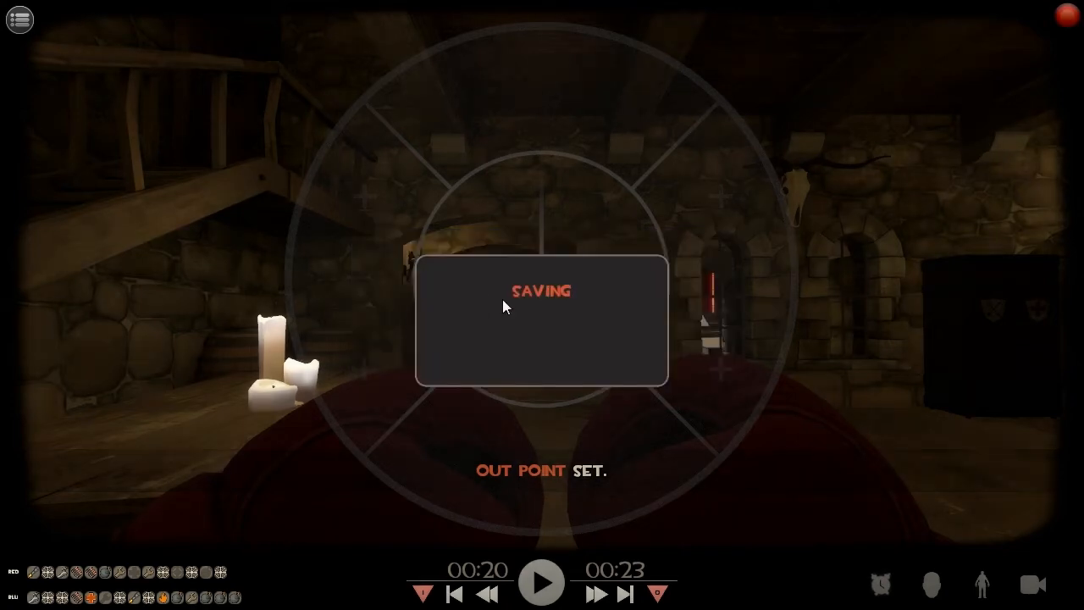
click(19, 18)
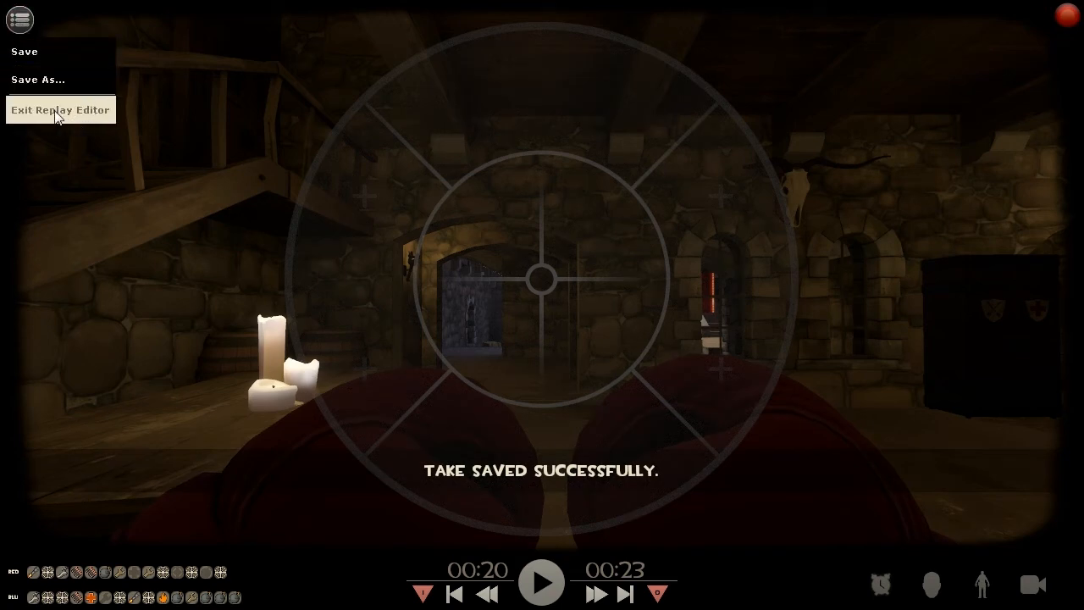
Step: Exit the replay editor and reopen the heavy_boxiiing replay details page
click(61, 109)
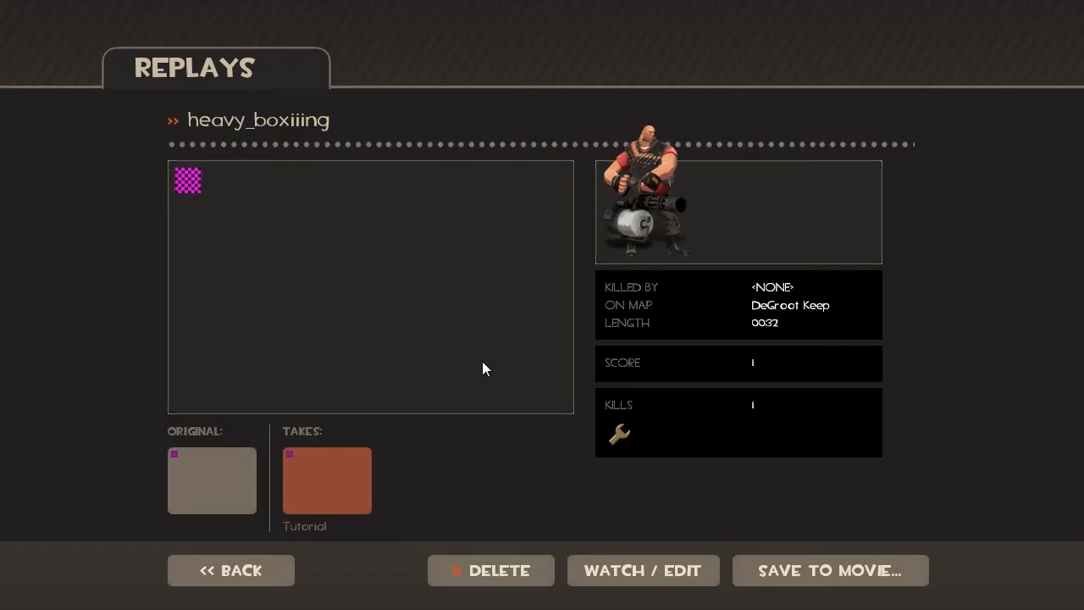
mouse_move(285, 507)
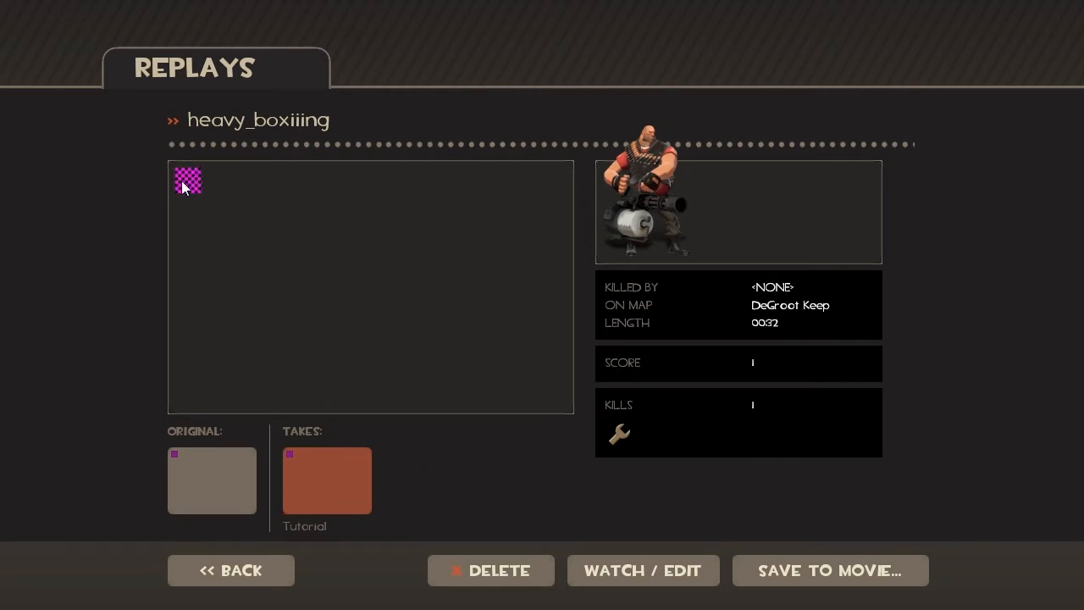
mouse_move(241, 563)
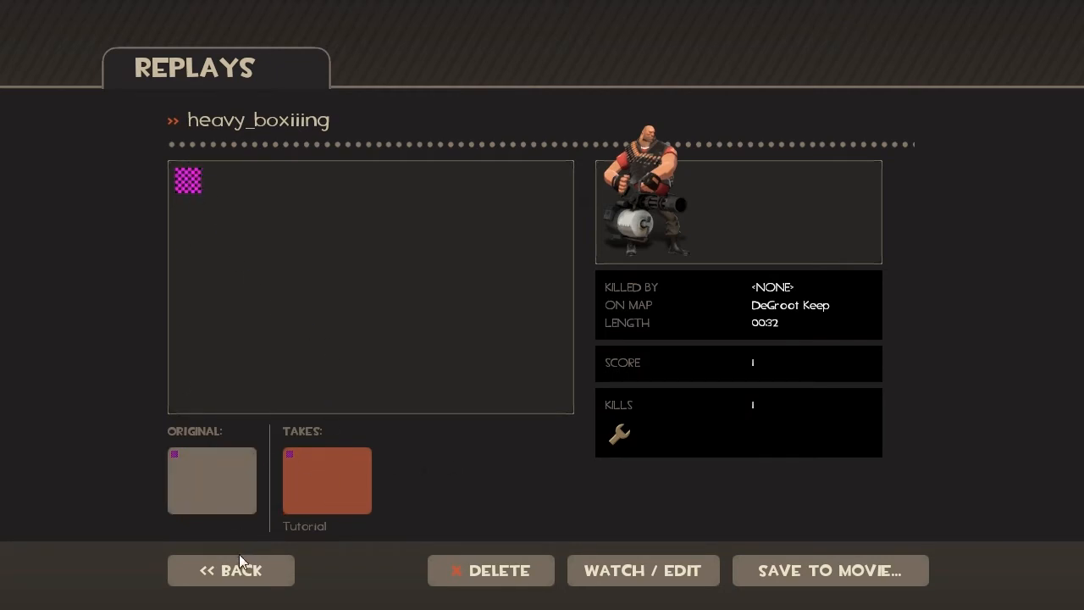
mouse_move(398, 310)
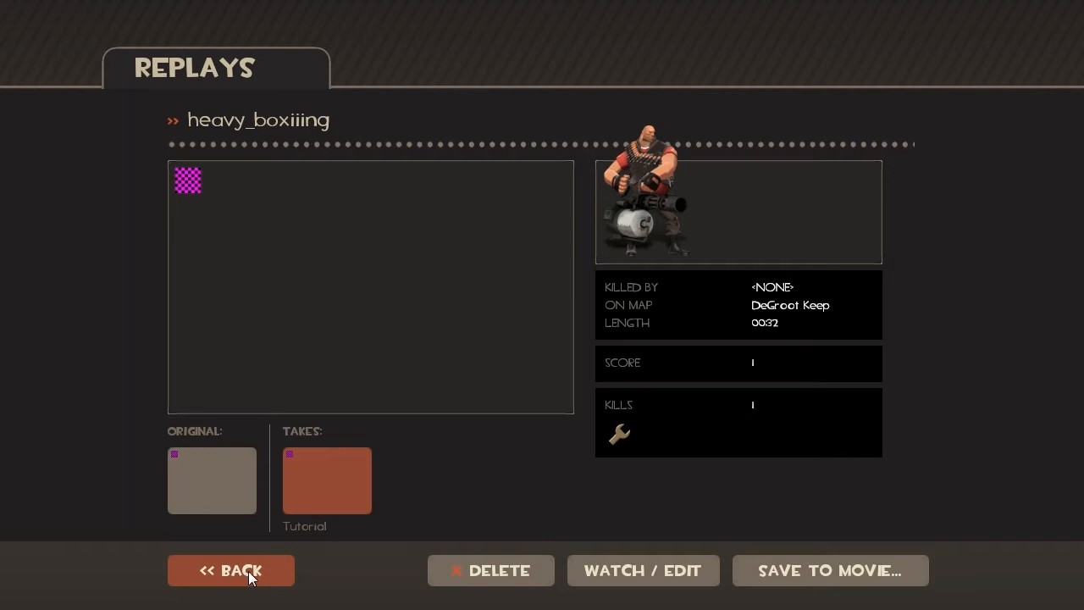
click(230, 569)
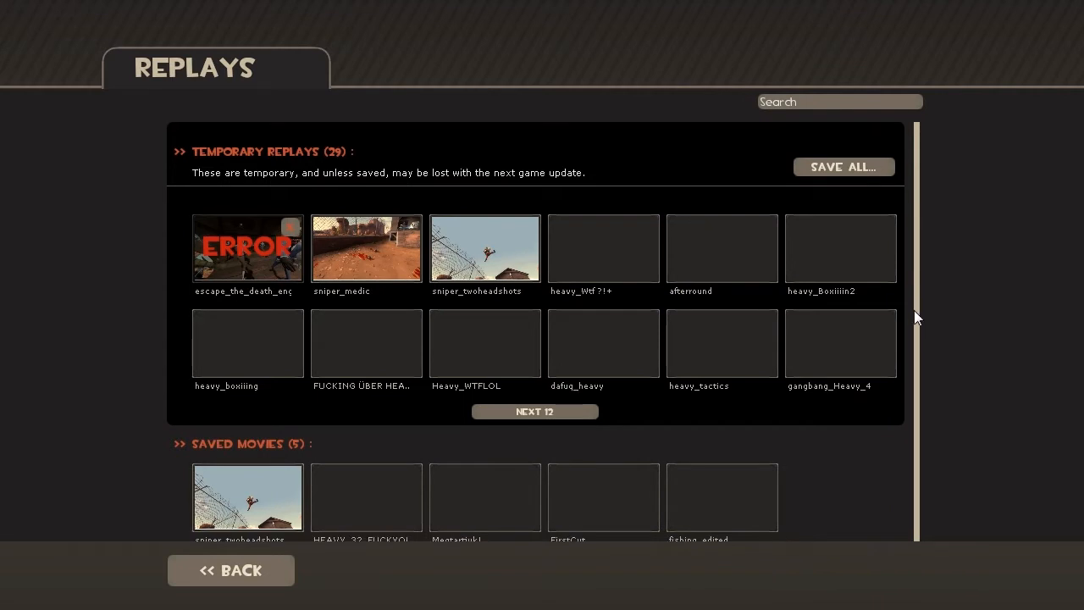
mouse_move(233, 351)
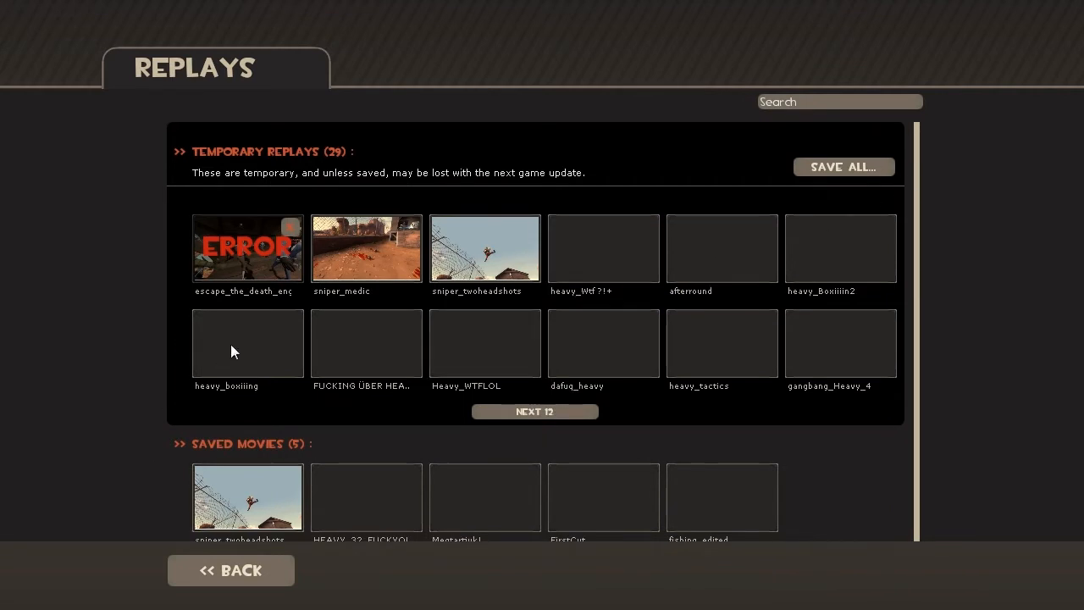
mouse_move(248, 342)
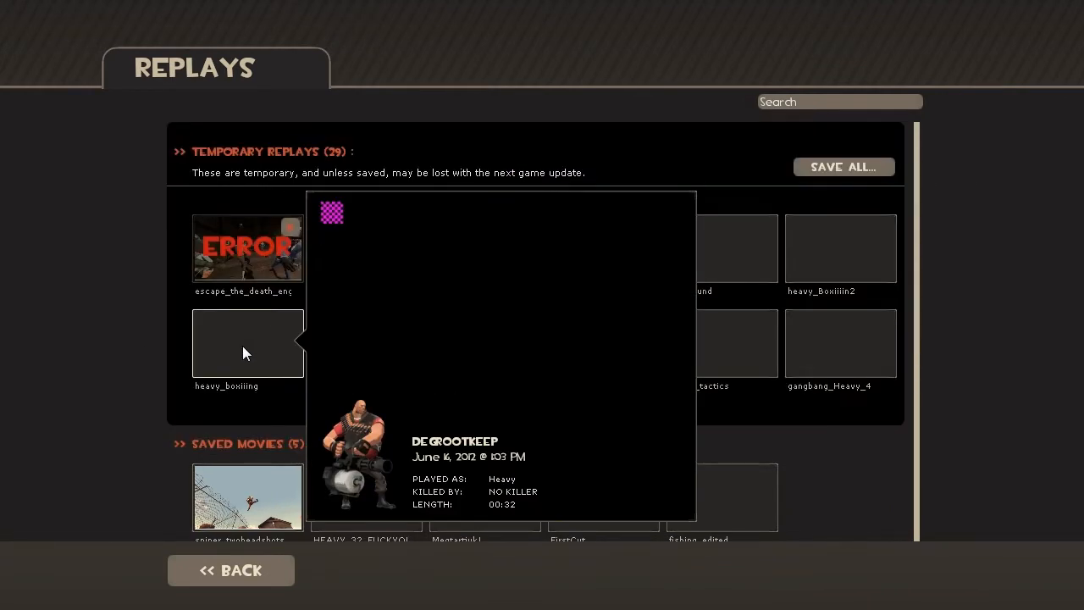
click(247, 342)
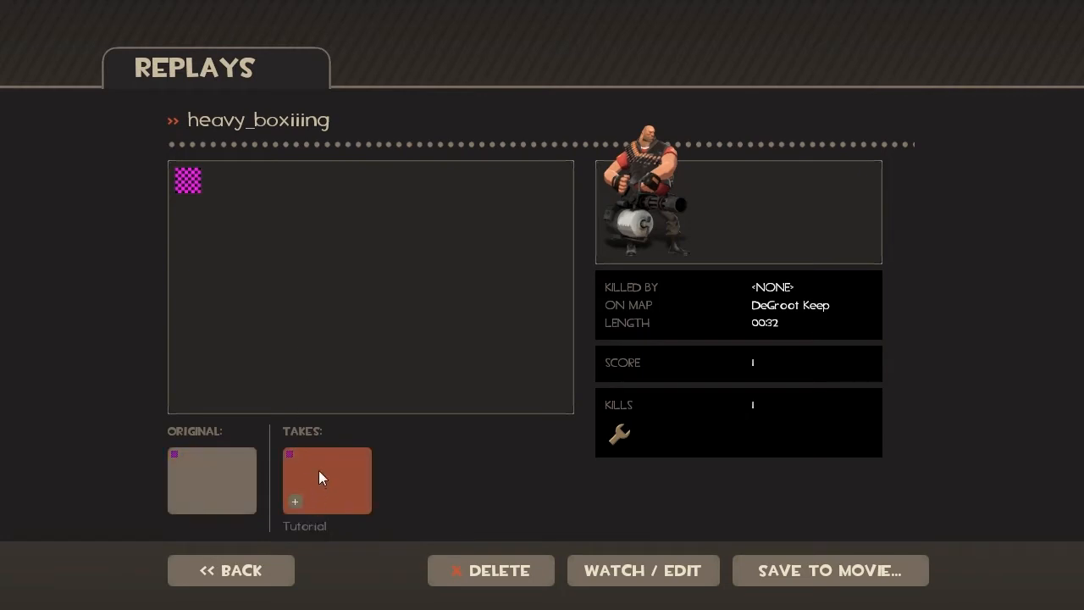
Step: Start a render of the Tutorial take titled 'Tutorial' at 720p with advanced options shown
click(831, 569)
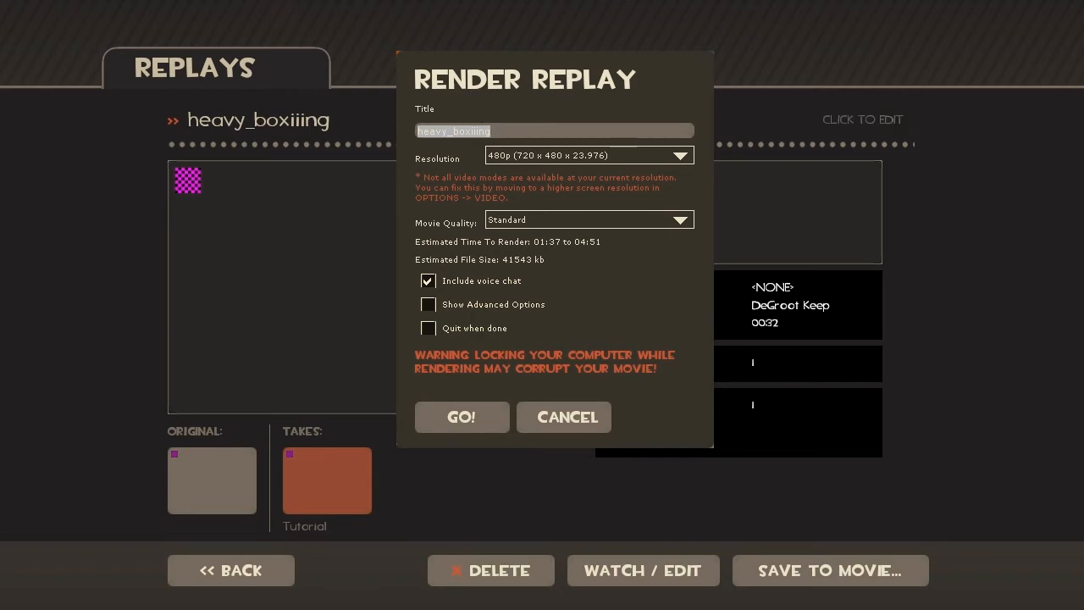
text(Tutorial)
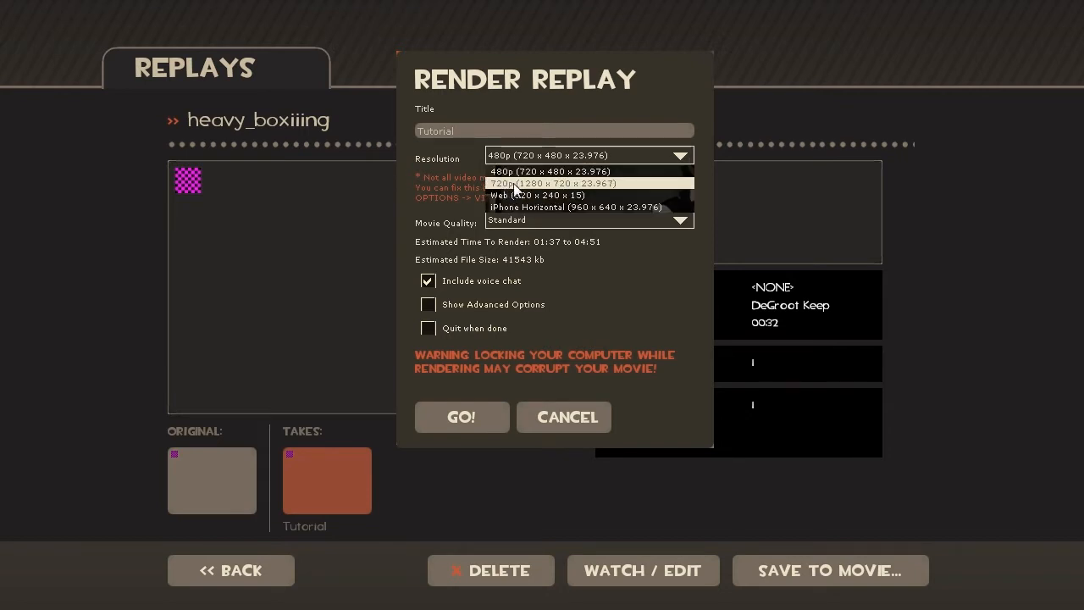
click(550, 183)
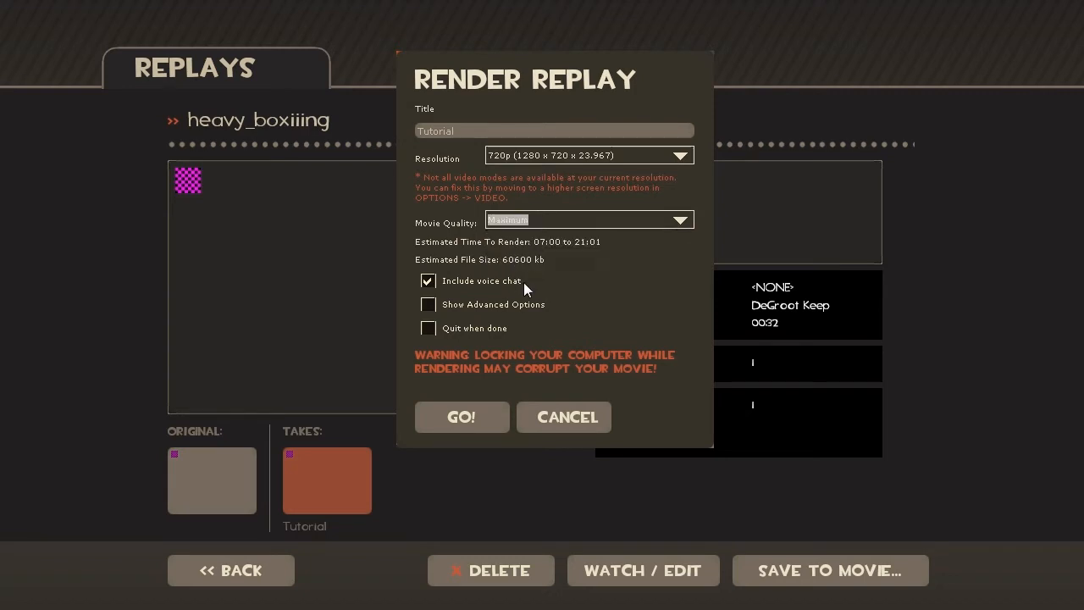
click(427, 305)
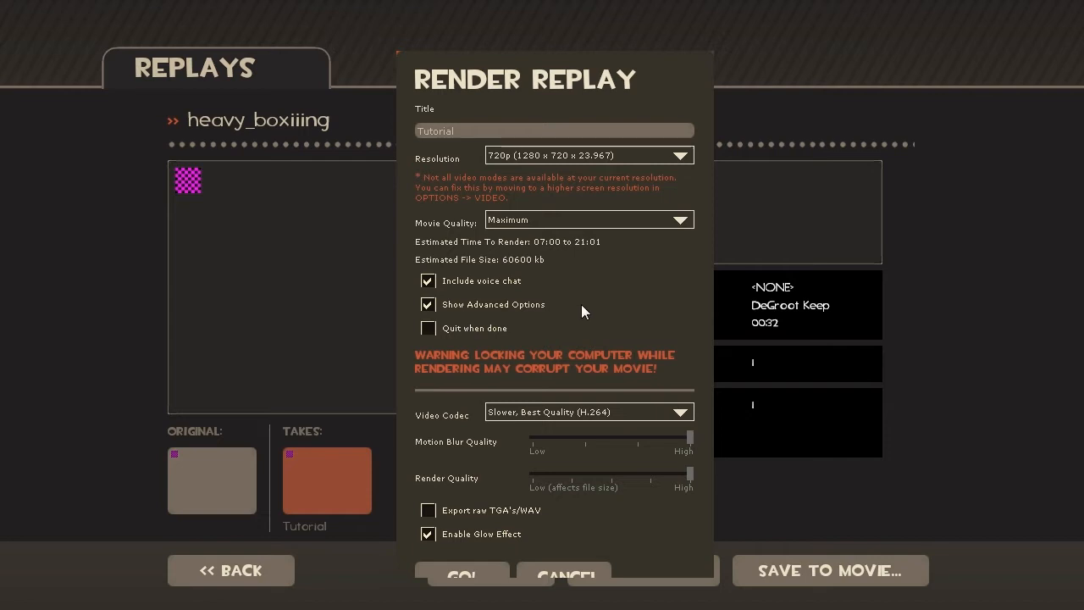
mouse_move(631, 413)
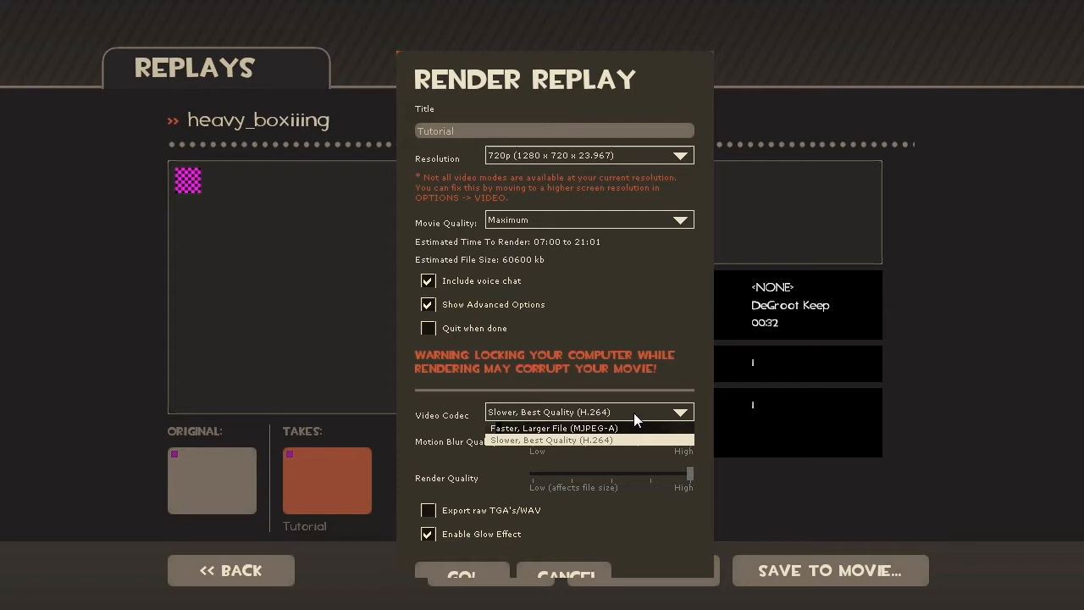
Step: Keep the Slower Best Quality (H.264) codec and set motion blur quality to about the middle
click(549, 441)
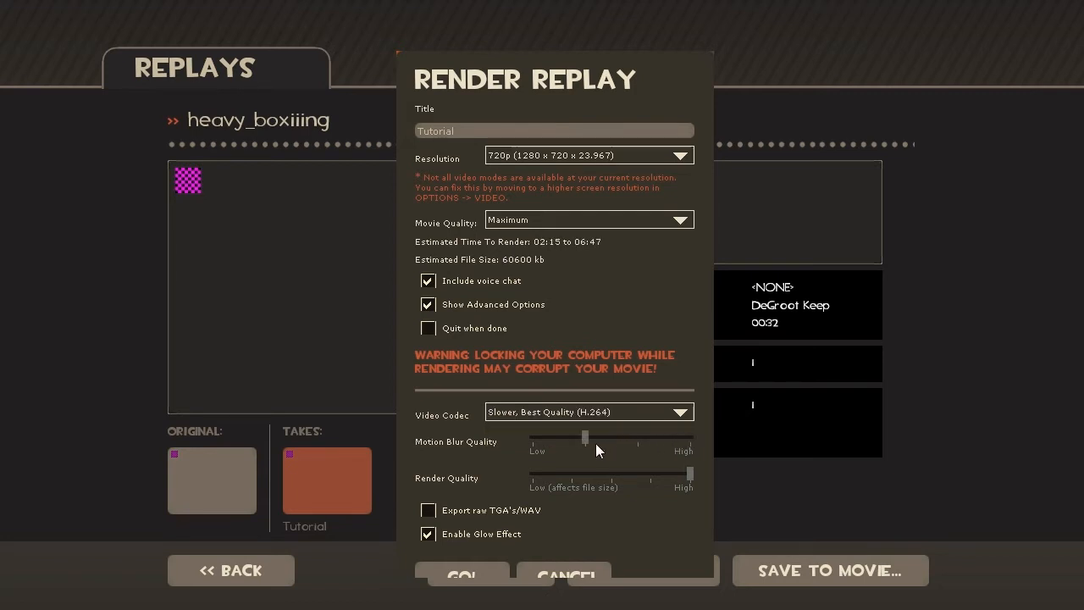
drag(585, 437, 637, 437)
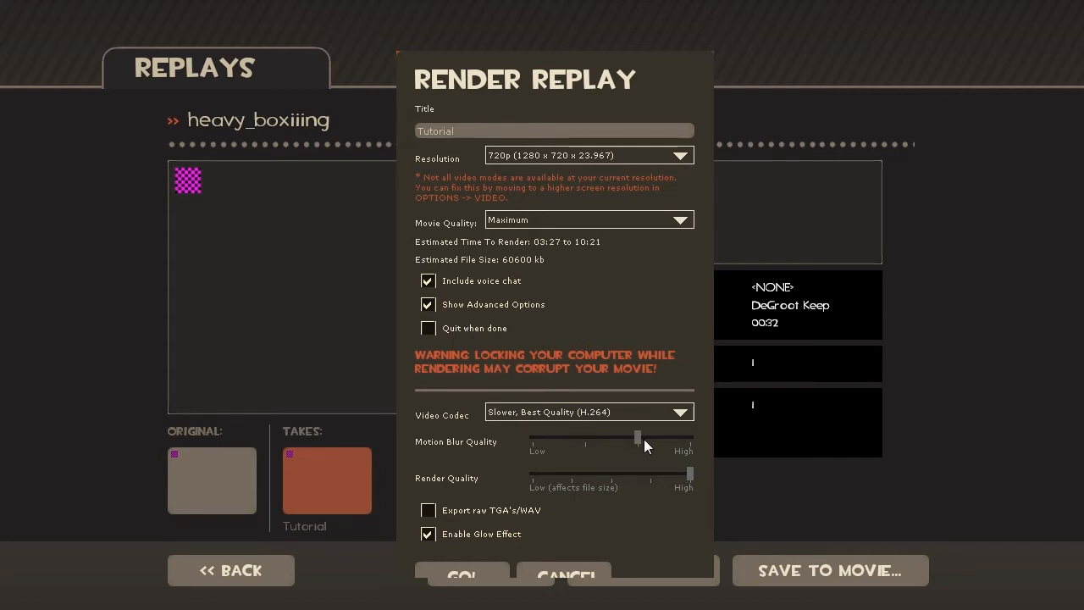
drag(637, 437, 532, 437)
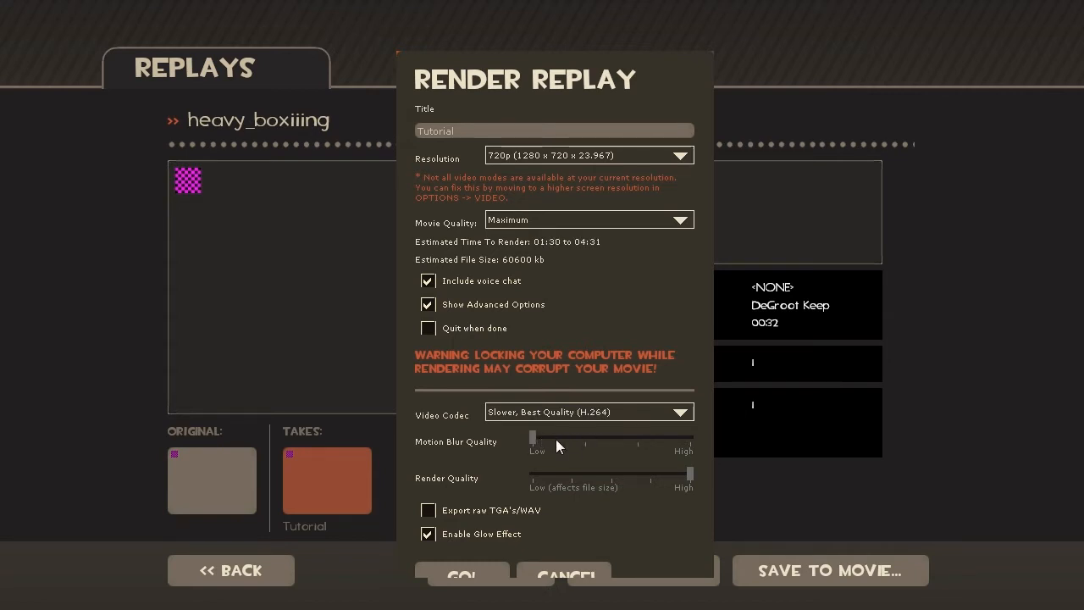
drag(532, 437, 585, 437)
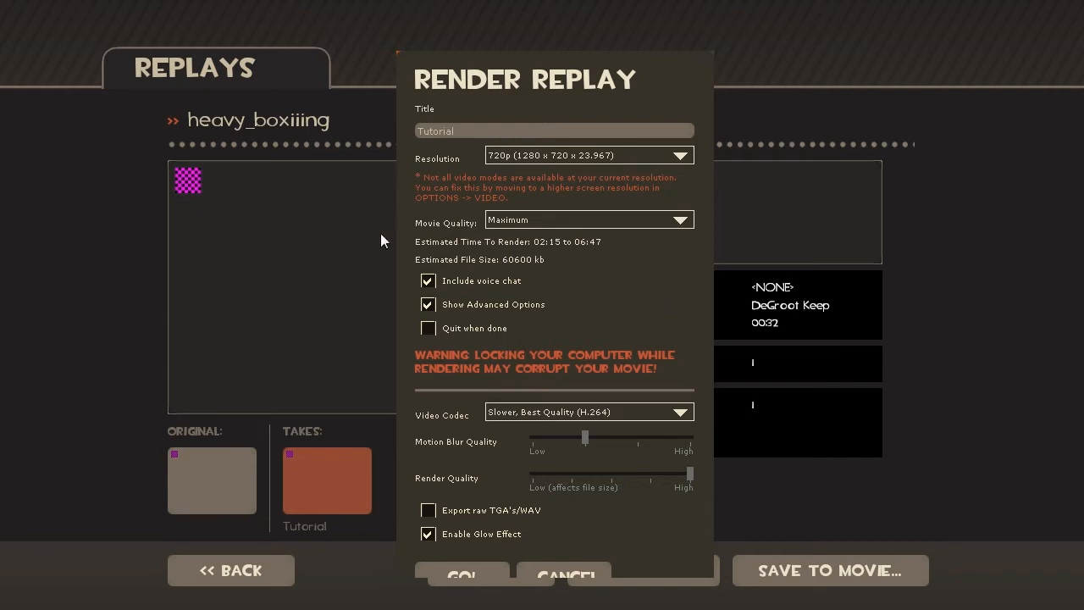
mouse_move(455, 251)
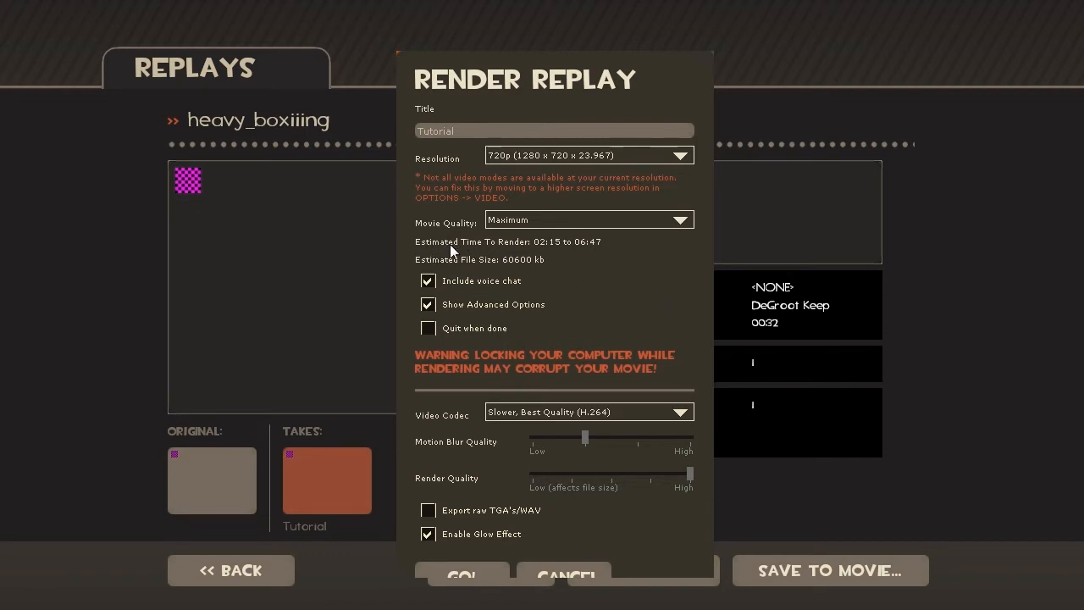
mouse_move(508, 254)
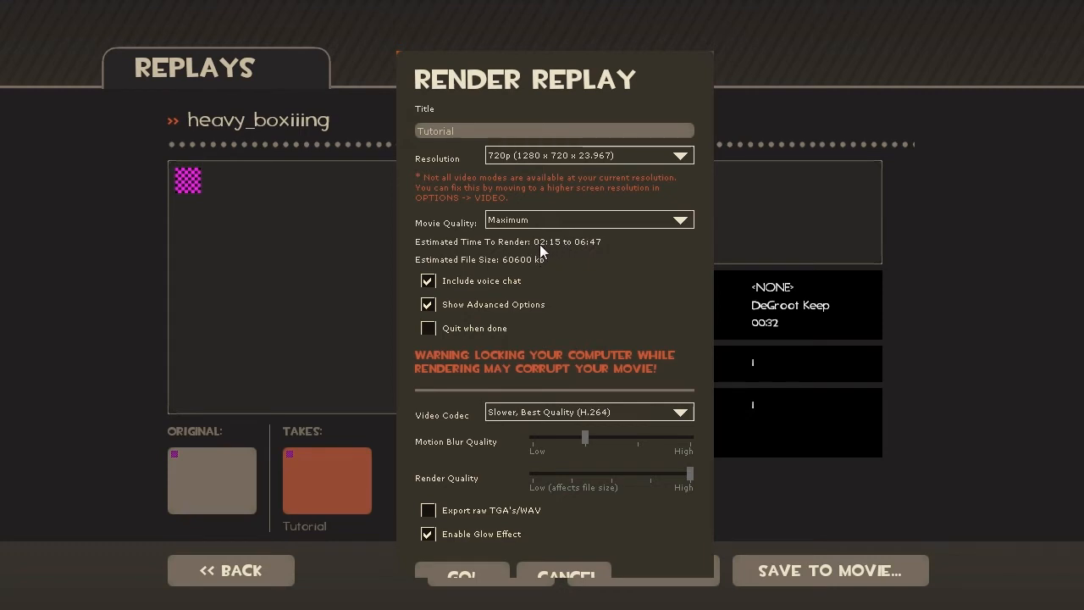
mouse_move(549, 251)
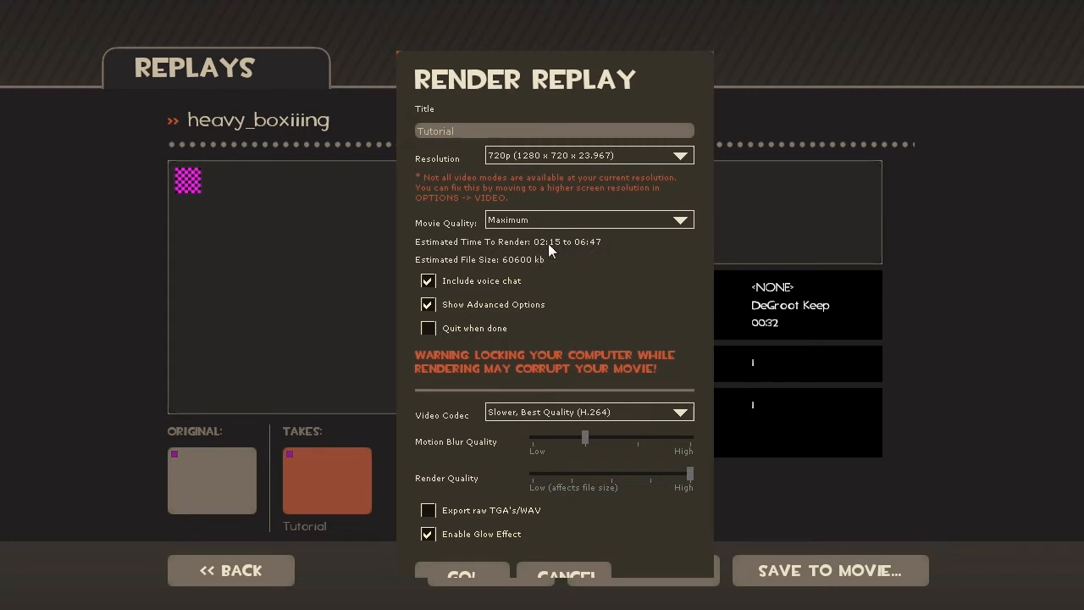
mouse_move(567, 247)
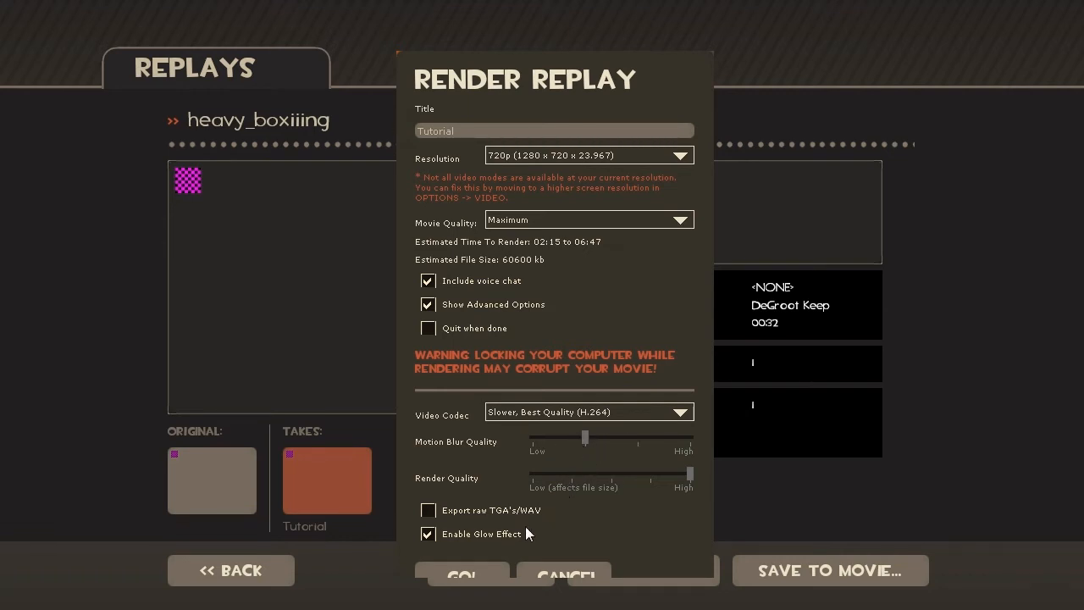
mouse_move(518, 538)
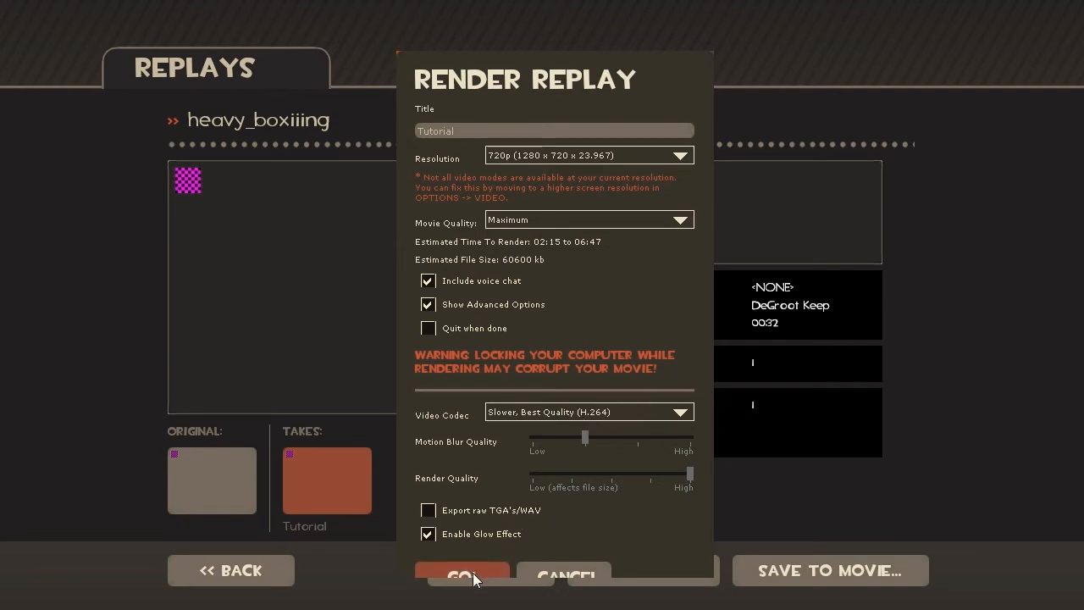
Step: Start rendering the take into the Tutorial movie with Go!
click(462, 576)
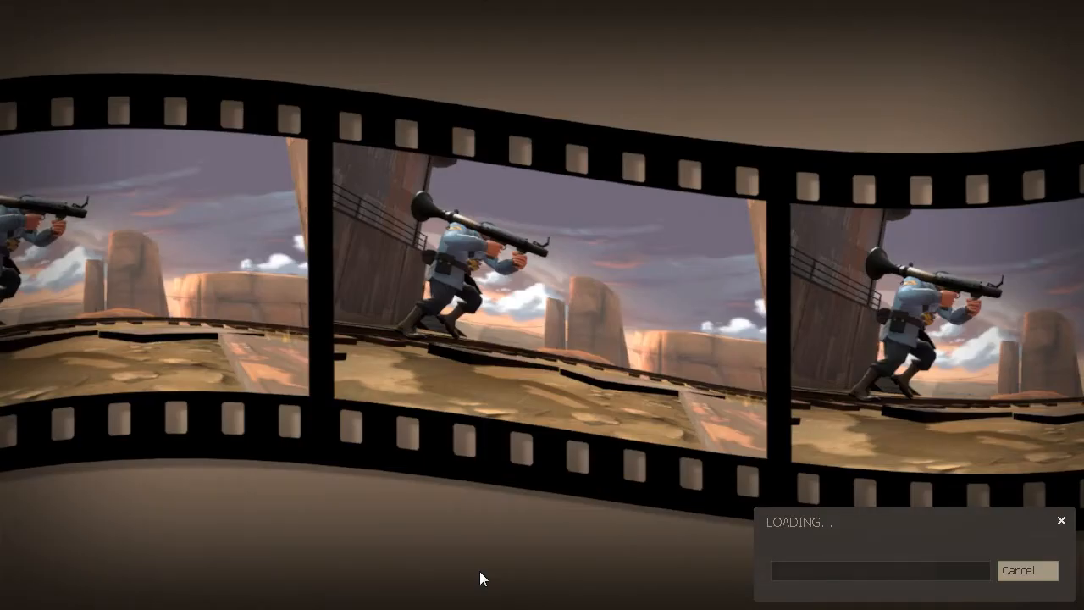
mouse_move(451, 444)
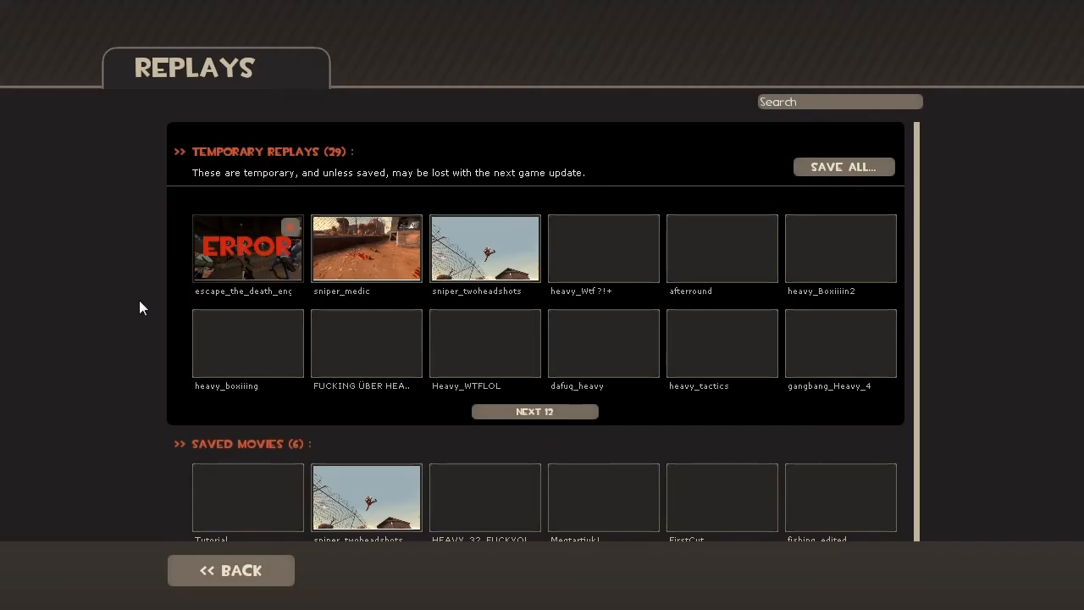
mouse_move(922, 343)
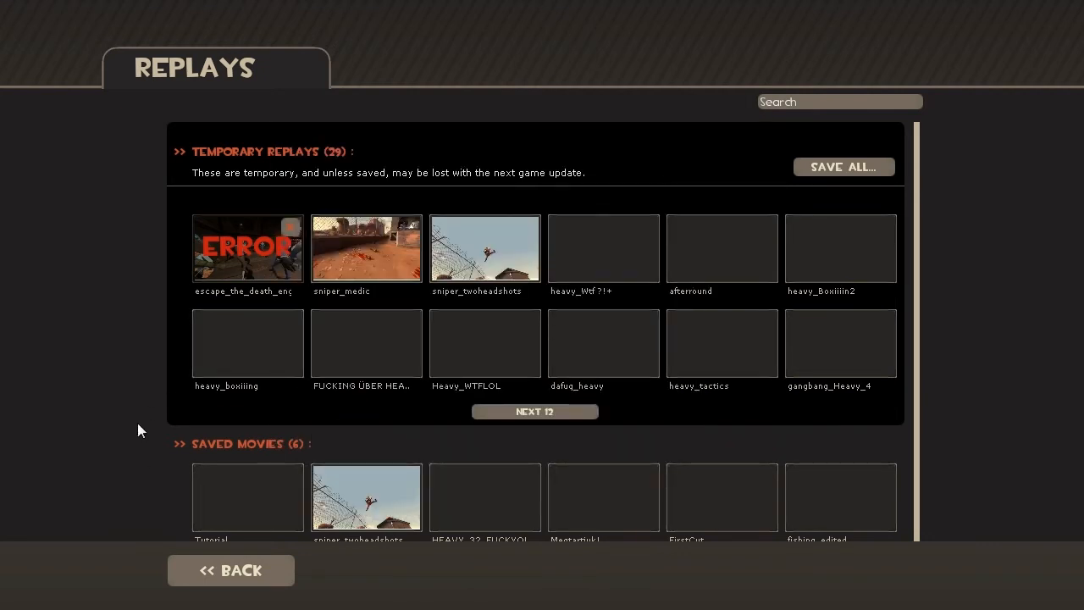
mouse_move(800, 227)
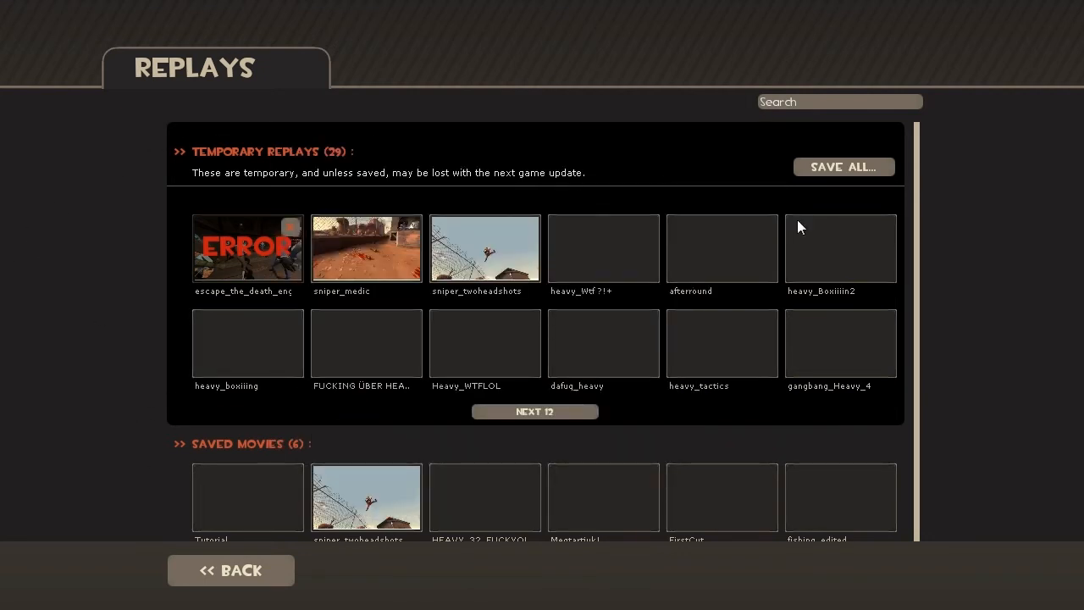
mouse_move(88, 479)
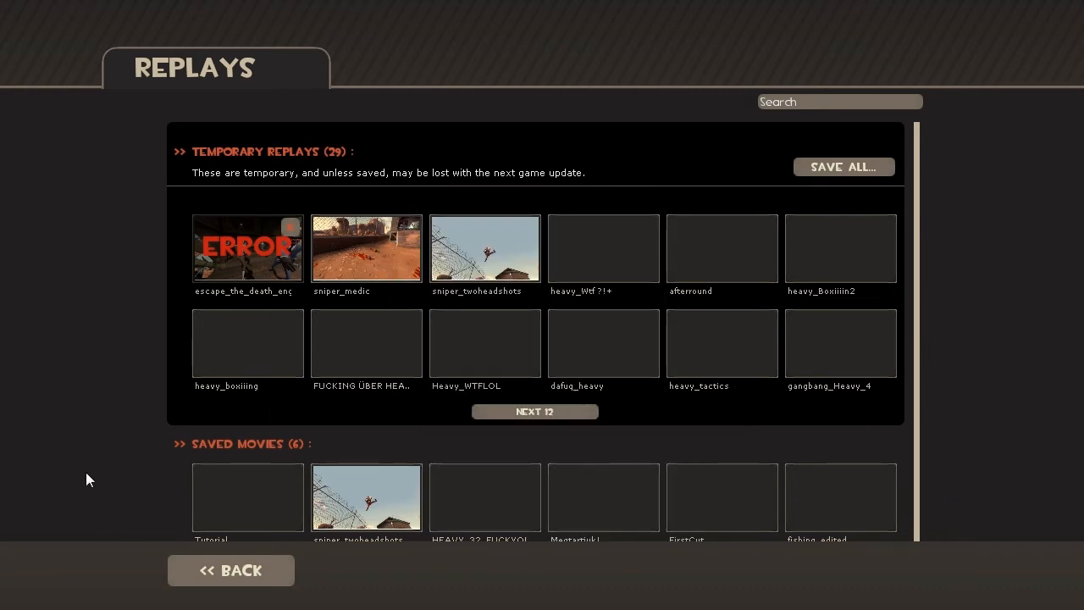
mouse_move(248, 498)
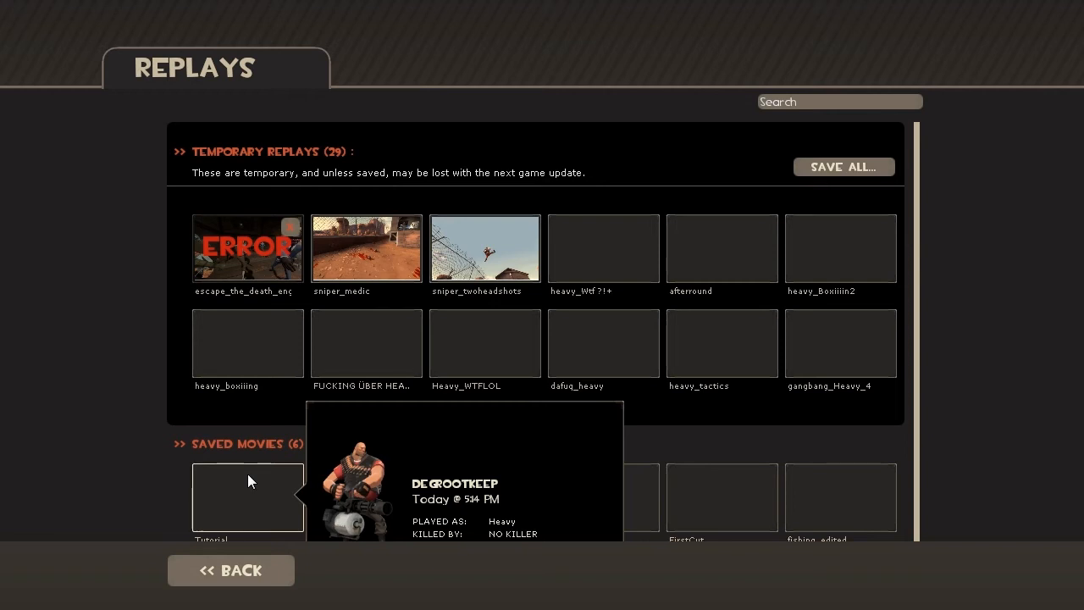
mouse_move(236, 501)
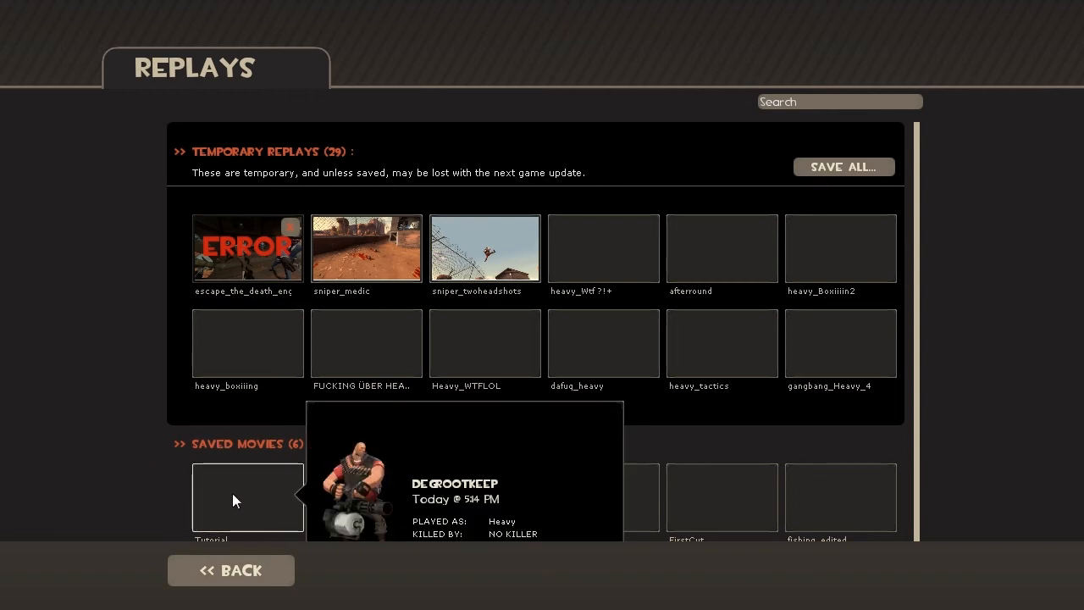
Step: View the saved Tutorial movie's details under Saved Movies
click(247, 498)
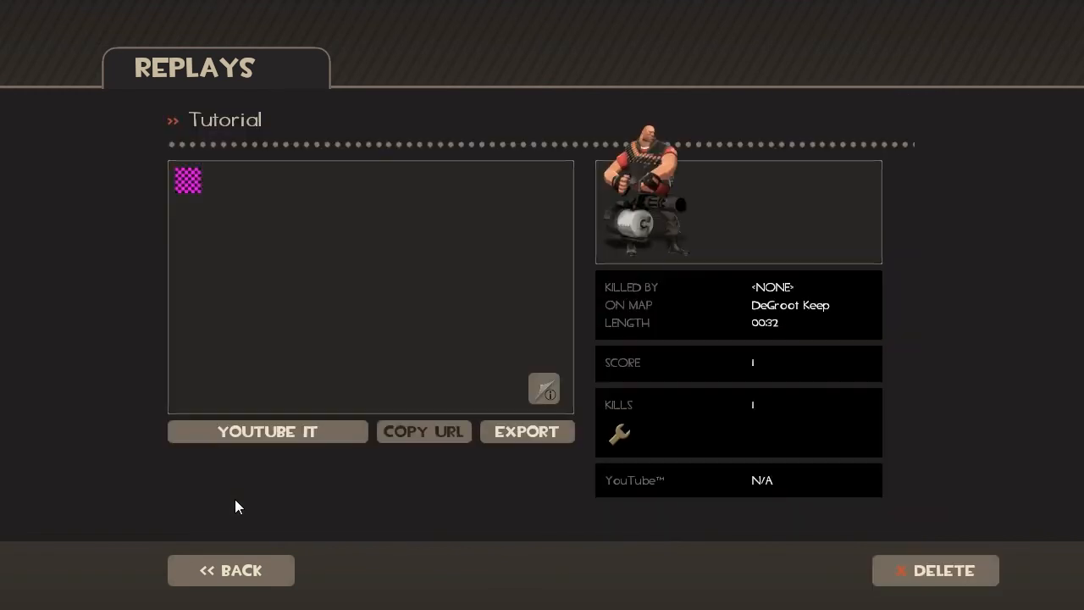
mouse_move(556, 376)
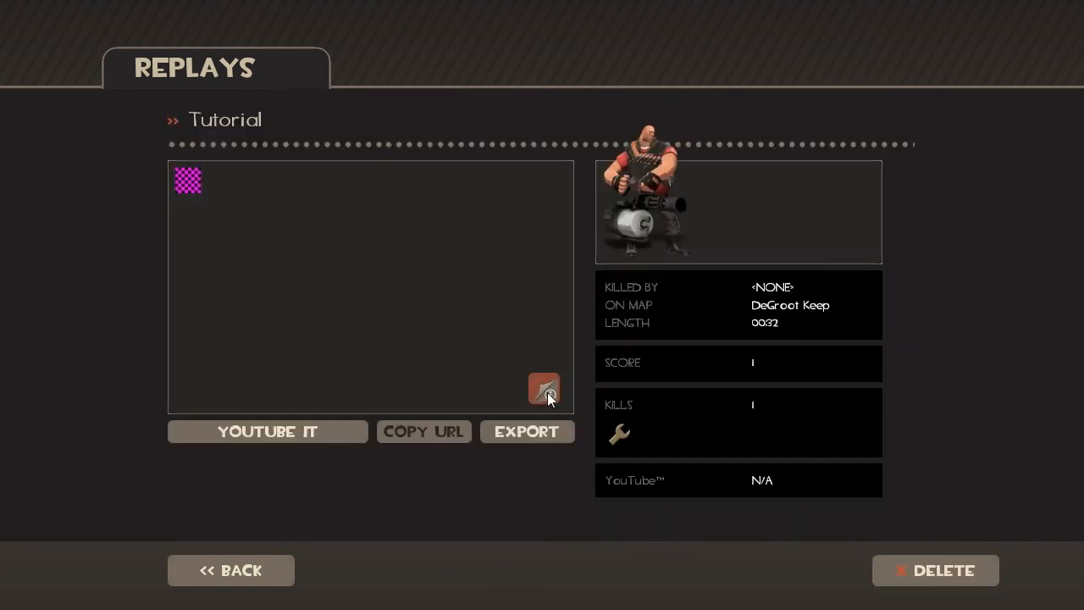
click(543, 388)
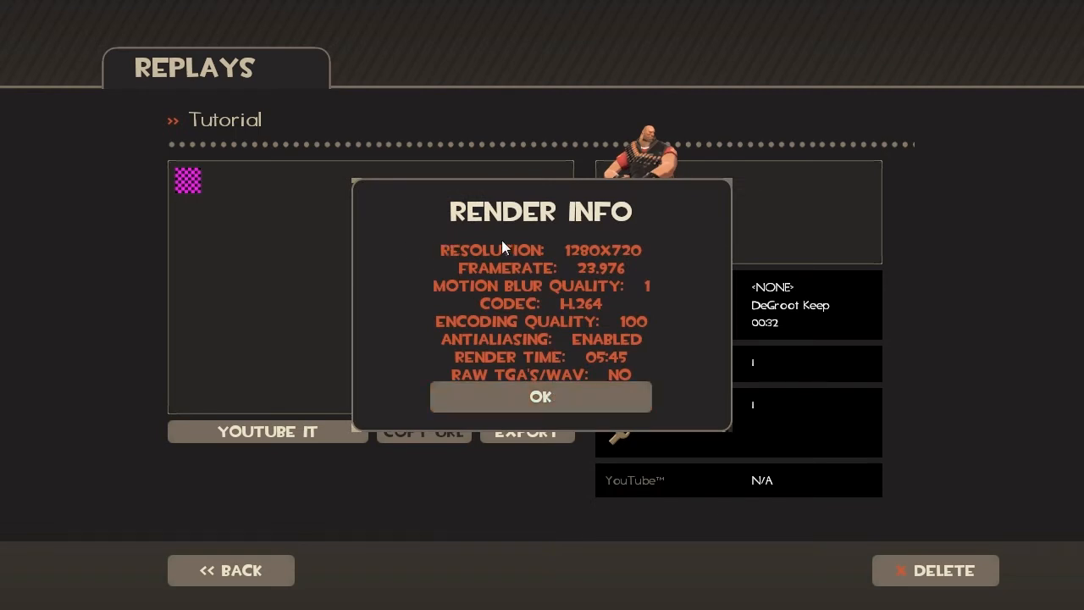
mouse_move(512, 217)
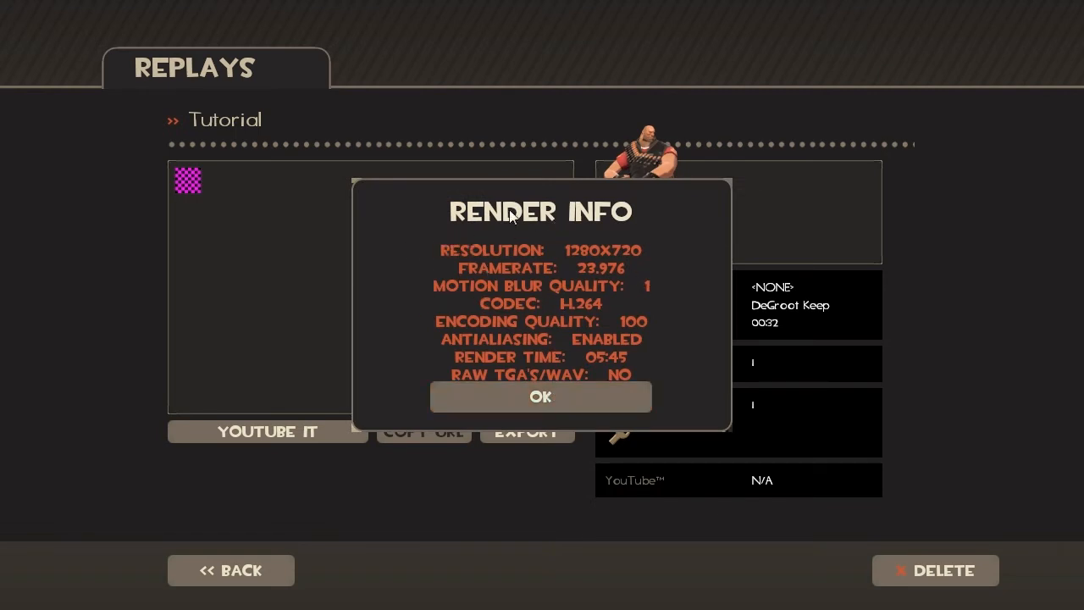
mouse_move(637, 271)
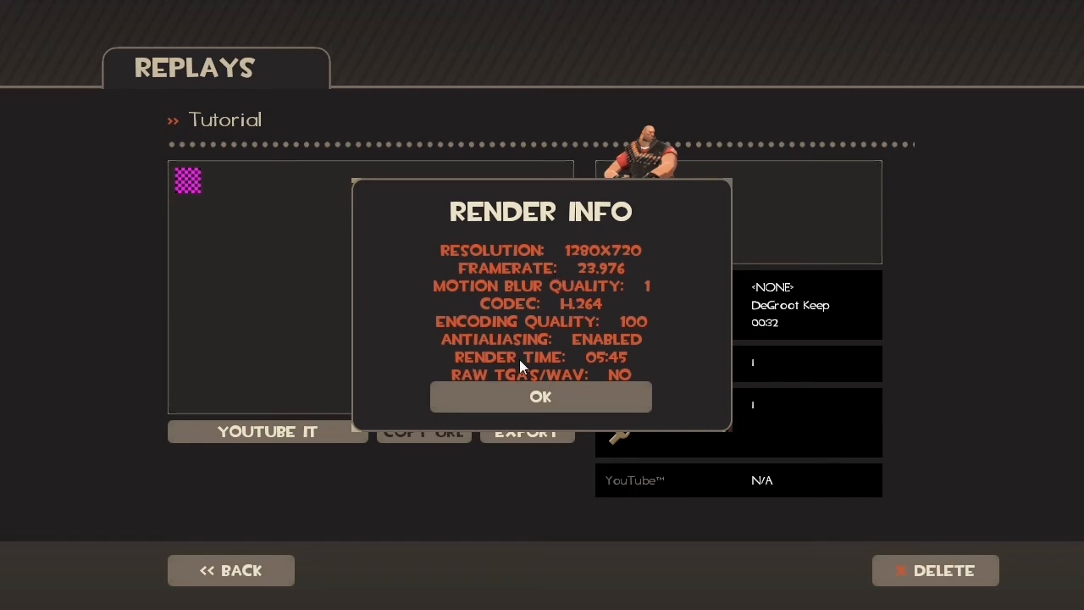
mouse_move(641, 362)
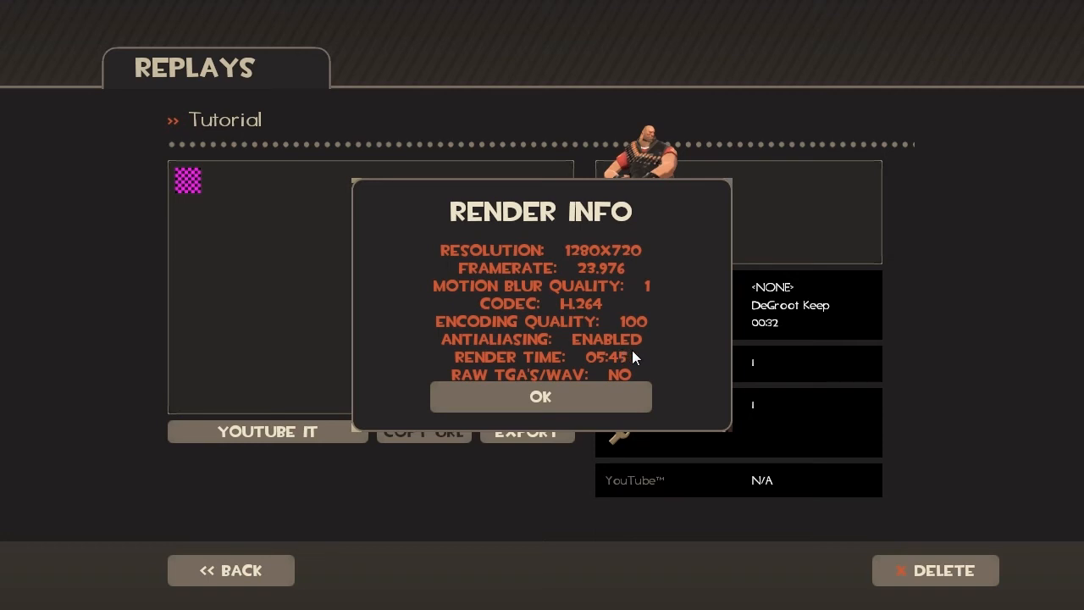
mouse_move(658, 360)
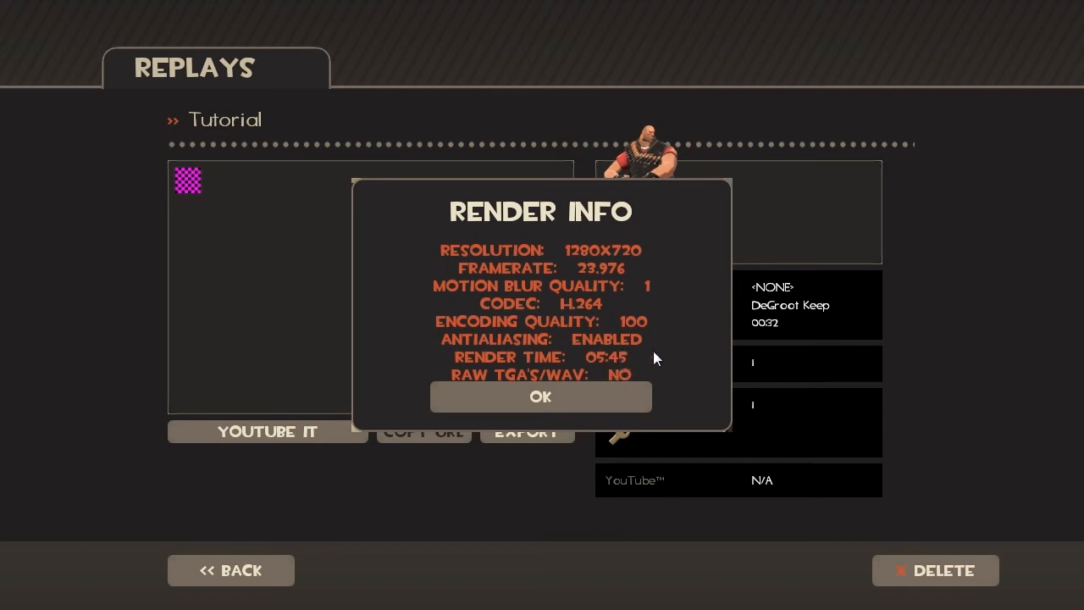
mouse_move(603, 366)
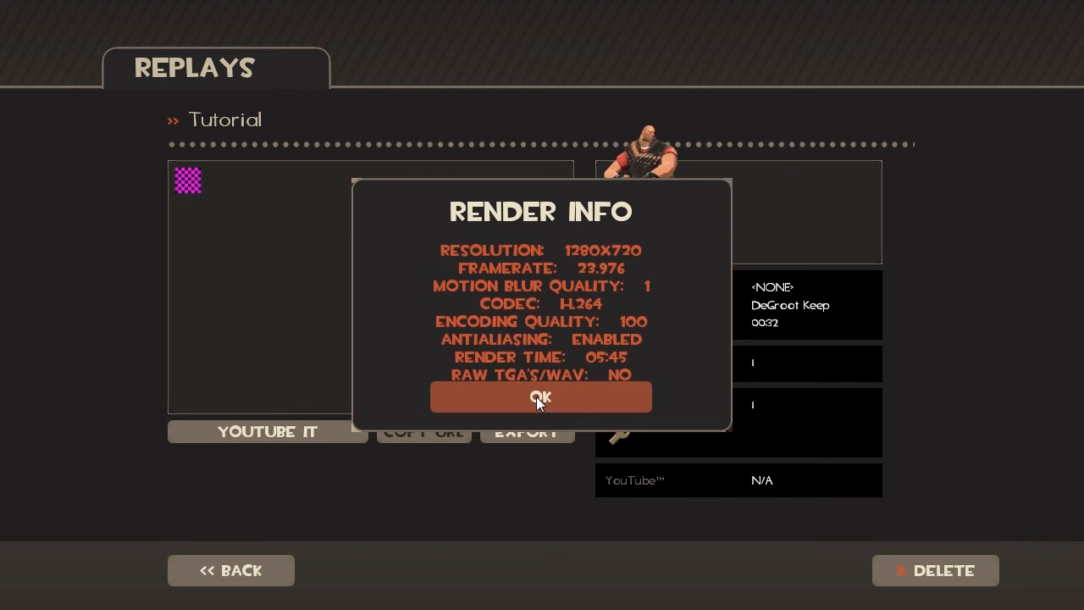
mouse_move(535, 397)
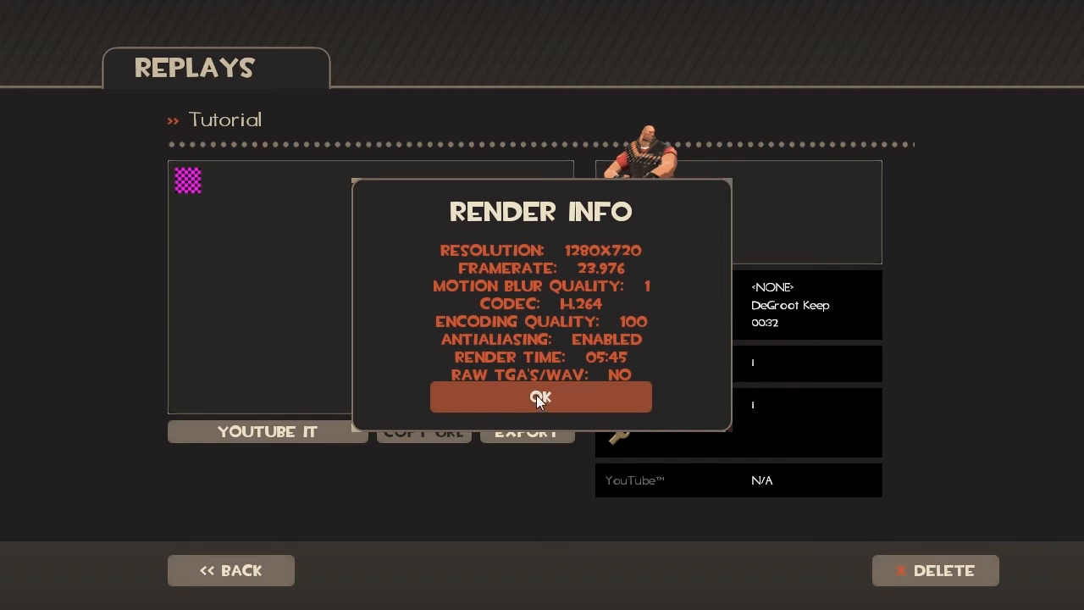
mouse_move(596, 370)
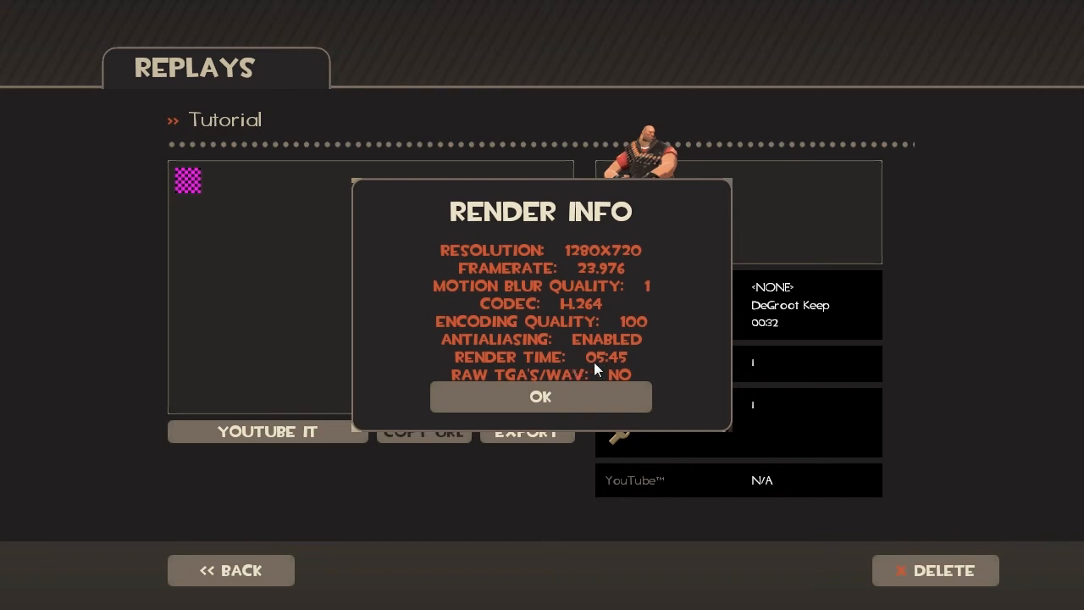
mouse_move(541, 405)
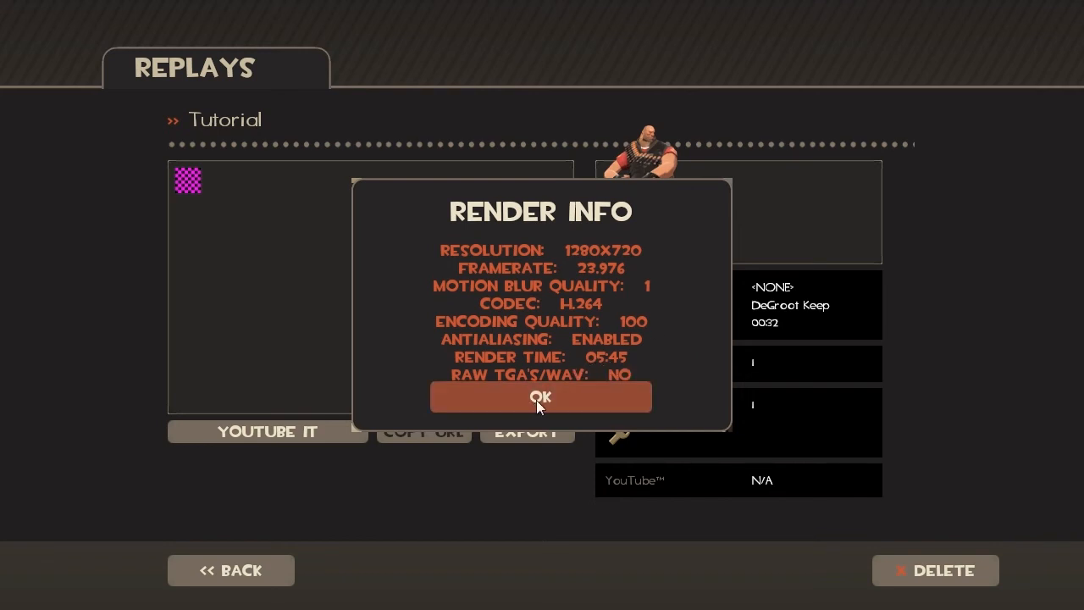
mouse_move(583, 374)
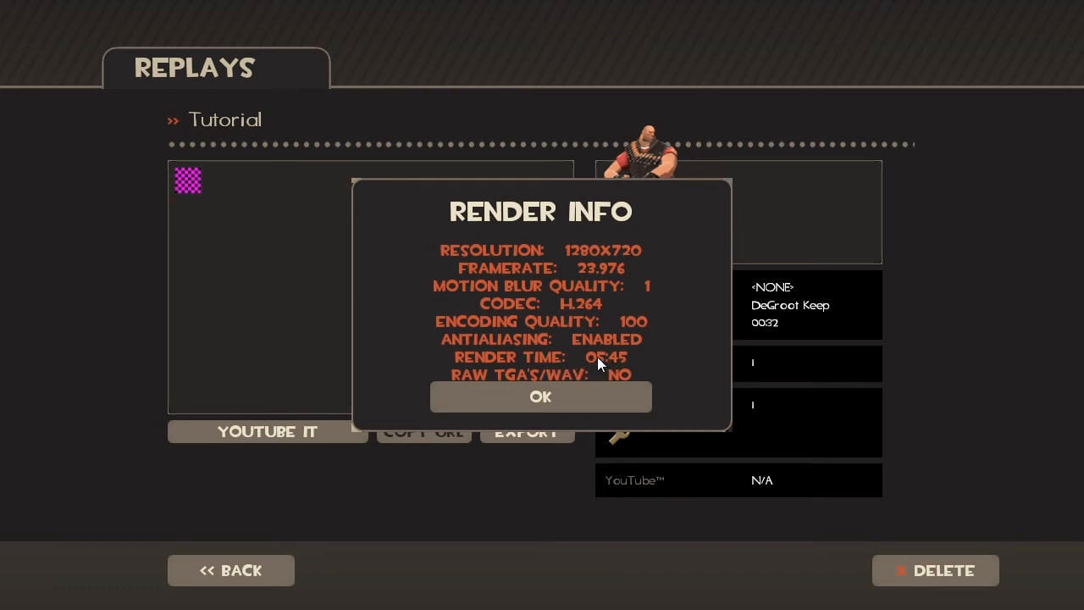
mouse_move(625, 370)
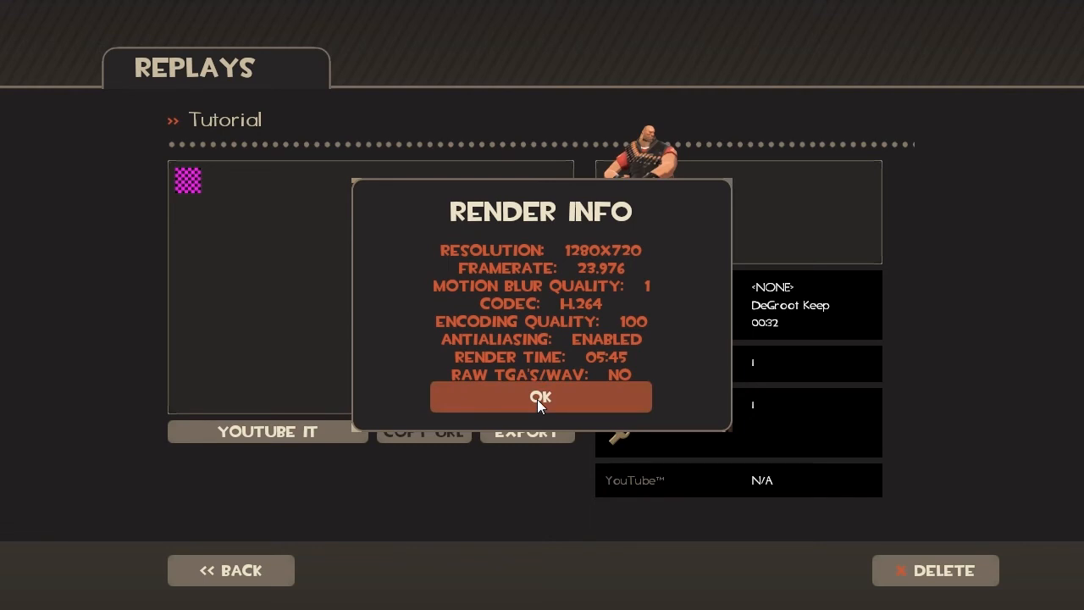
mouse_move(584, 363)
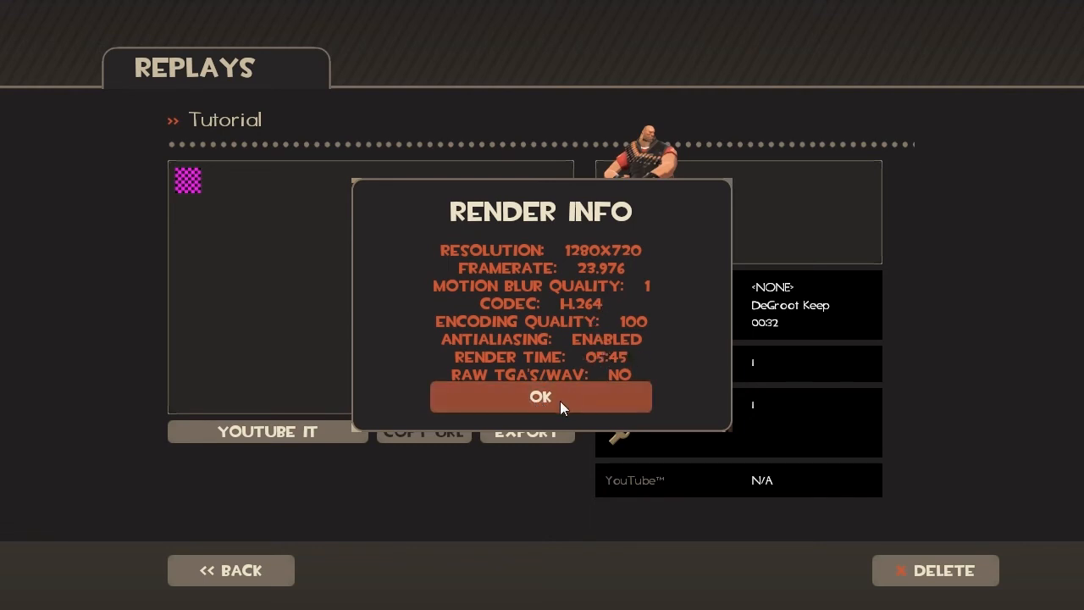
mouse_move(441, 328)
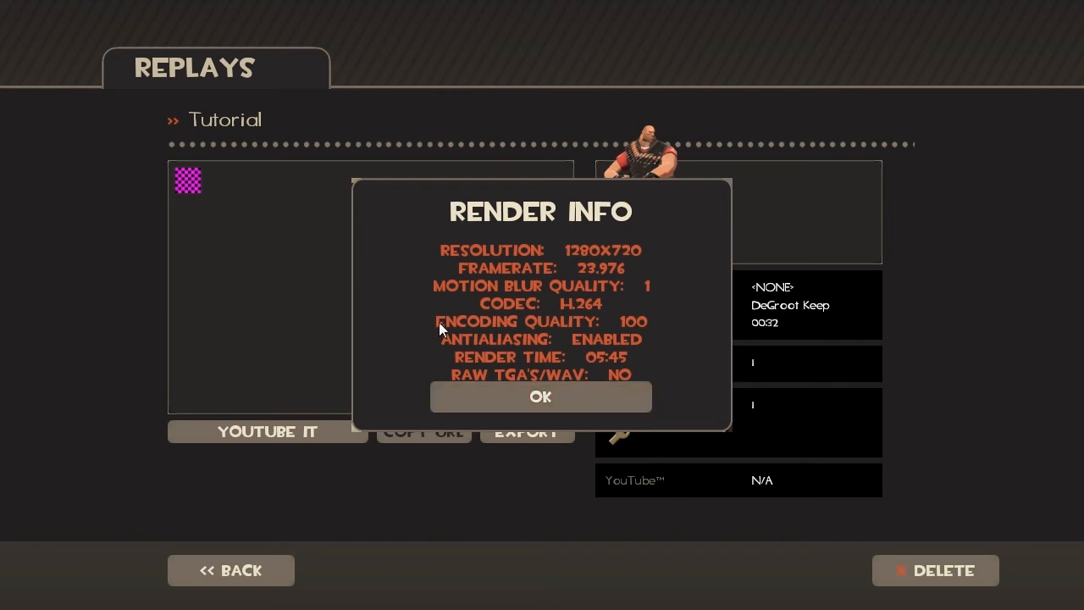
mouse_move(427, 362)
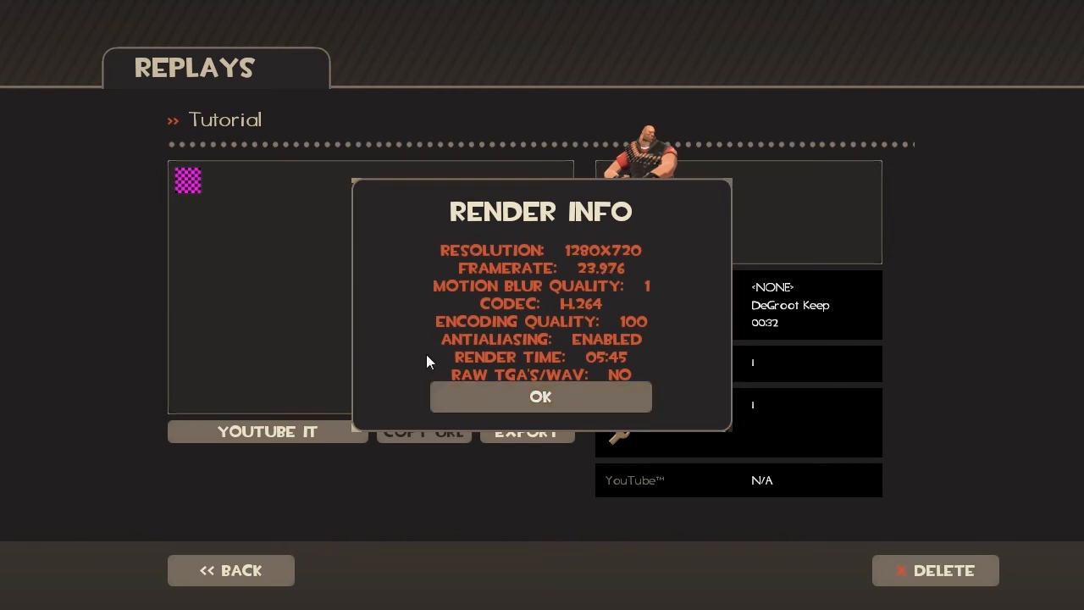
mouse_move(650, 371)
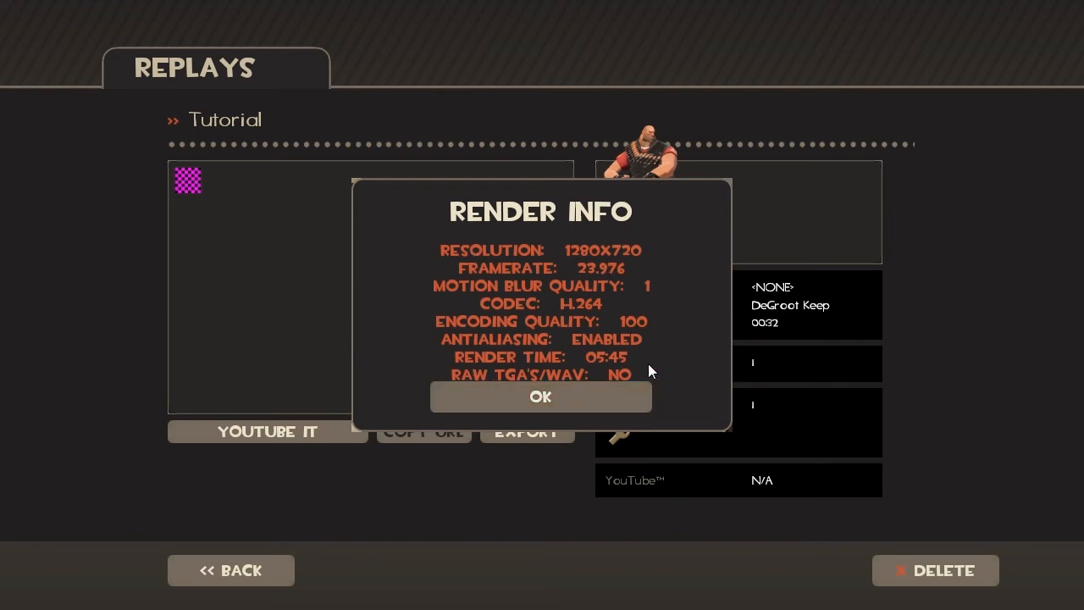
click(541, 397)
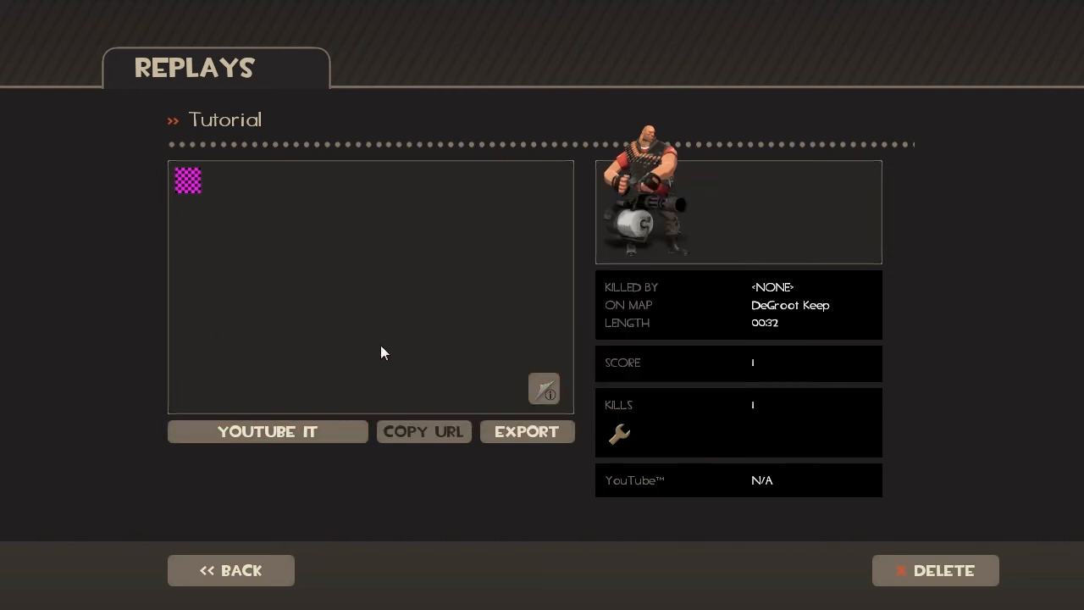
mouse_move(329, 433)
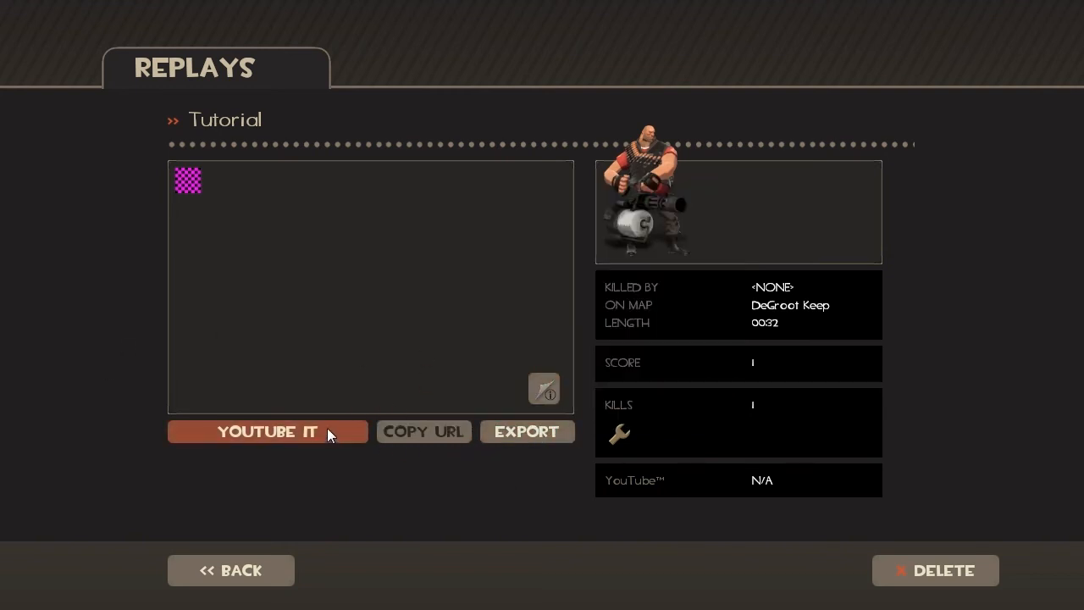
click(267, 432)
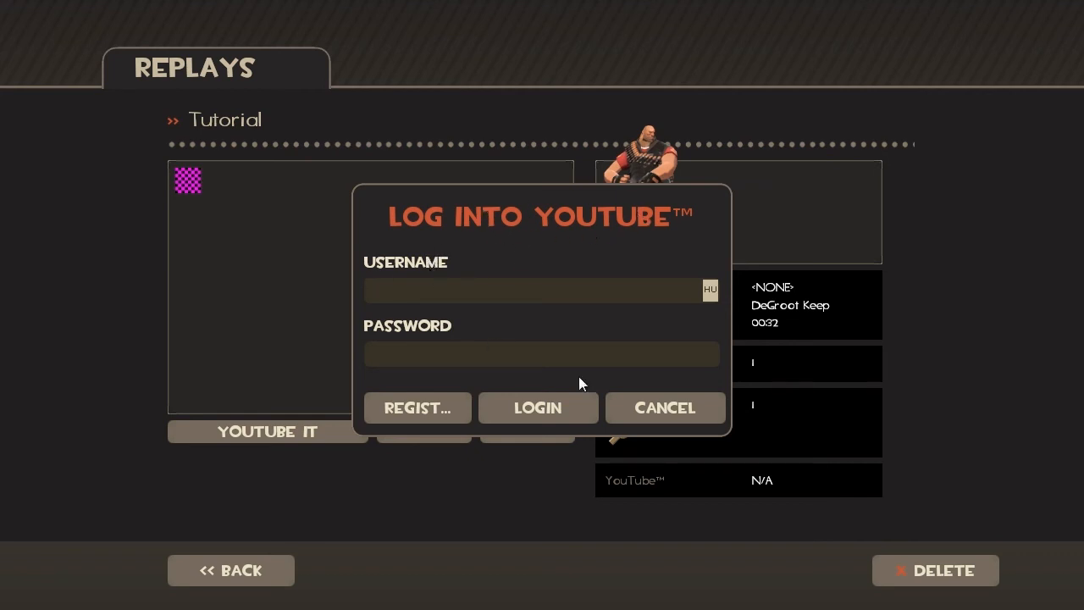
click(664, 406)
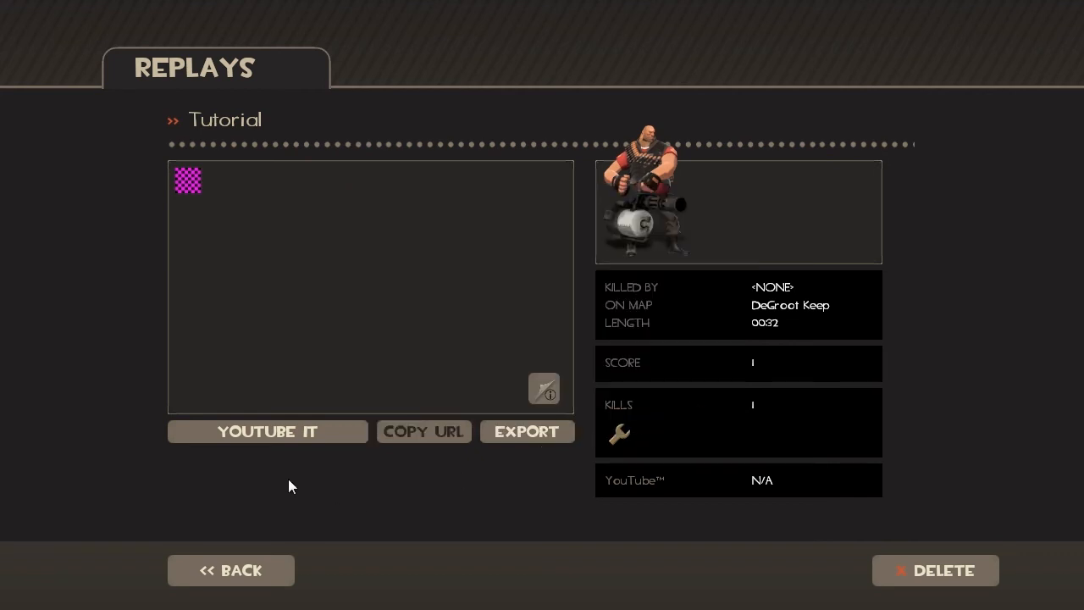
mouse_move(84, 457)
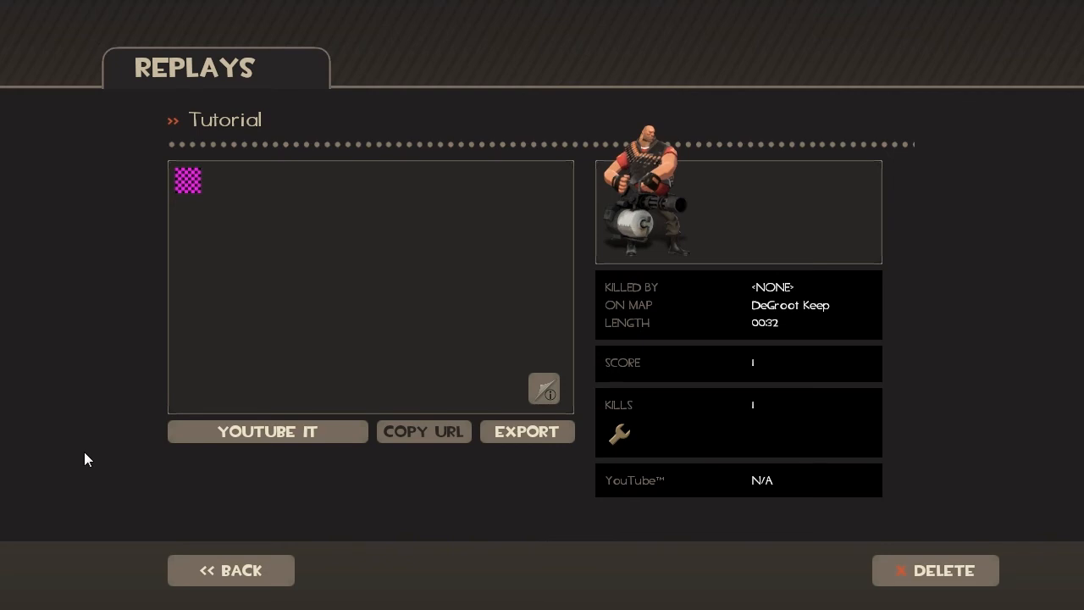
mouse_move(95, 449)
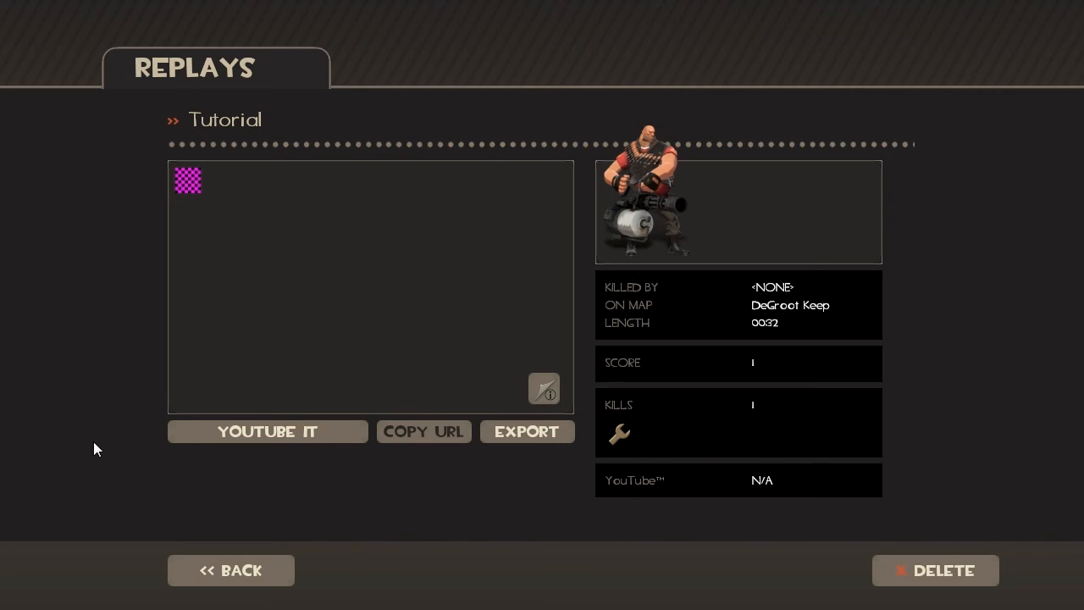
click(268, 432)
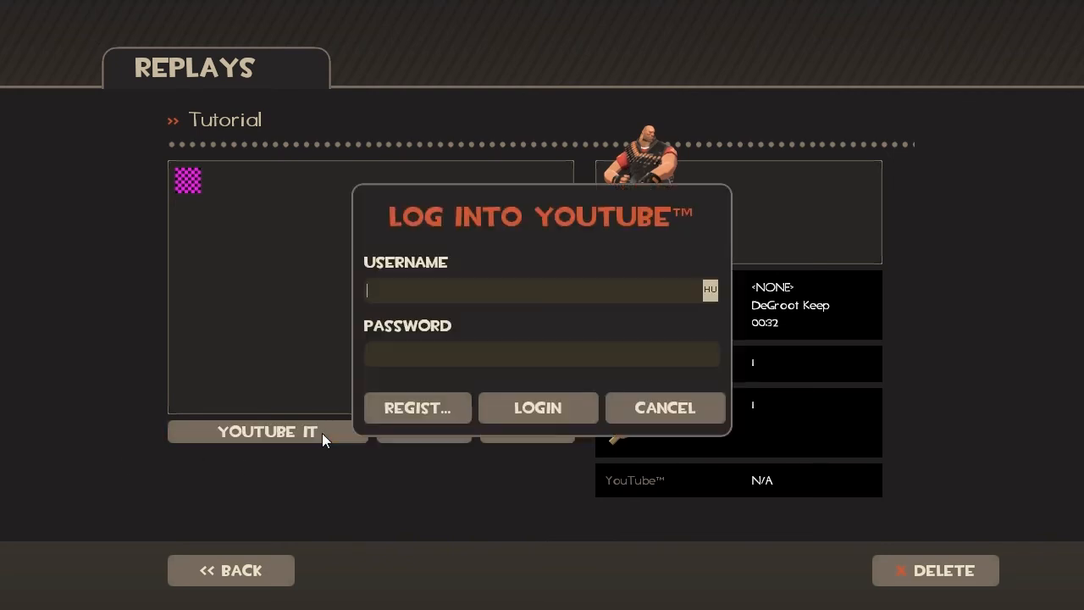
click(664, 406)
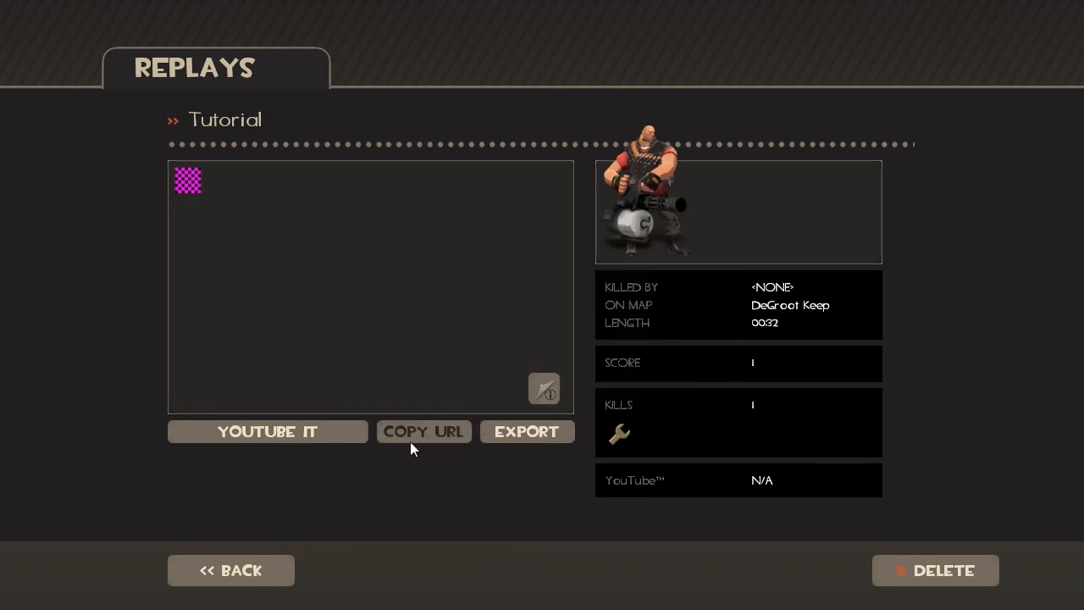
mouse_move(691, 406)
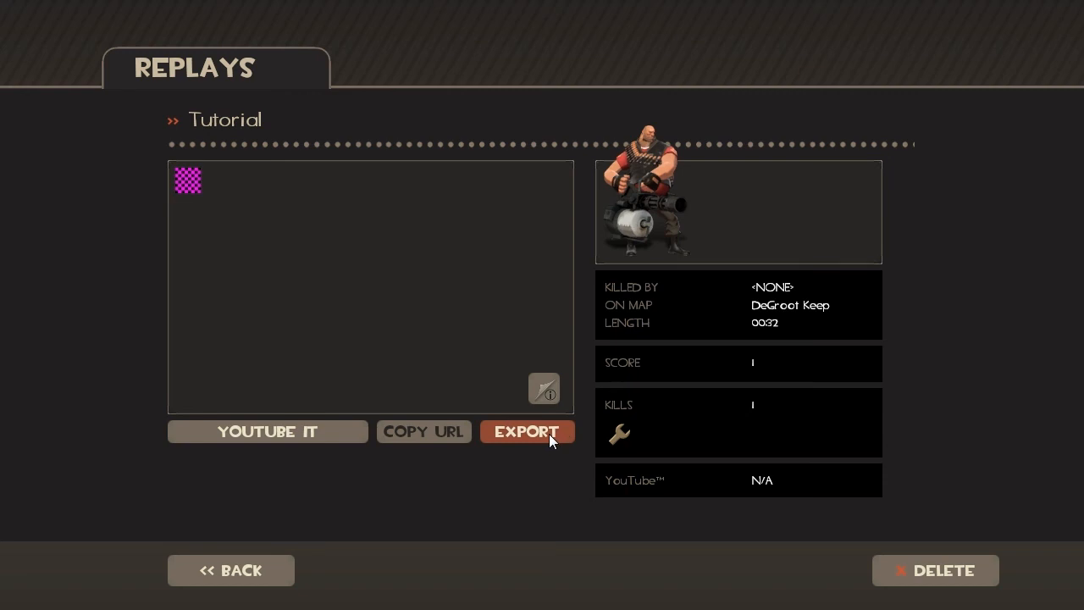
mouse_move(536, 440)
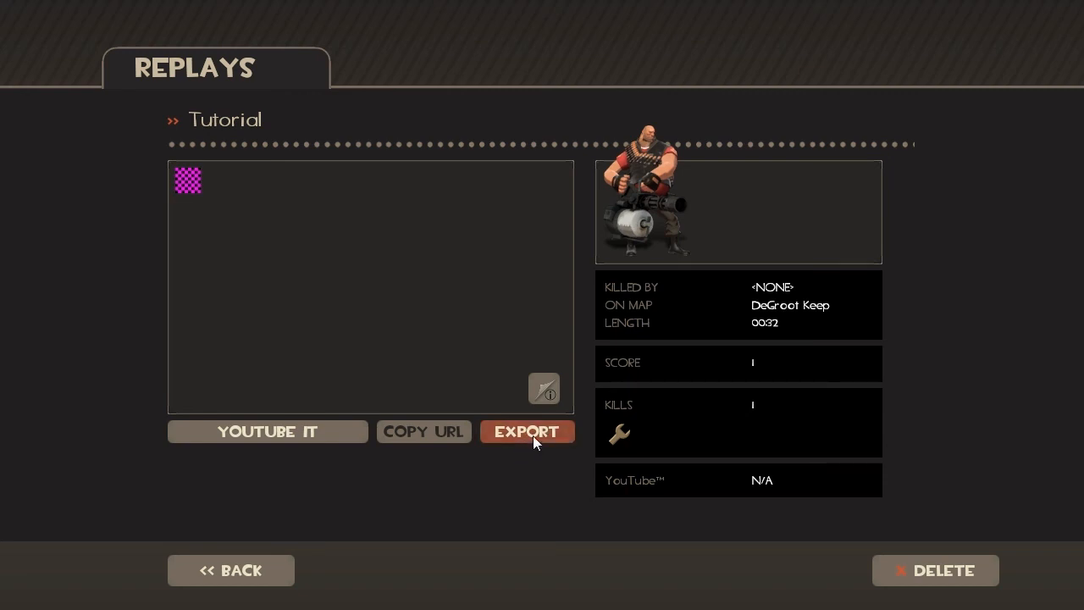
Step: Export the Tutorial movie as tutorial.mov and acknowledge the success message
click(527, 432)
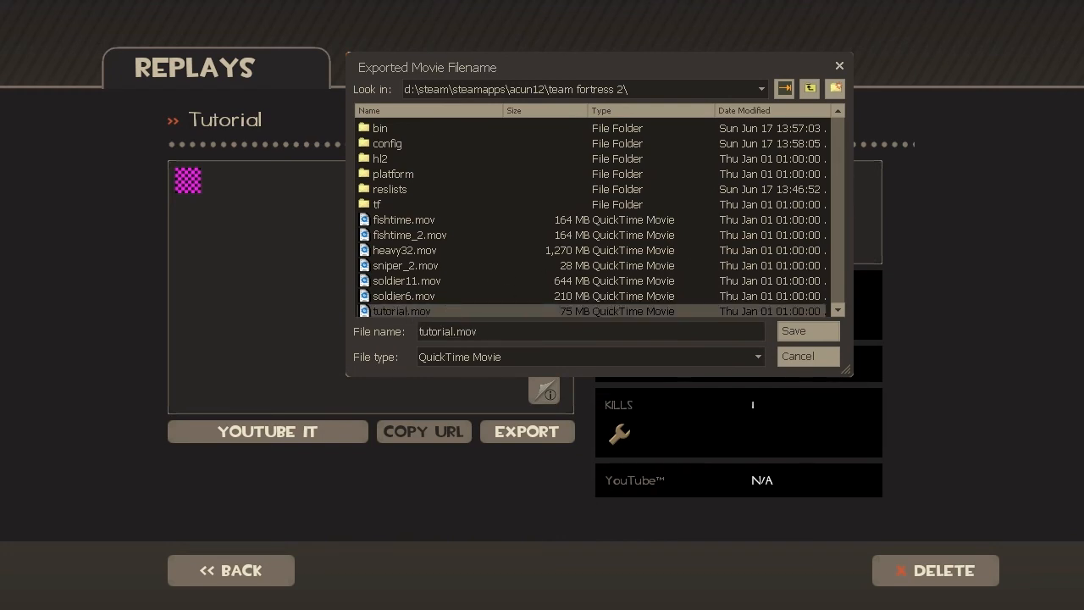
mouse_move(437, 315)
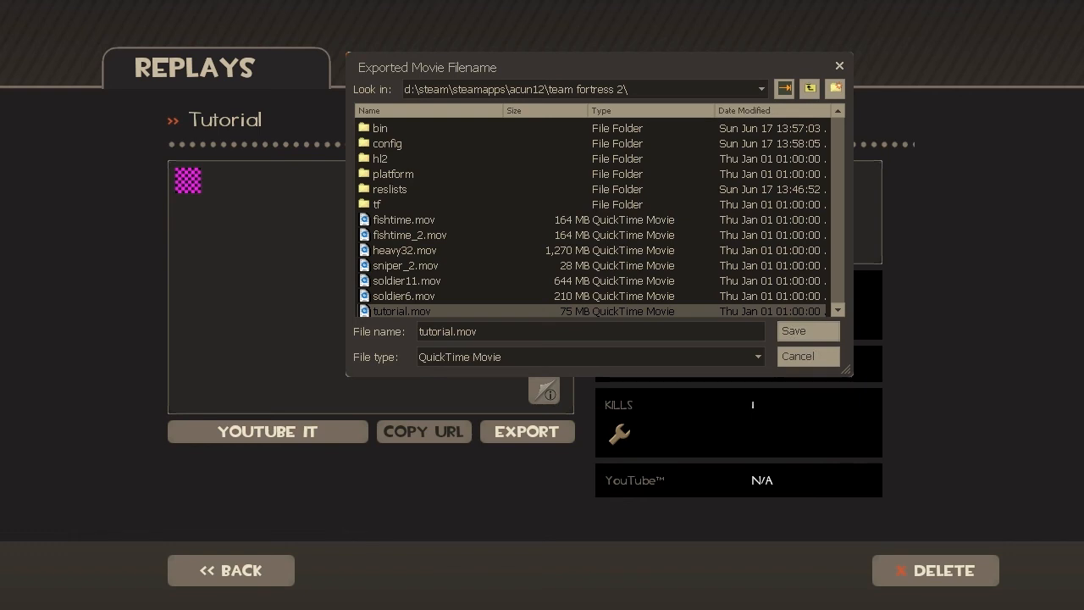
mouse_move(464, 234)
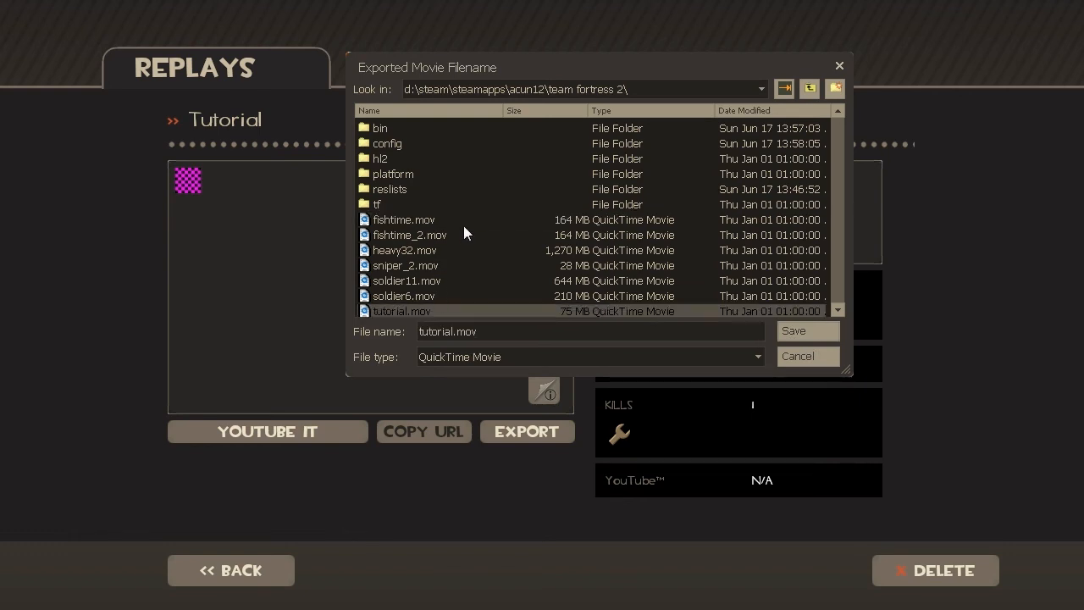
mouse_move(471, 230)
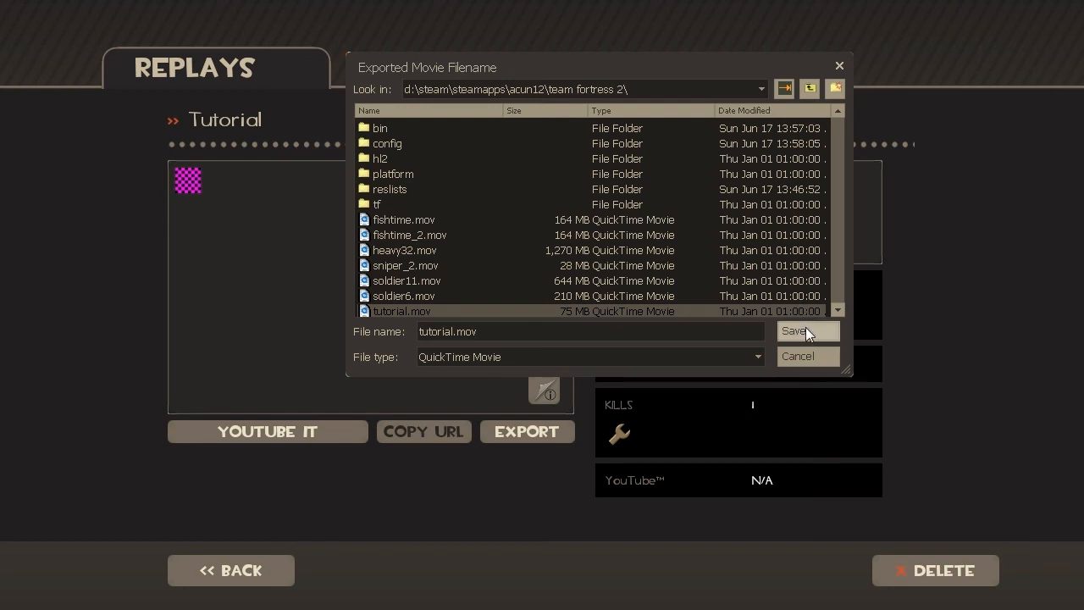
click(794, 331)
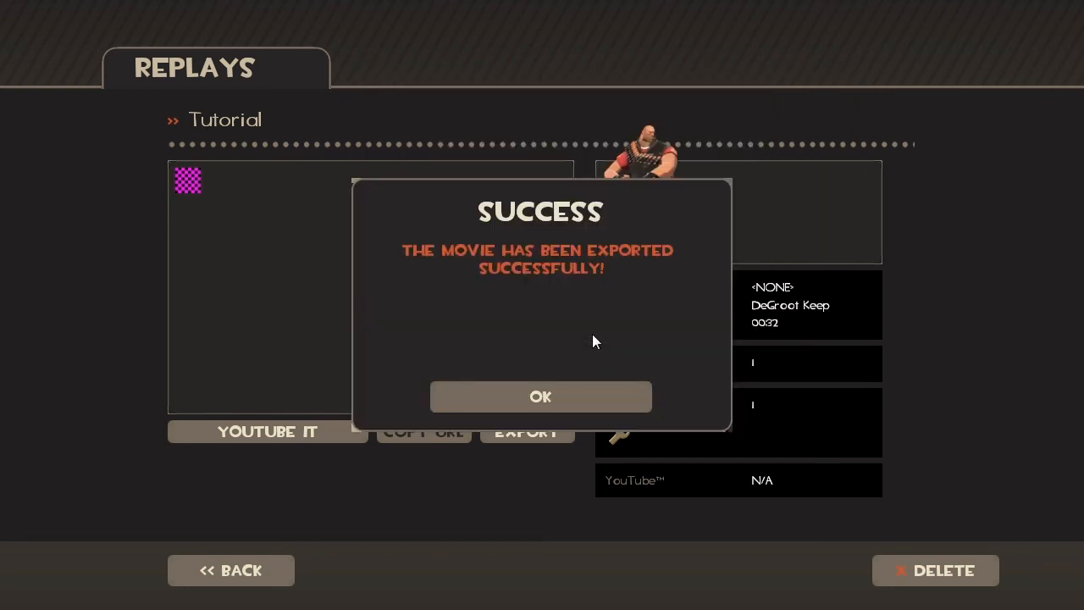
mouse_move(610, 261)
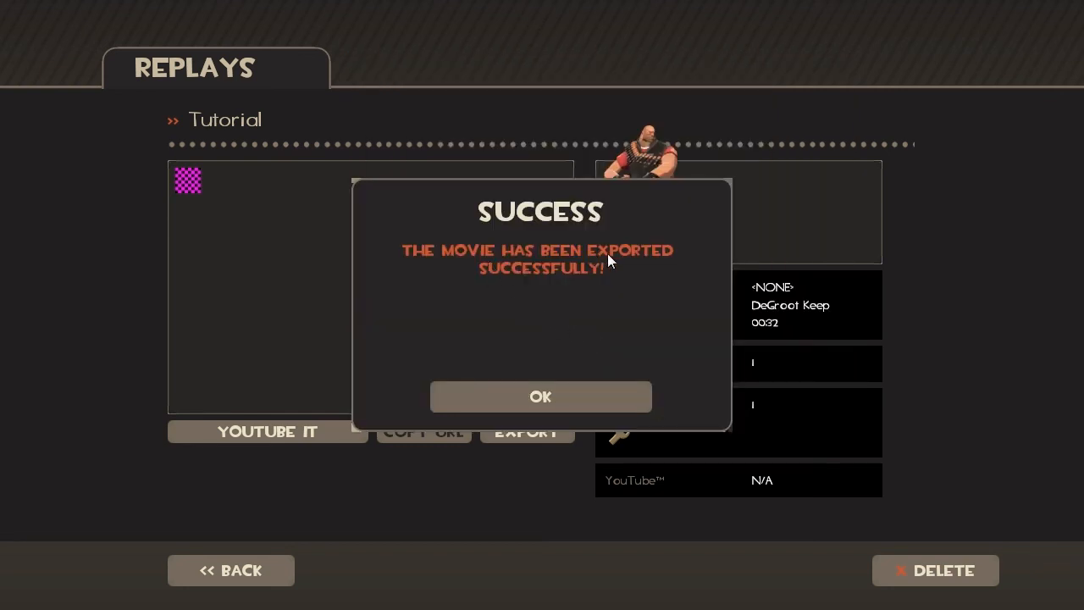
click(540, 396)
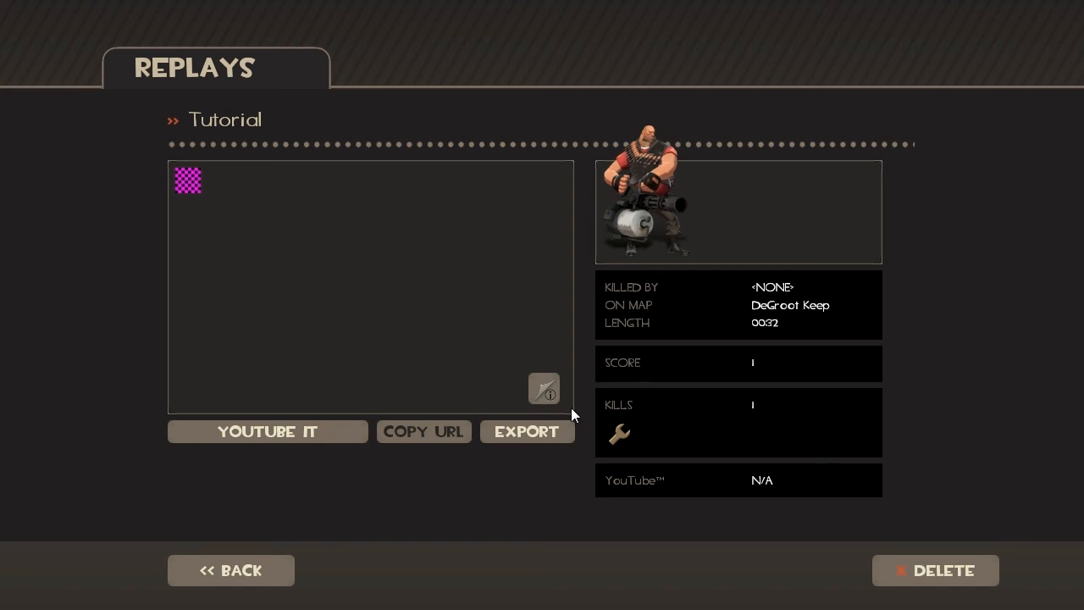
mouse_move(583, 413)
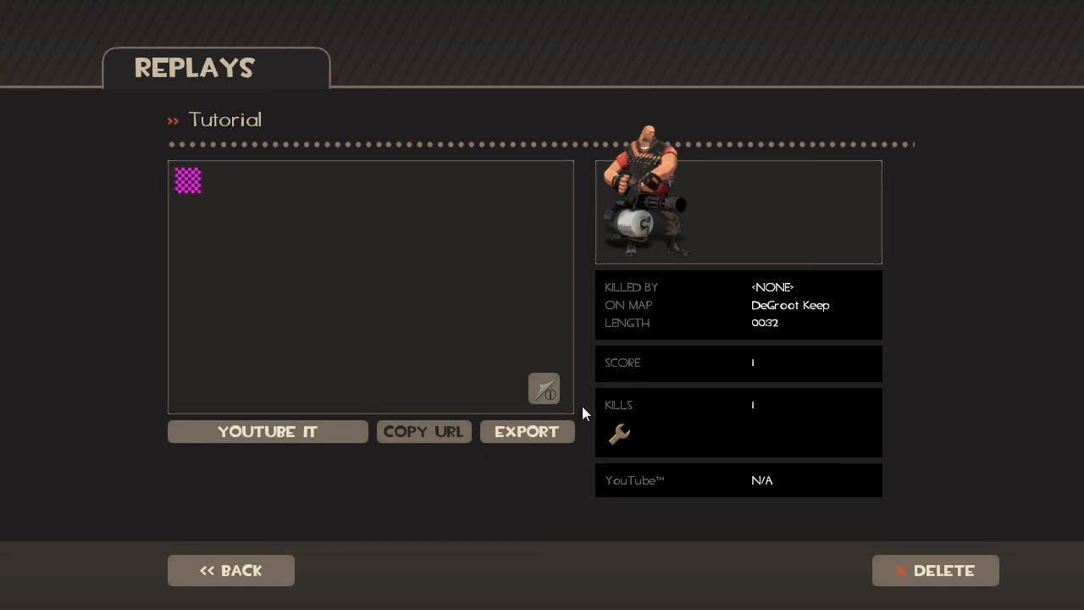
mouse_move(339, 515)
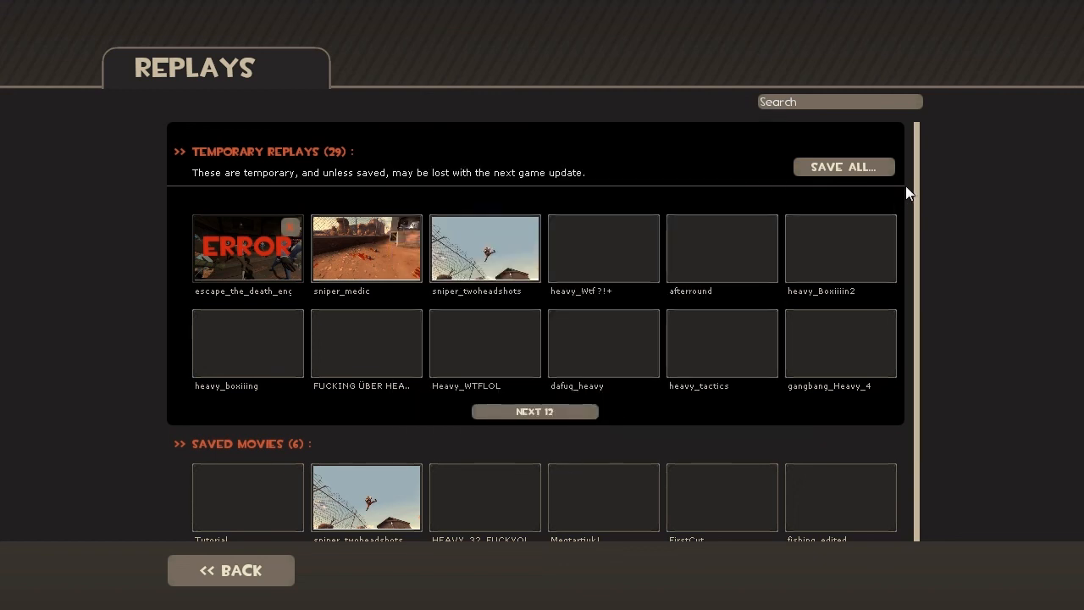
mouse_move(879, 204)
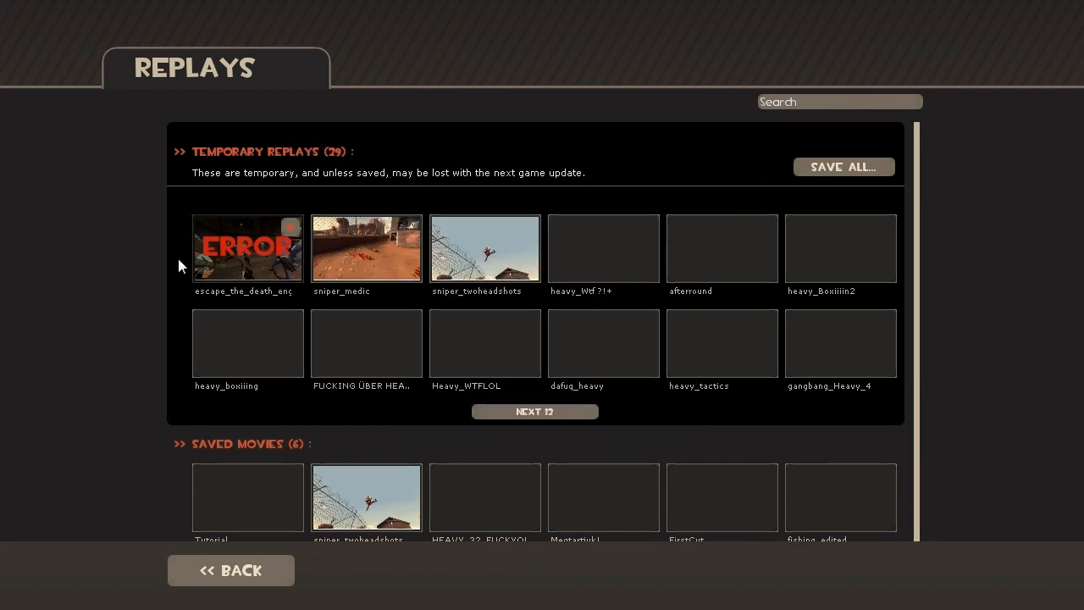
mouse_move(908, 438)
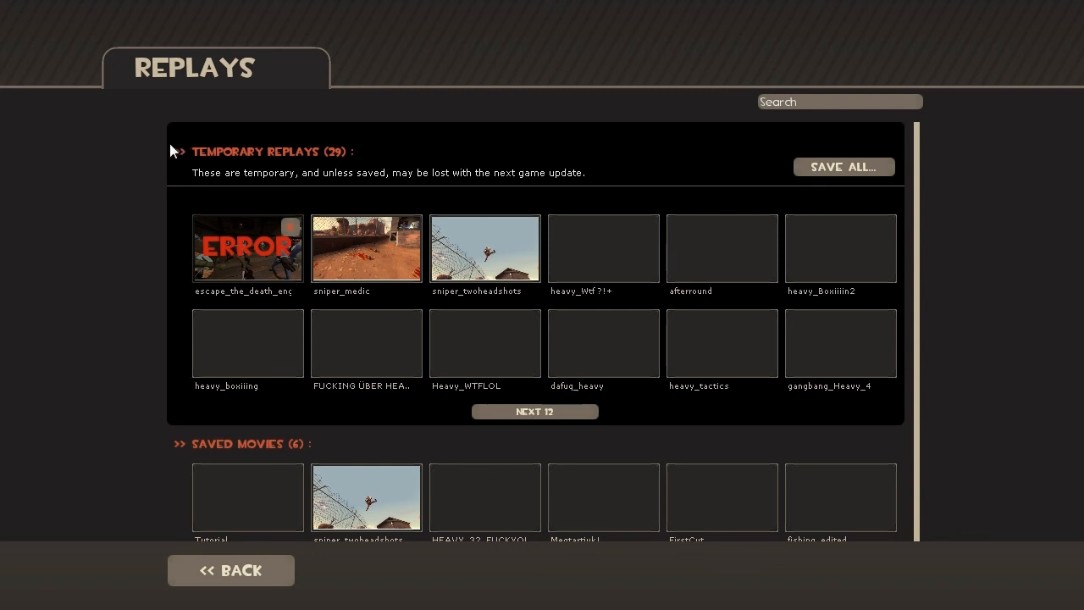
mouse_move(326, 444)
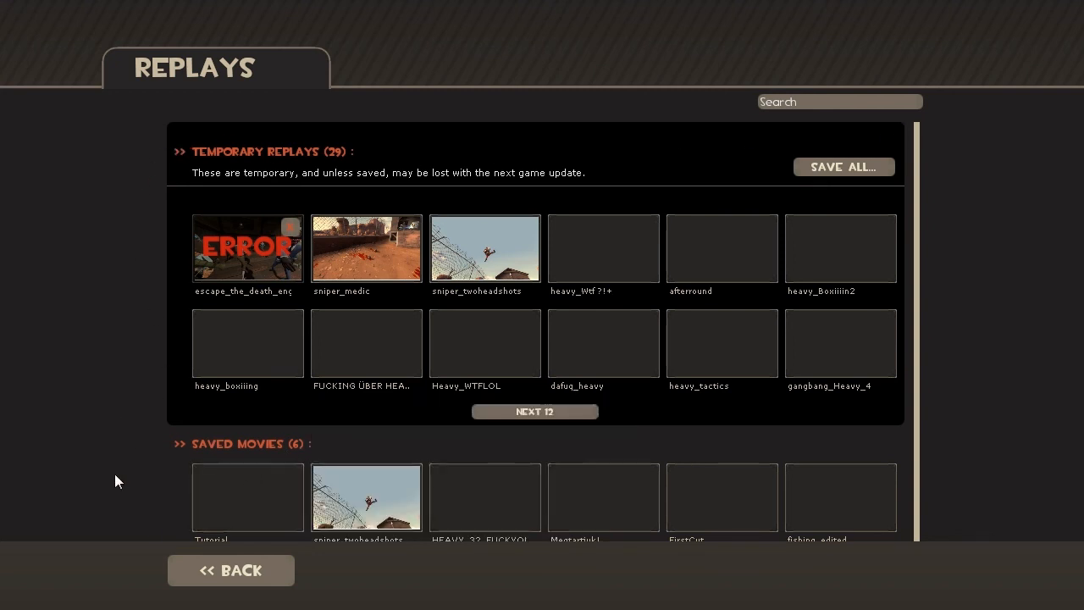
mouse_move(921, 310)
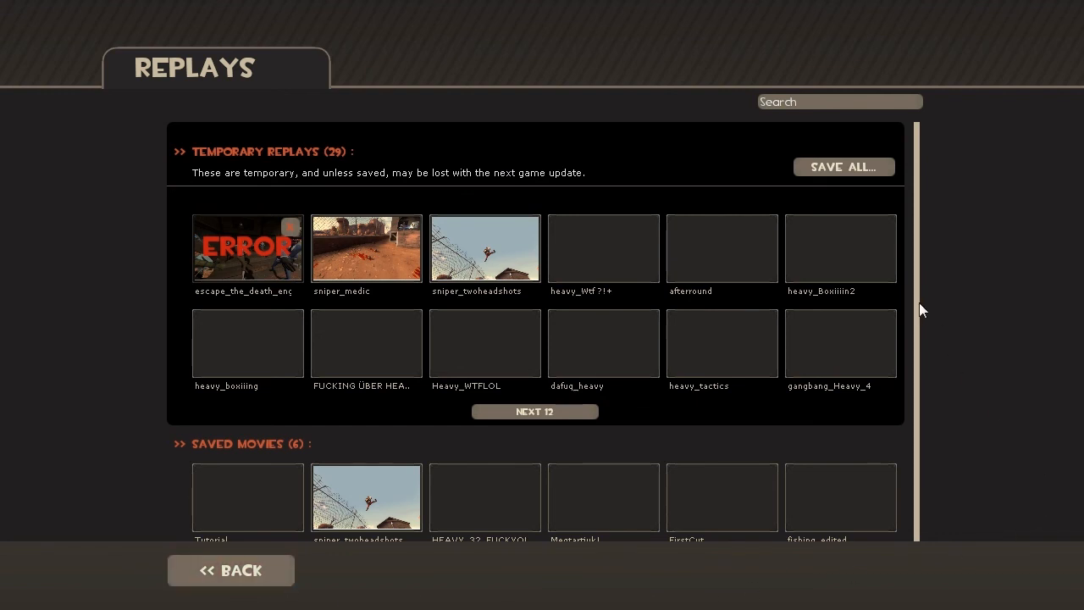
Step: Leave the Replays browser and return to the main menu
click(230, 569)
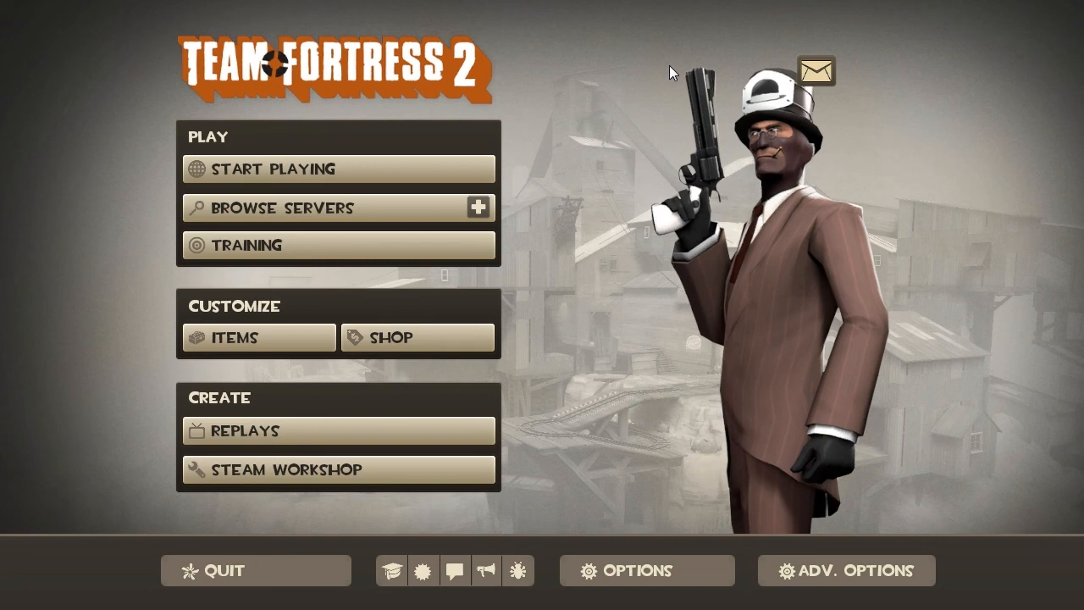
mouse_move(681, 146)
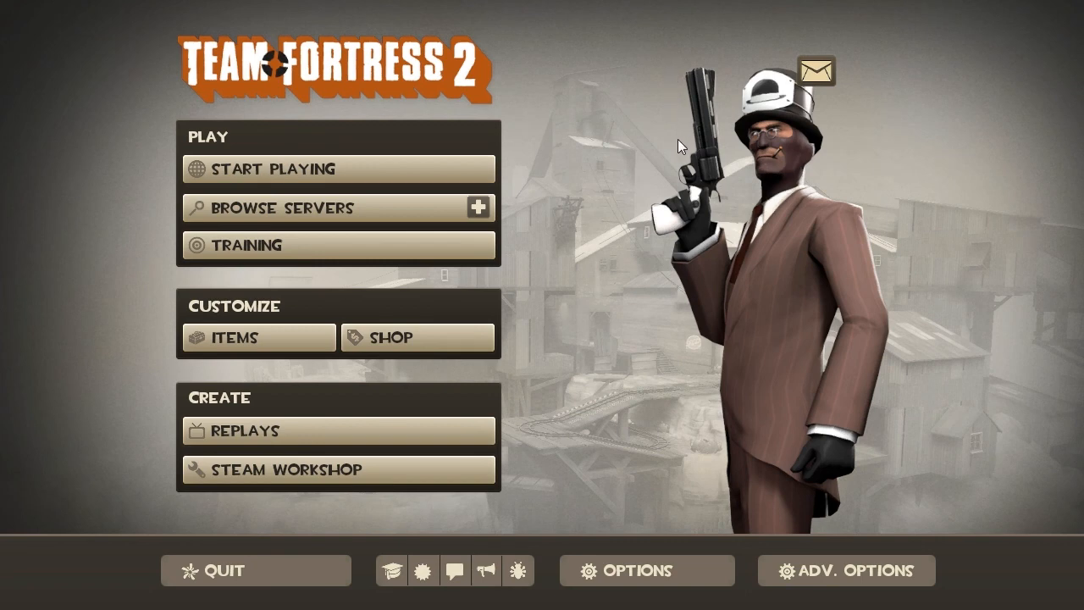
mouse_move(684, 153)
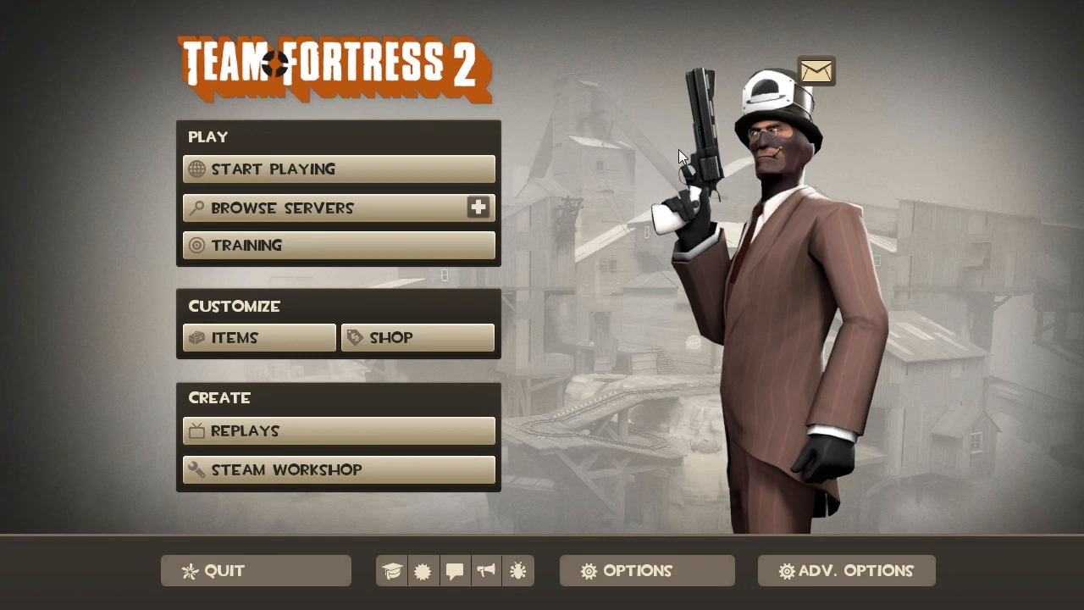
mouse_move(671, 185)
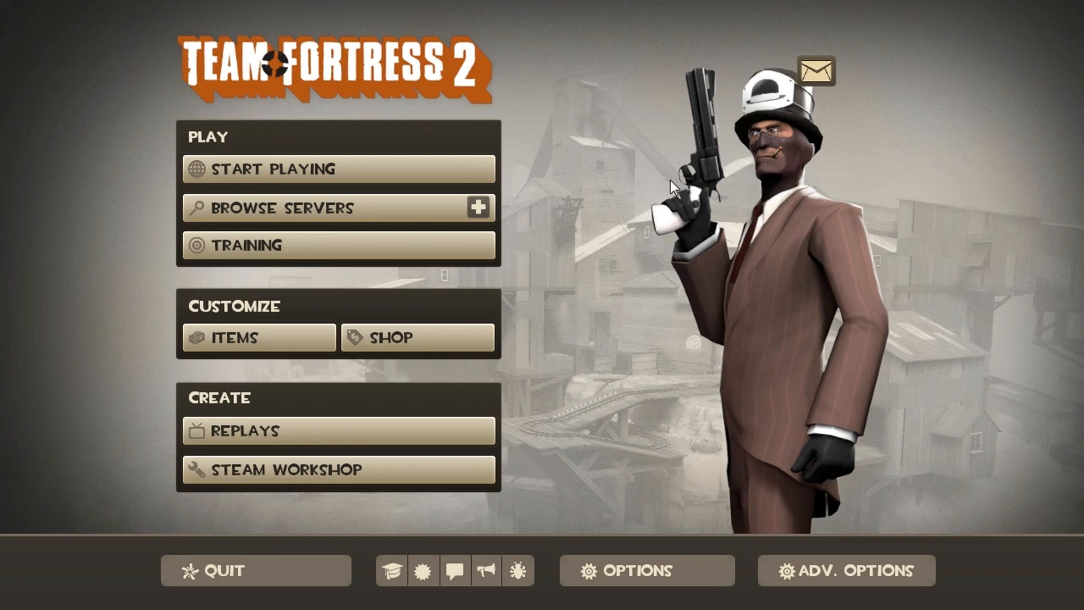
mouse_move(495, 495)
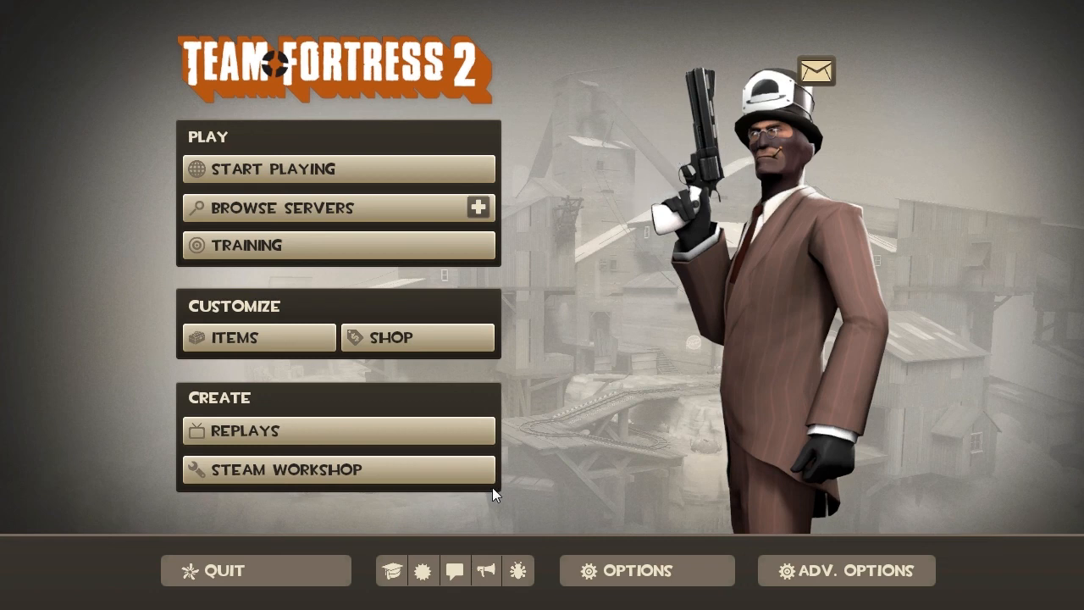